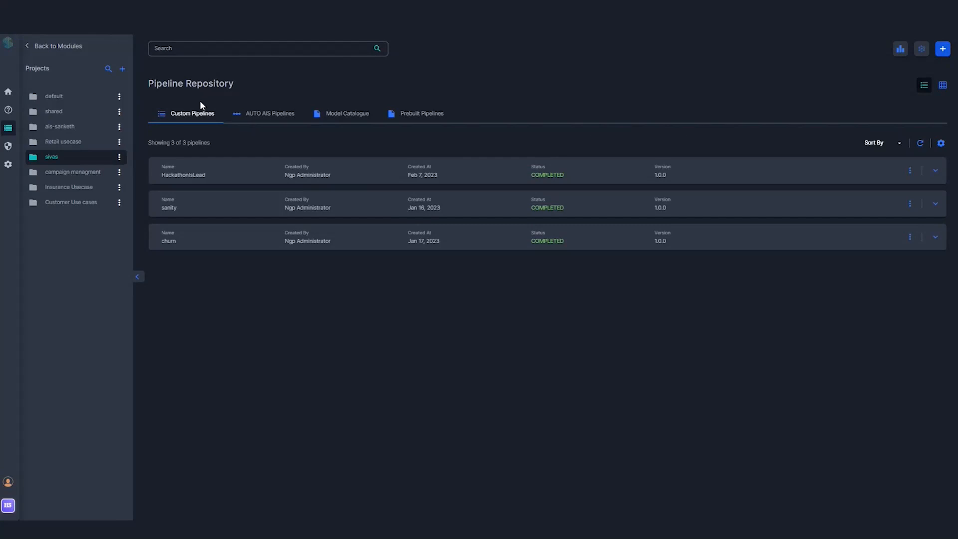
{"action": "mouse_move", "coordinate": [599, 191]}
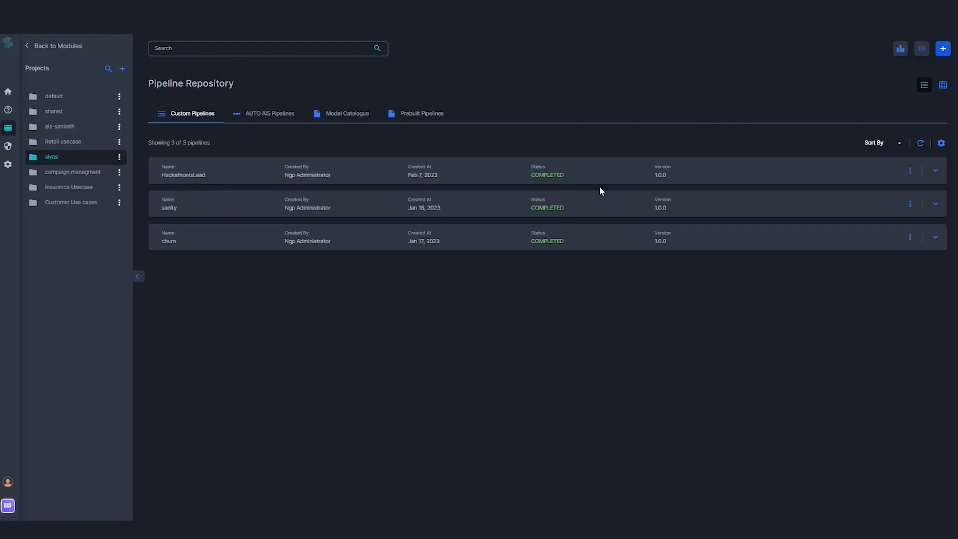
Step: Open the HackathonIsLead pipeline in the editor from its row menu
{"action": "left_click", "coordinate": [910, 171]}
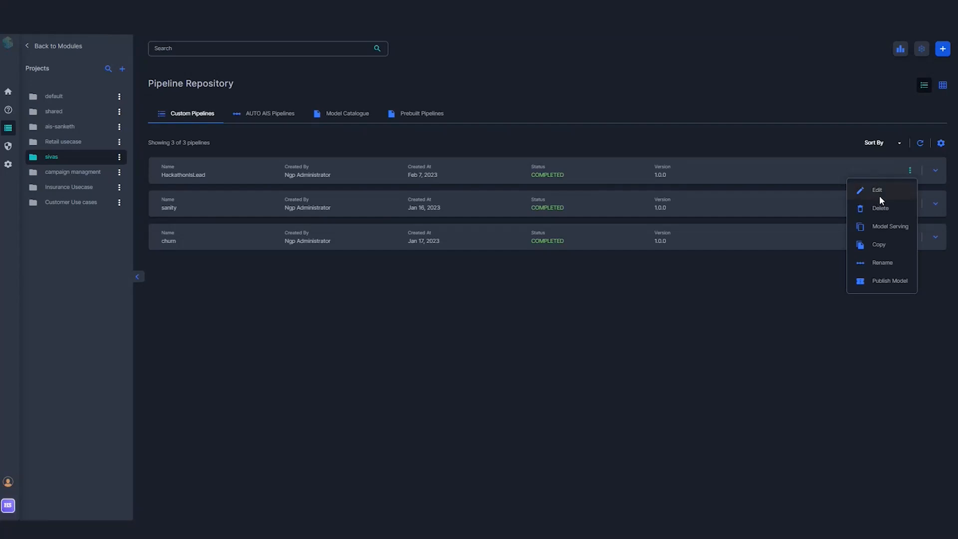
{"action": "left_click", "coordinate": [877, 190]}
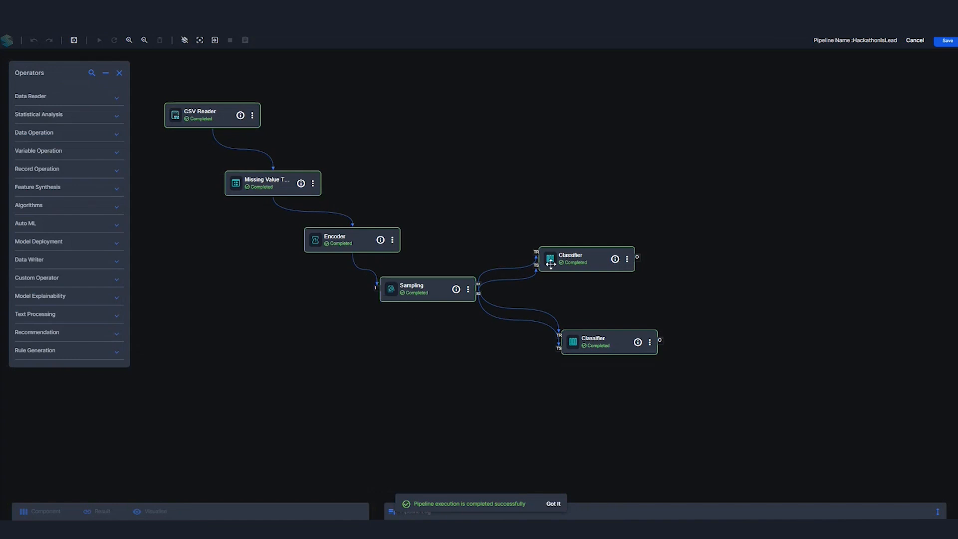
{"action": "mouse_move", "coordinate": [485, 305]}
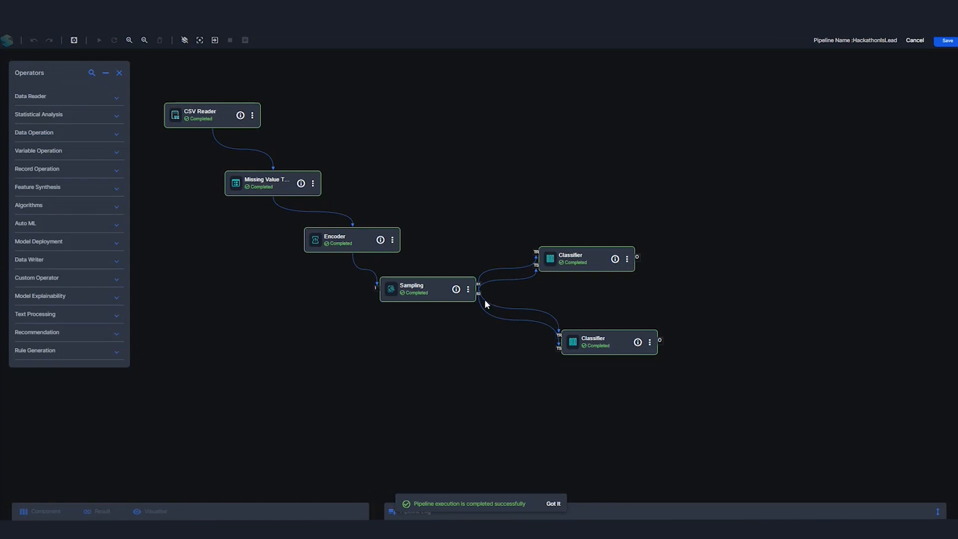
{"action": "mouse_move", "coordinate": [626, 265]}
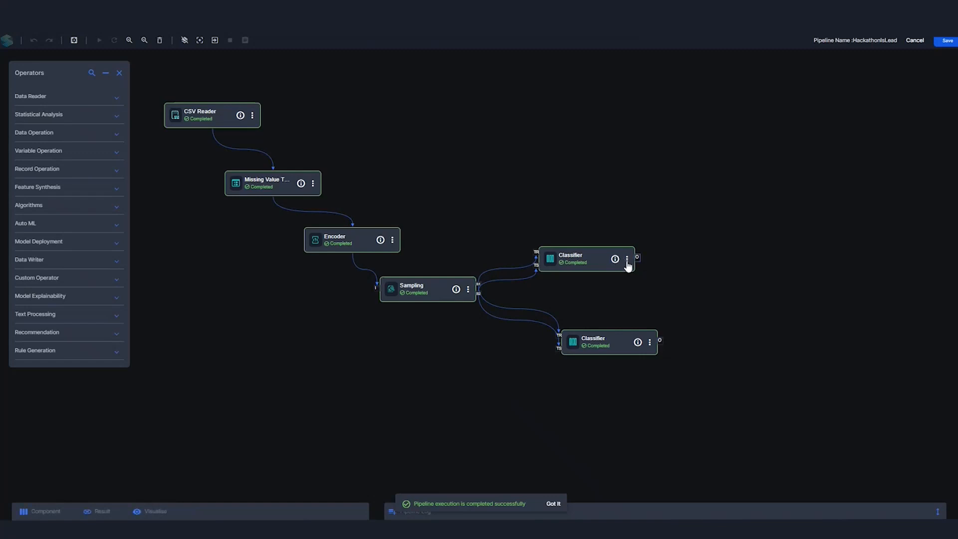
Step: Open the lower Classifier node's Light GBM settings after dismissing the upper node's menu
{"action": "left_click", "coordinate": [626, 259]}
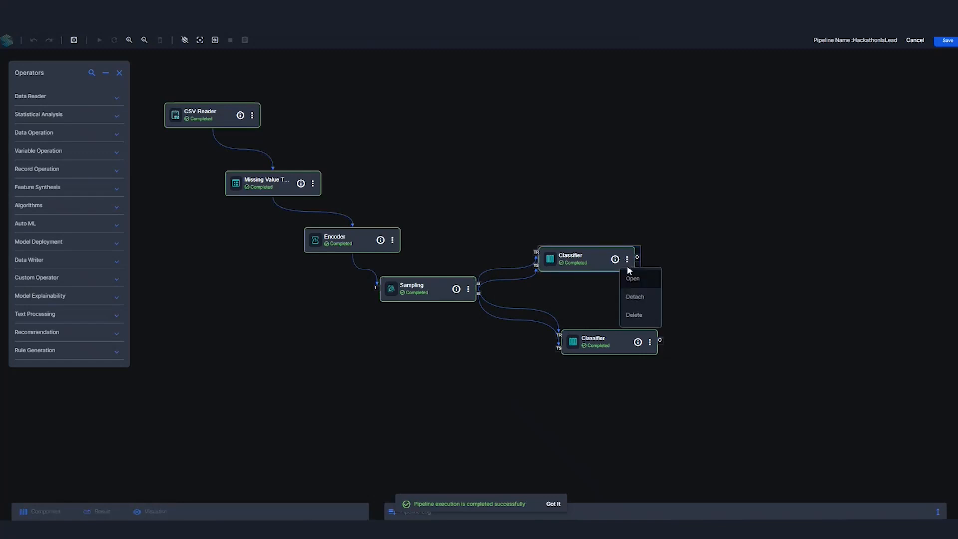
{"action": "left_click", "coordinate": [633, 279]}
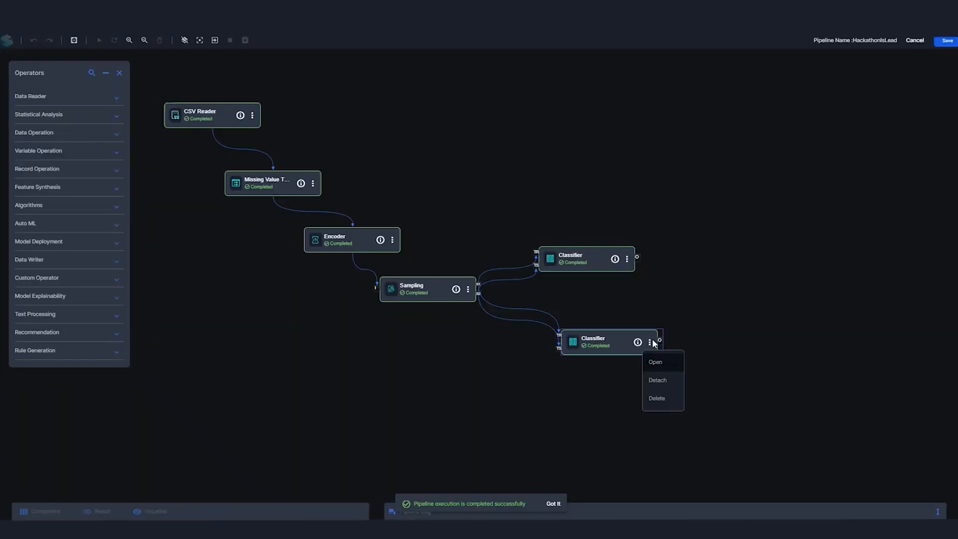
{"action": "left_click", "coordinate": [655, 362]}
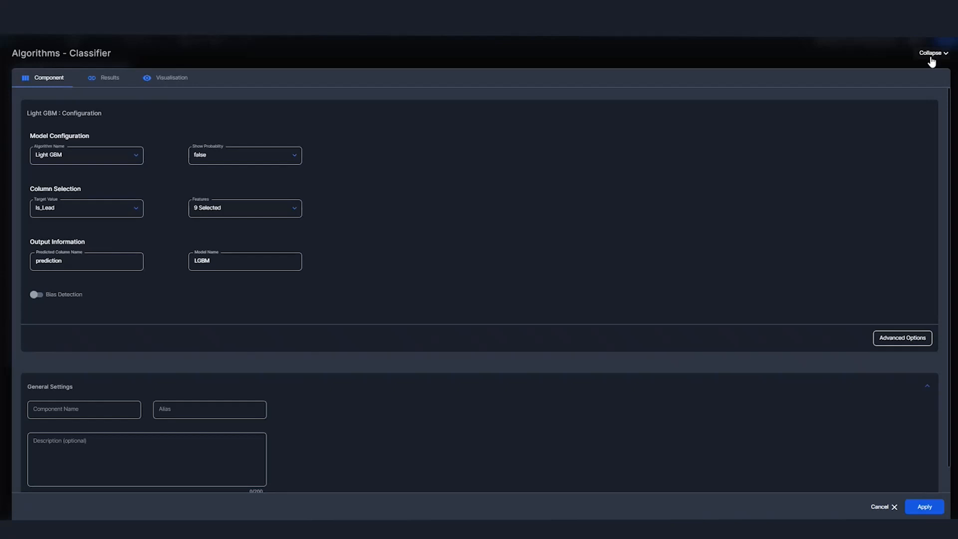
Step: Collapse the Algorithms - Classifier panel and cancel out of the pipeline editor
{"action": "left_click", "coordinate": [929, 53]}
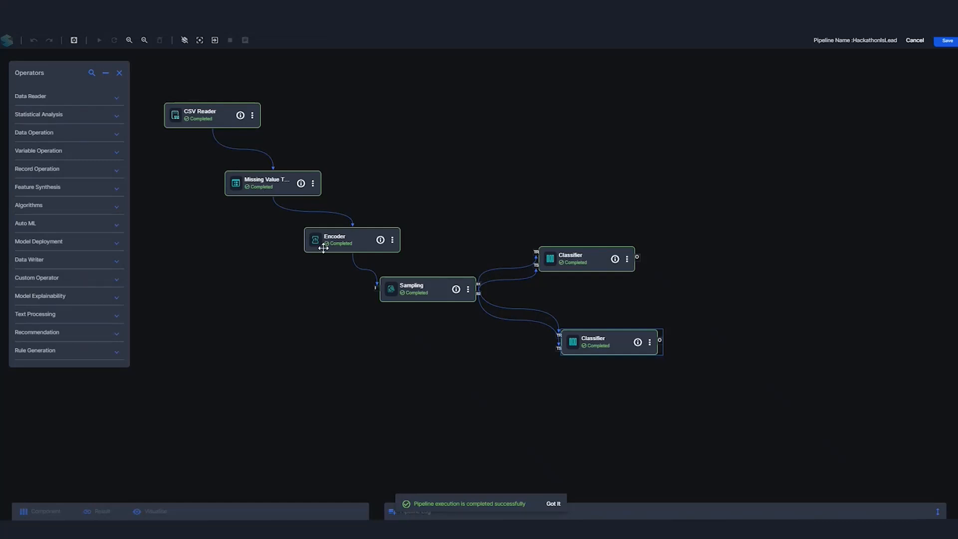
{"action": "mouse_move", "coordinate": [428, 300]}
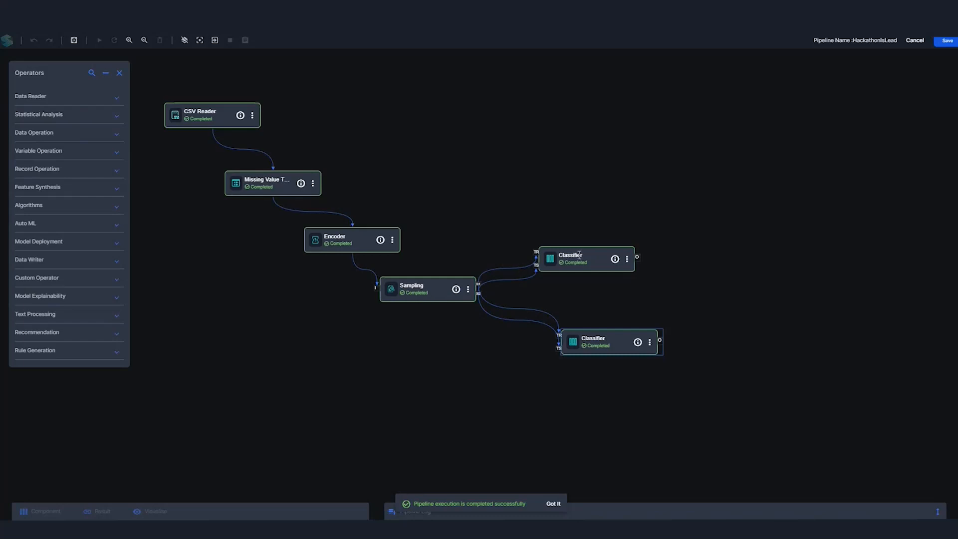
{"action": "mouse_move", "coordinate": [881, 102]}
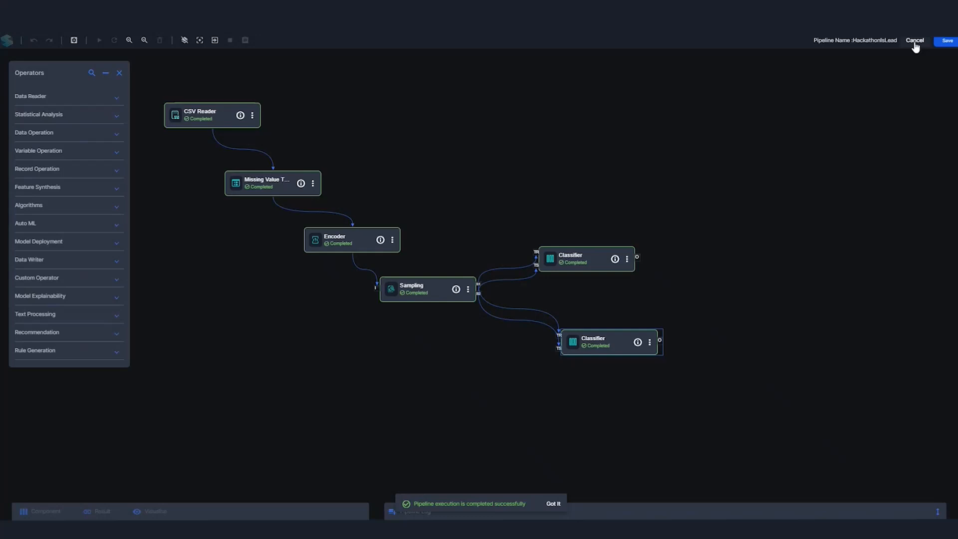
{"action": "left_click", "coordinate": [914, 40]}
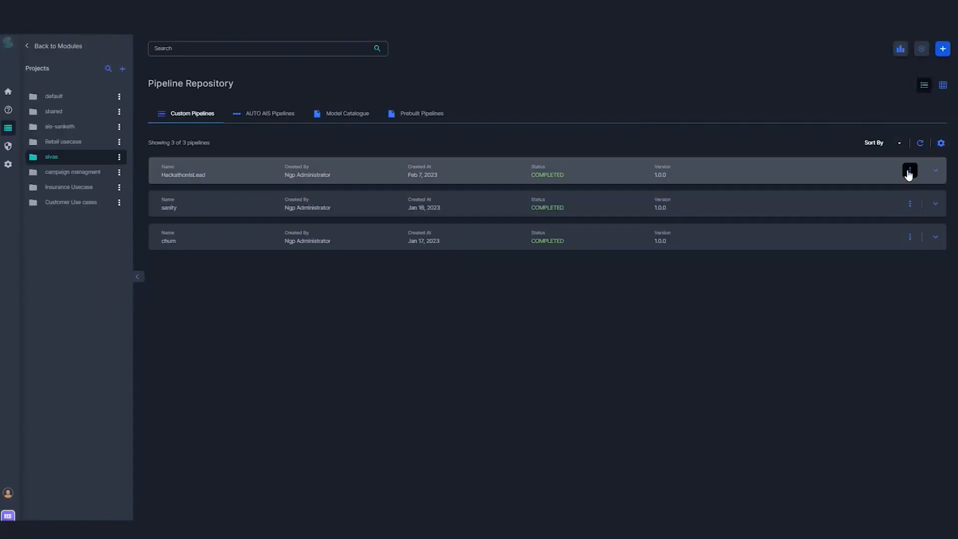
{"action": "mouse_move", "coordinate": [909, 171]}
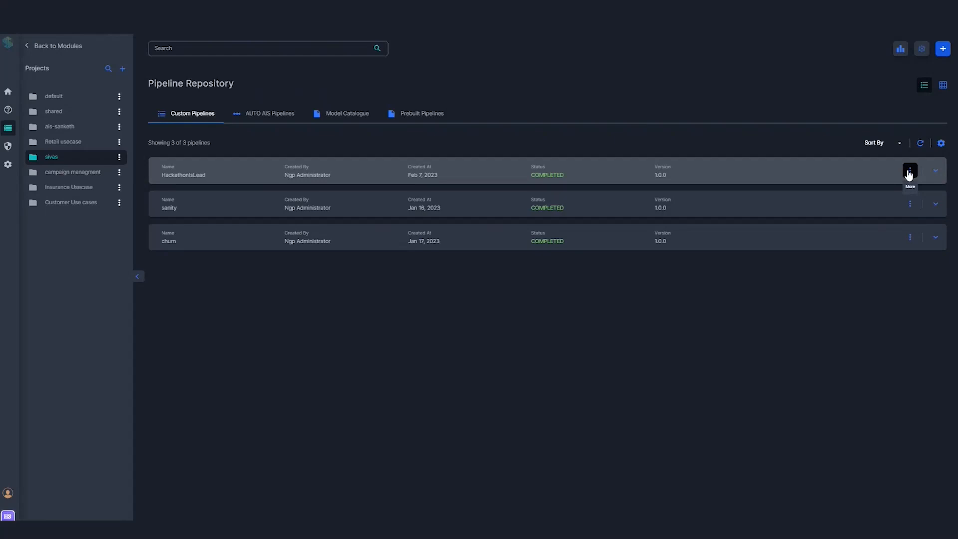
Step: Publish HackathonIsLead's LGBM model through the Publish Model dialog
{"action": "left_click", "coordinate": [909, 171]}
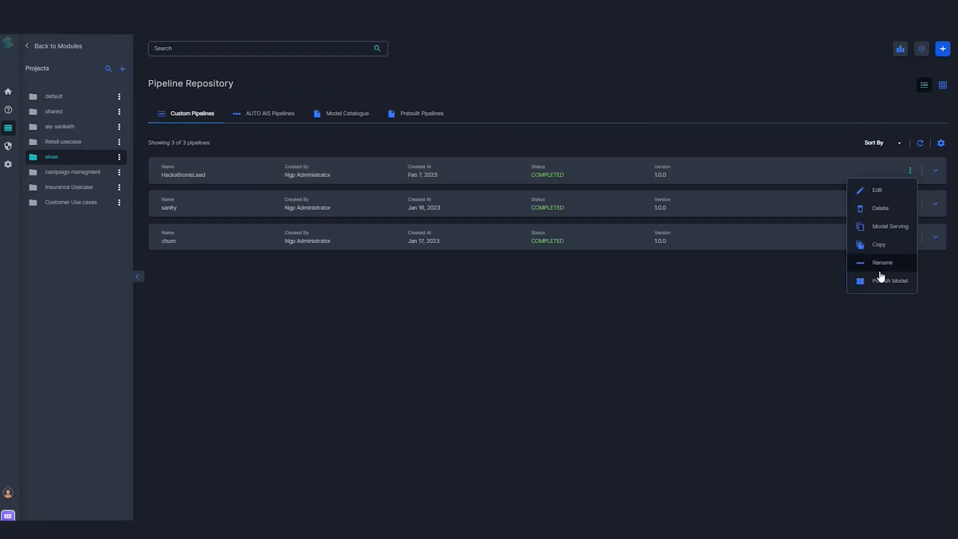
{"action": "left_click", "coordinate": [889, 280]}
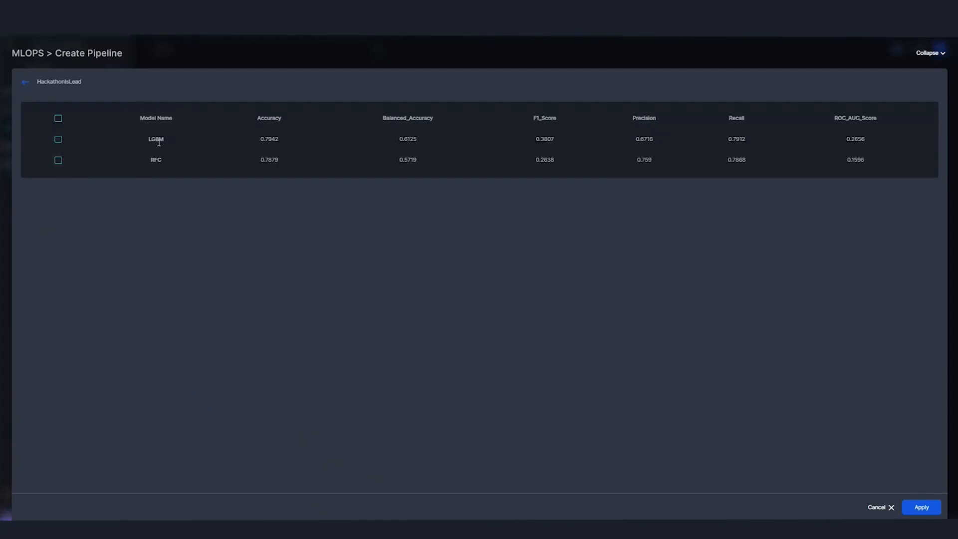
{"action": "mouse_move", "coordinate": [154, 182]}
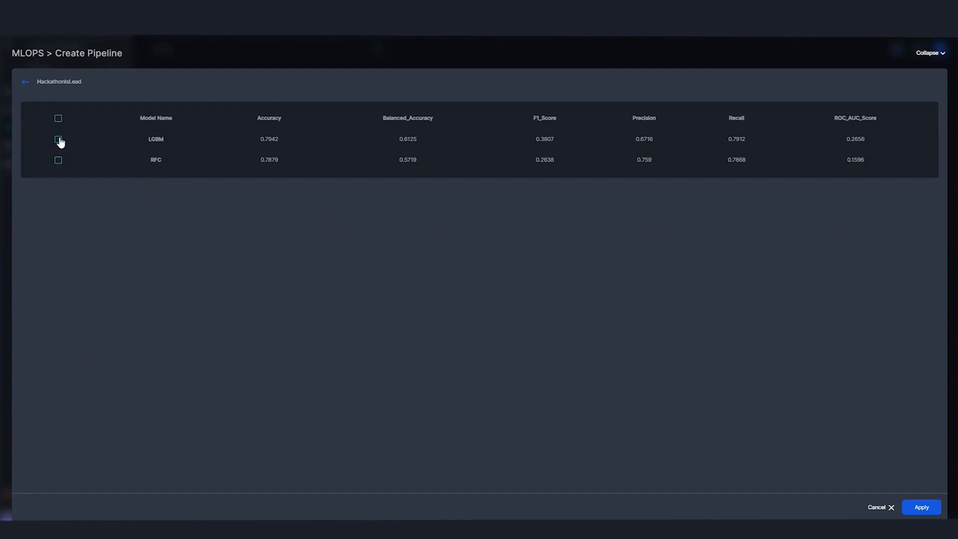
{"action": "left_click", "coordinate": [57, 140]}
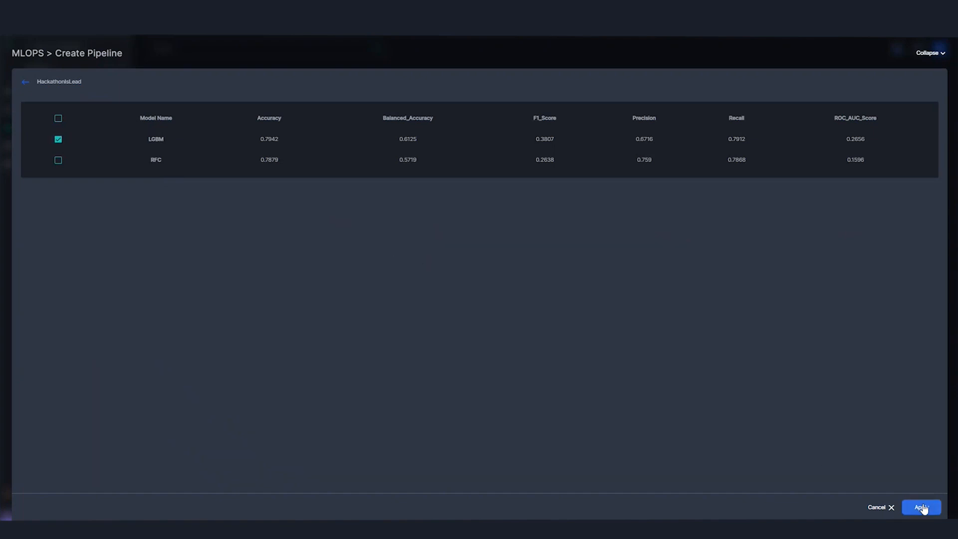
{"action": "left_click", "coordinate": [921, 507]}
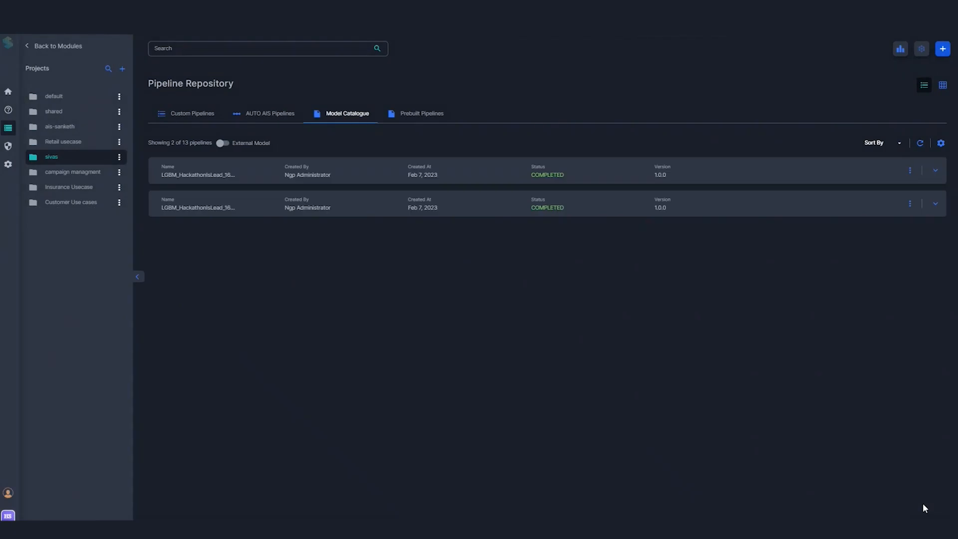
{"action": "mouse_move", "coordinate": [414, 207]}
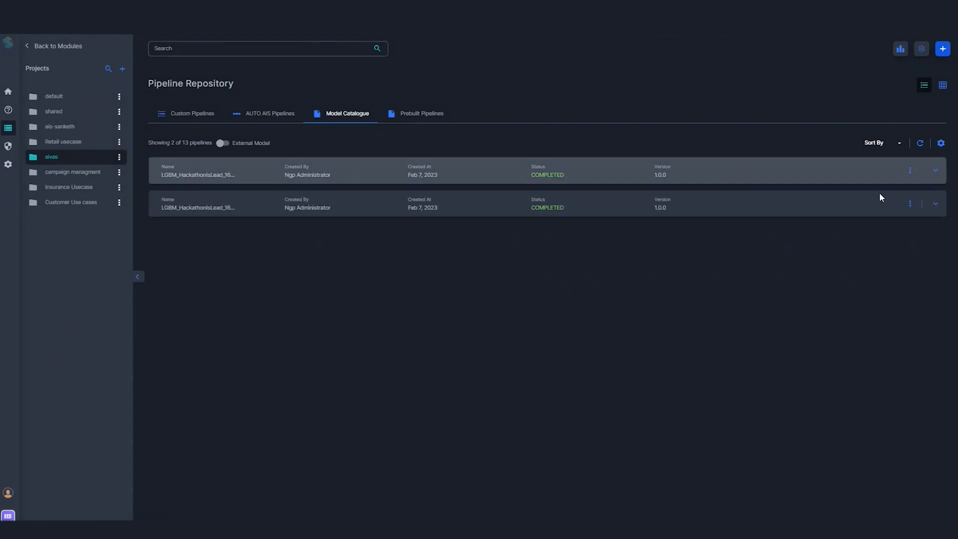
{"action": "mouse_move", "coordinate": [646, 167]}
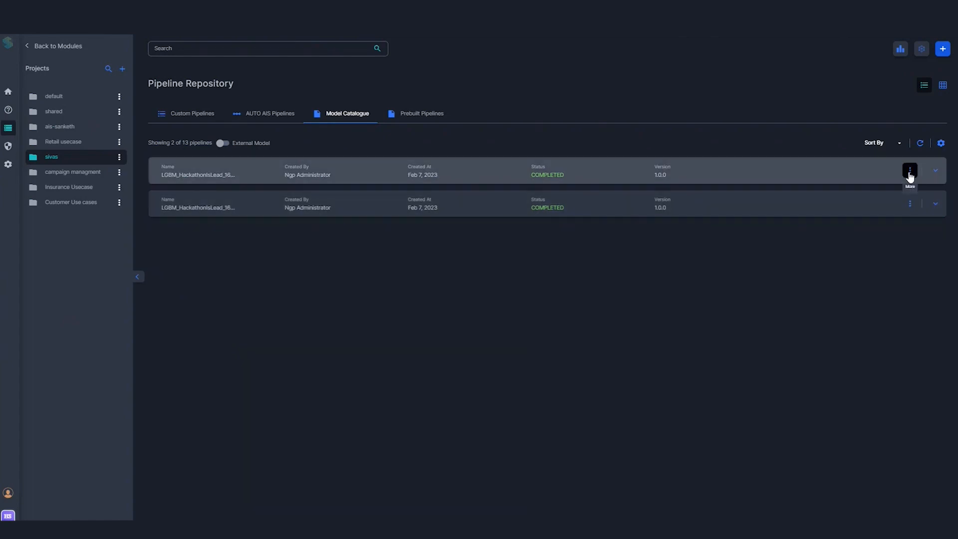
Step: Show the action menu for the first LGBM_HackathonIsLead catalogue entry
{"action": "left_click", "coordinate": [910, 170]}
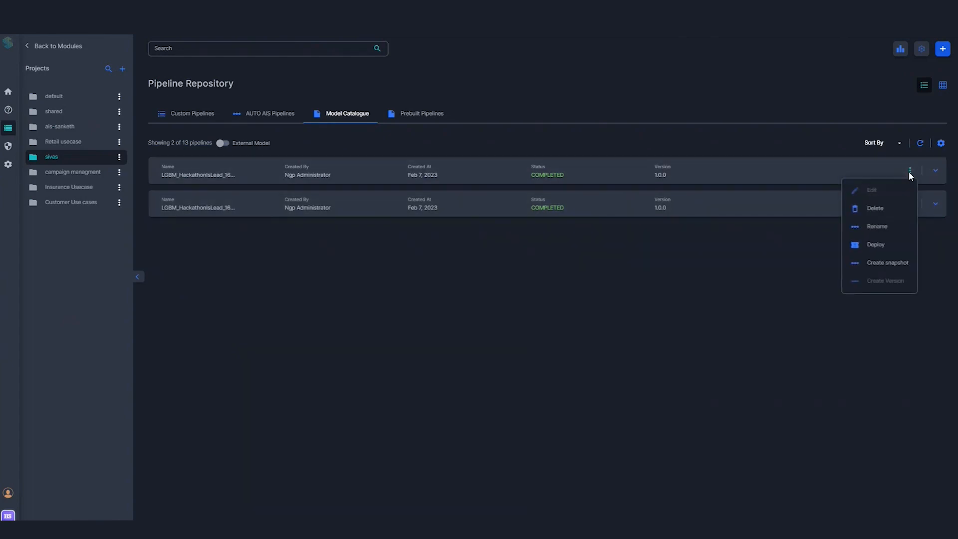
{"action": "mouse_move", "coordinate": [762, 248]}
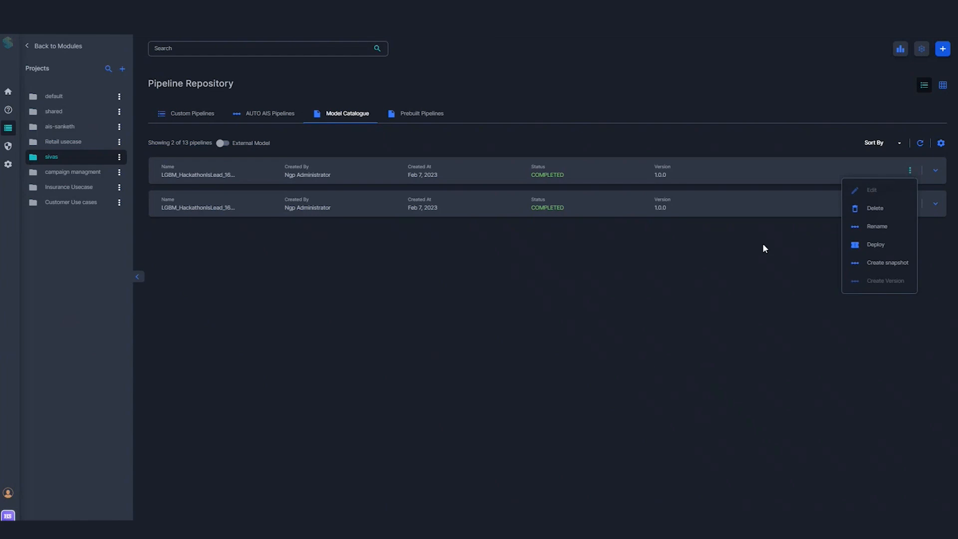
{"action": "mouse_move", "coordinate": [440, 319]}
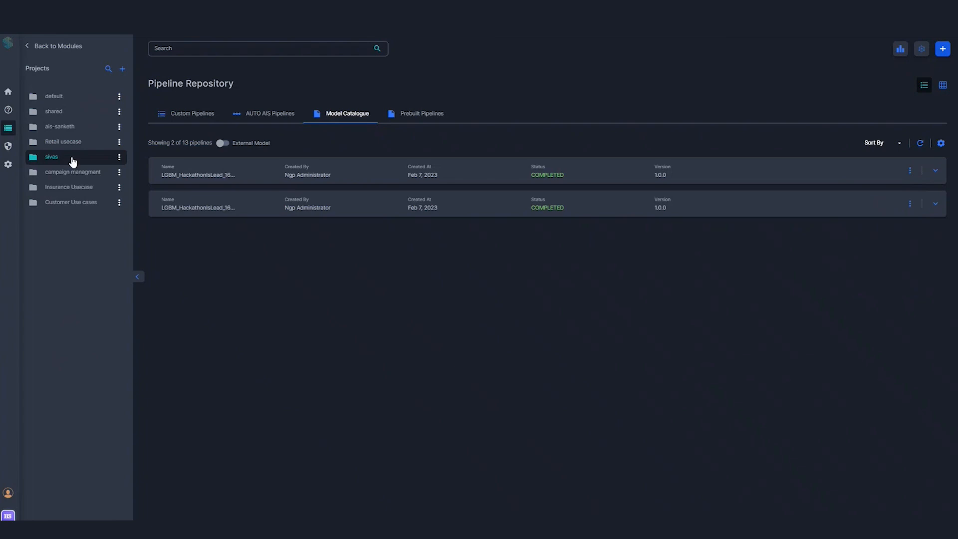
{"action": "mouse_move", "coordinate": [70, 158]}
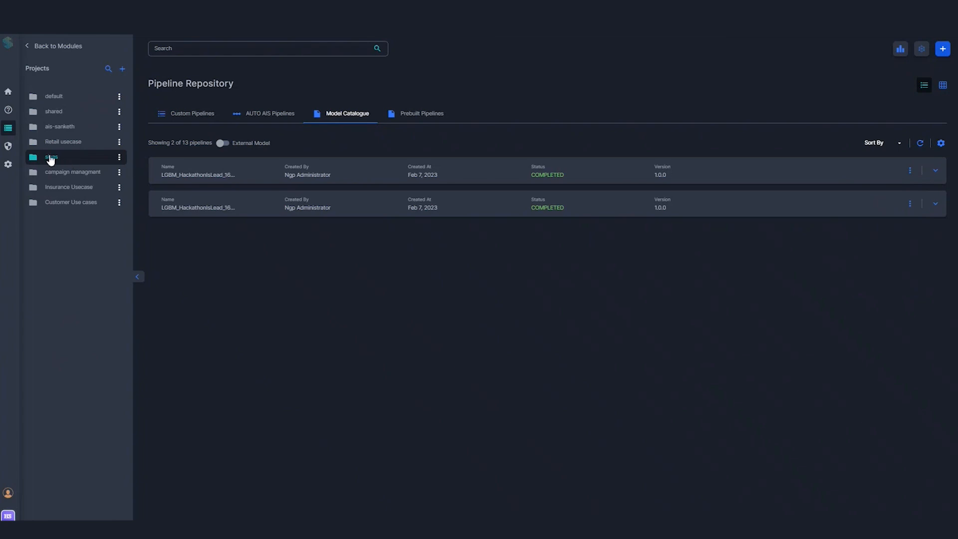
{"action": "mouse_move", "coordinate": [221, 246]}
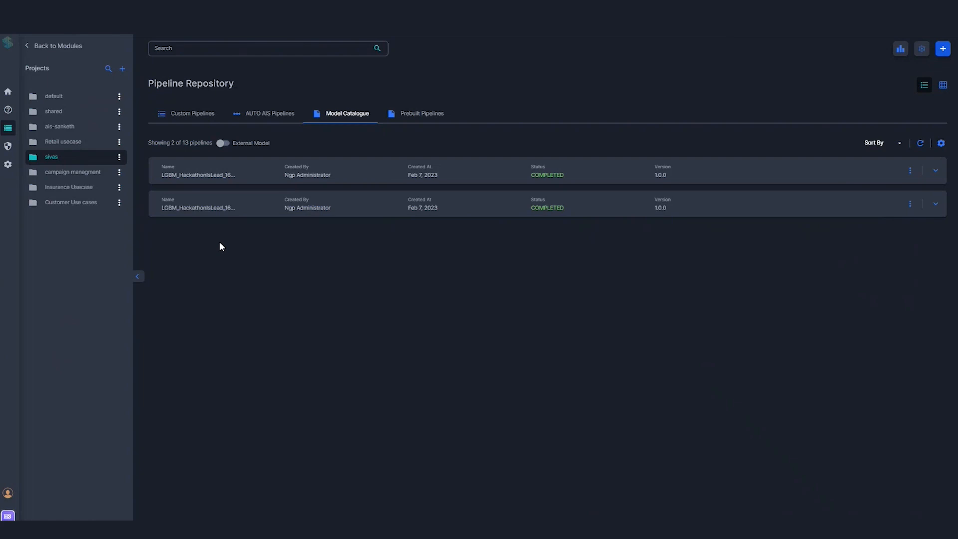
{"action": "mouse_move", "coordinate": [758, 213]}
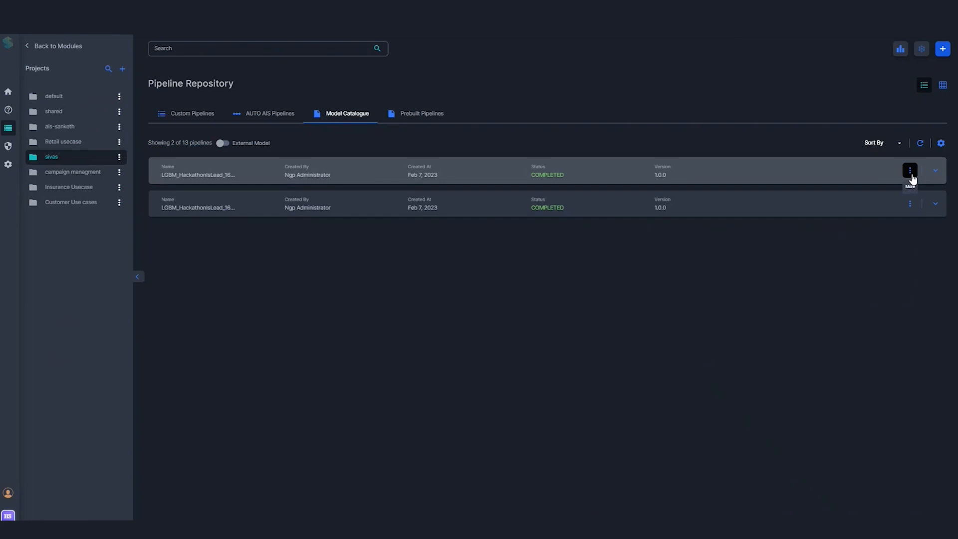
{"action": "mouse_move", "coordinate": [667, 187]}
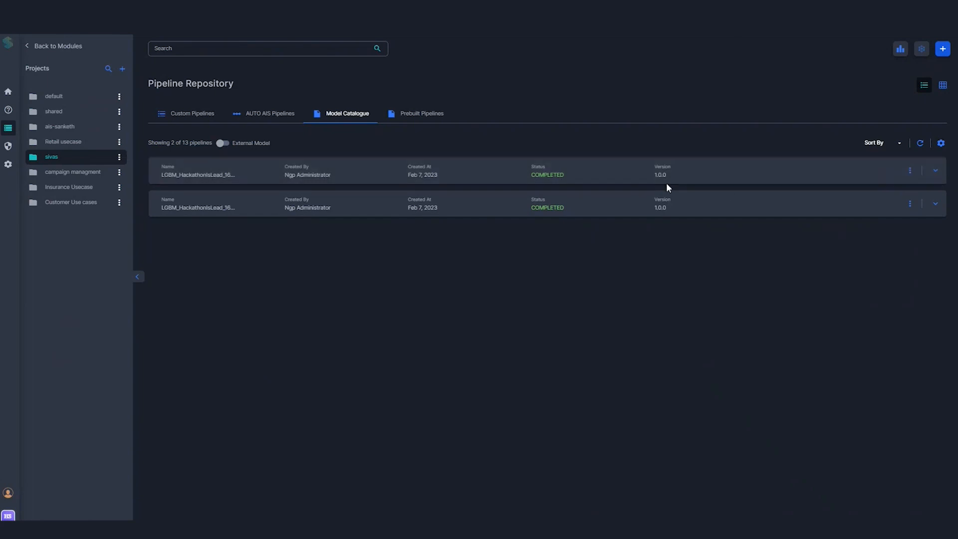
{"action": "mouse_move", "coordinate": [699, 242]}
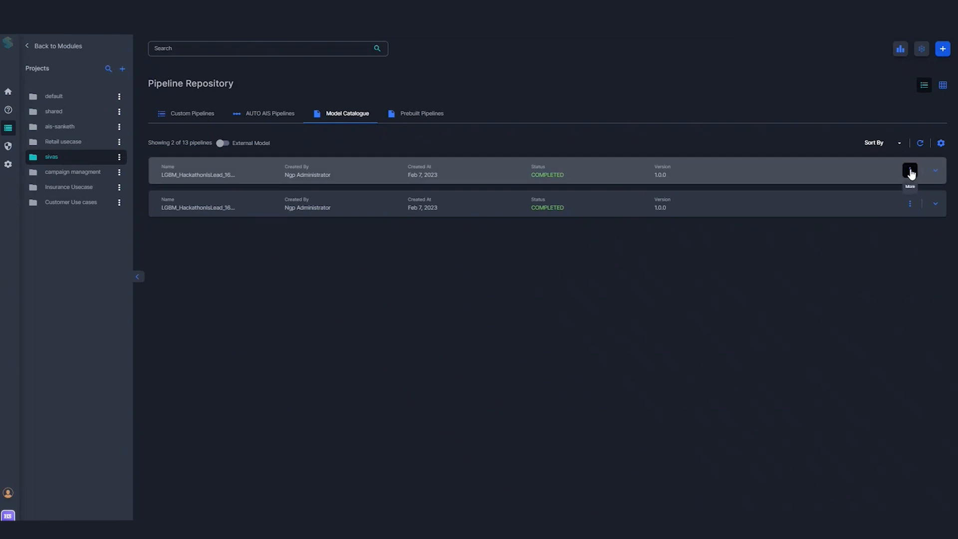
{"action": "left_click", "coordinate": [909, 171]}
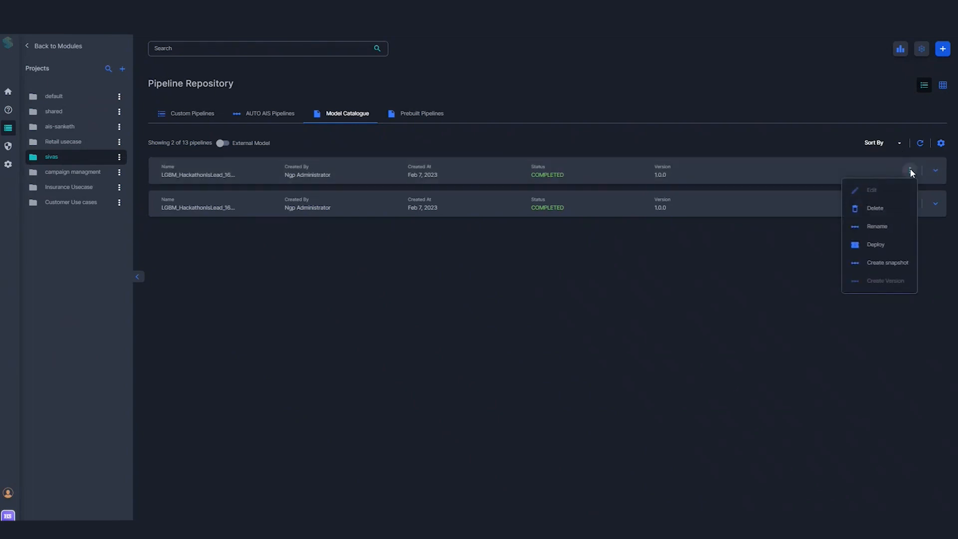
{"action": "mouse_move", "coordinate": [663, 246]}
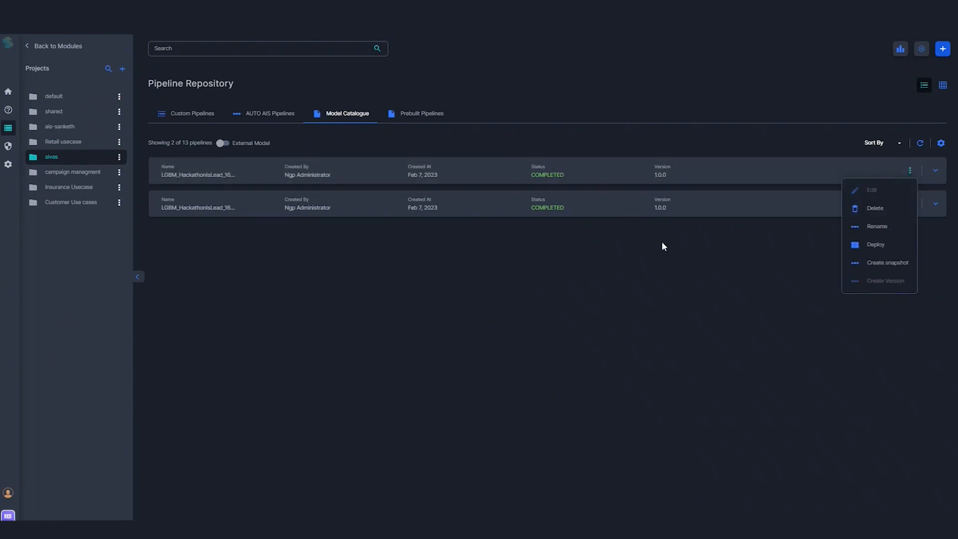
{"action": "mouse_move", "coordinate": [804, 212]}
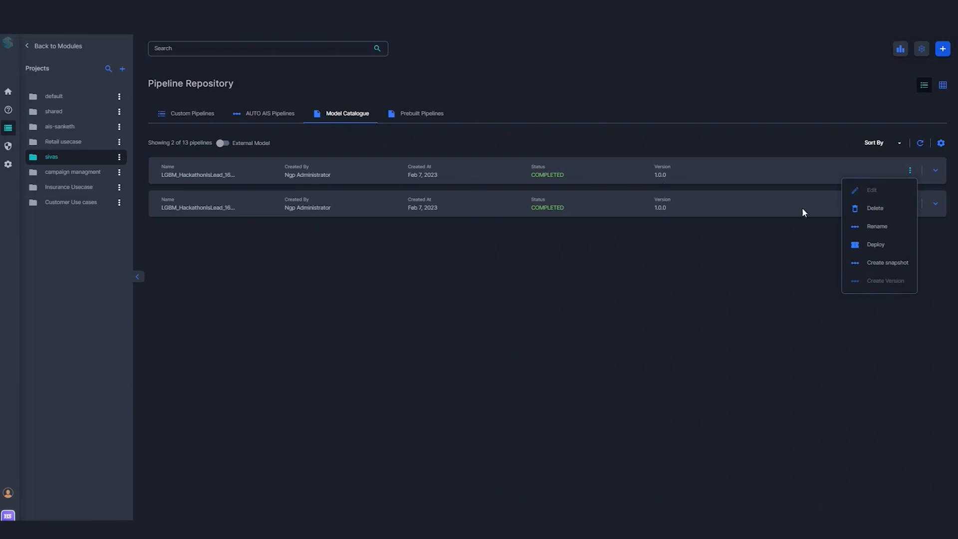
{"action": "mouse_move", "coordinate": [875, 244]}
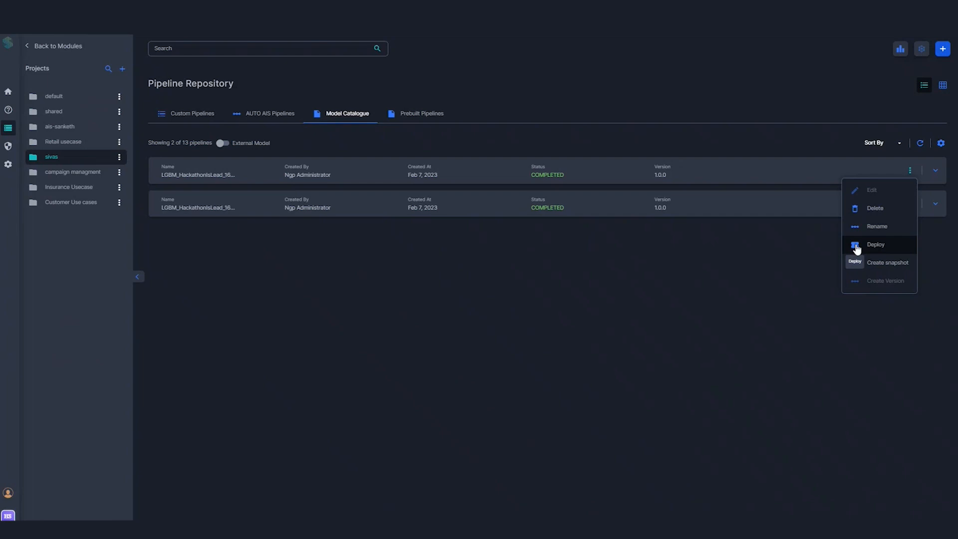
Step: Start a REST deployment named sivademo1 with Deploy model selected
{"action": "left_click", "coordinate": [876, 245]}
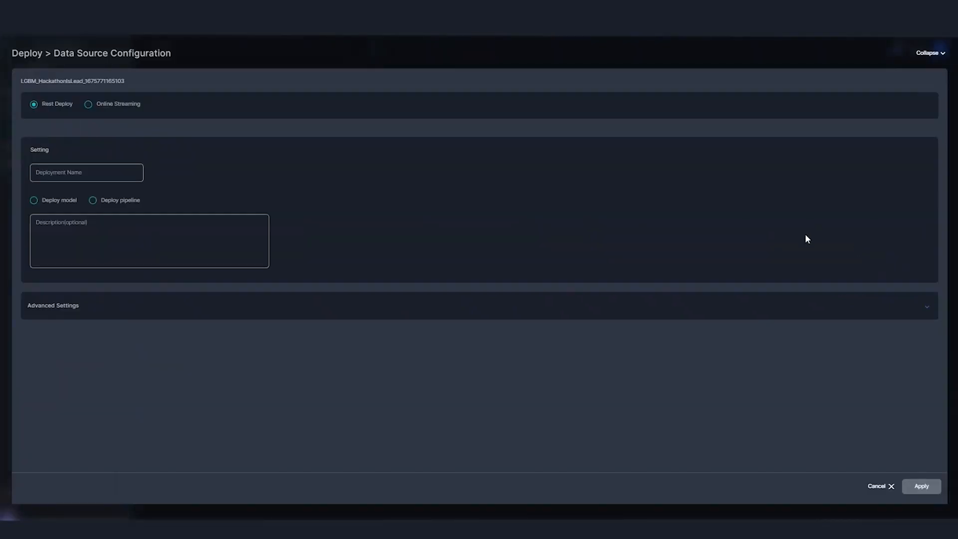
{"action": "left_click", "coordinate": [86, 172]}
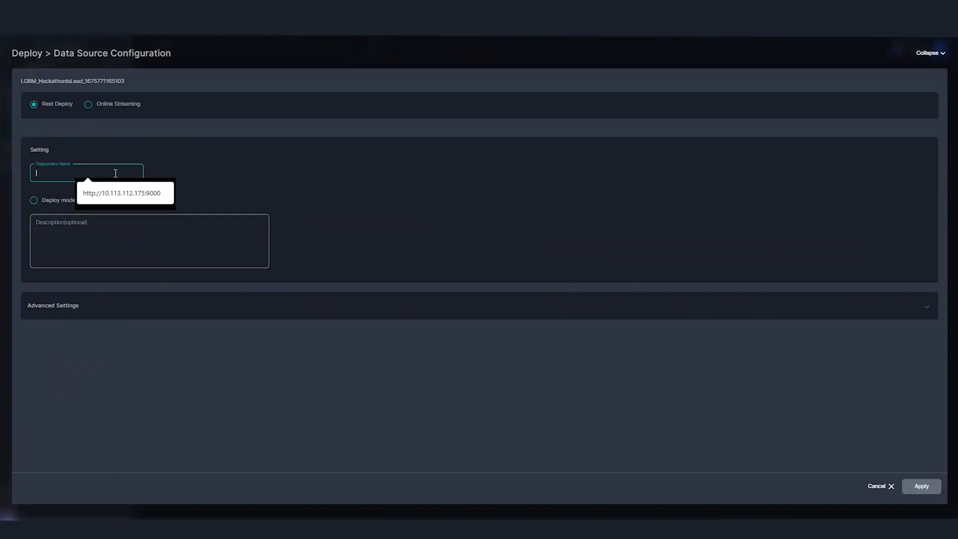
{"action": "type", "text": "sivasa"}
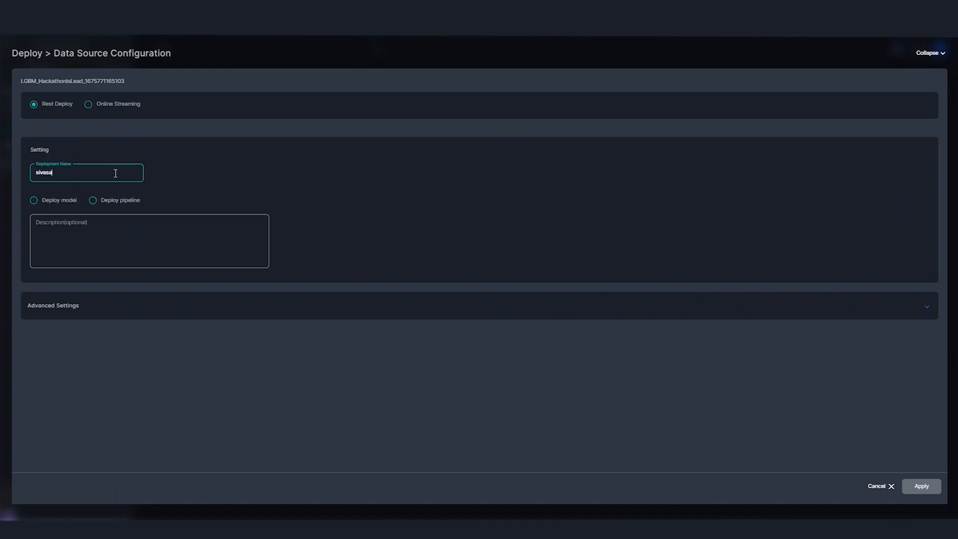
{"action": "type", "text": "r"}
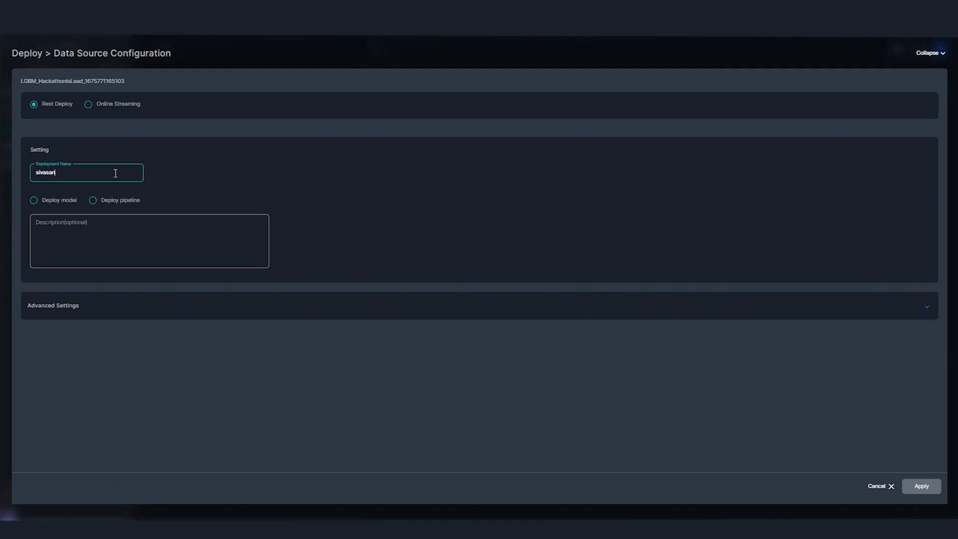
{"action": "left_click", "coordinate": [33, 199]}
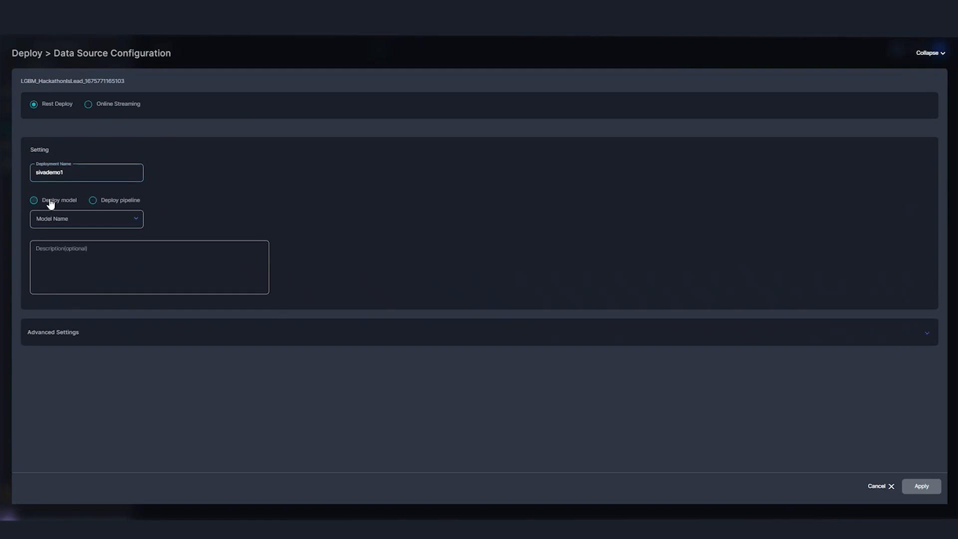
{"action": "left_click", "coordinate": [33, 200]}
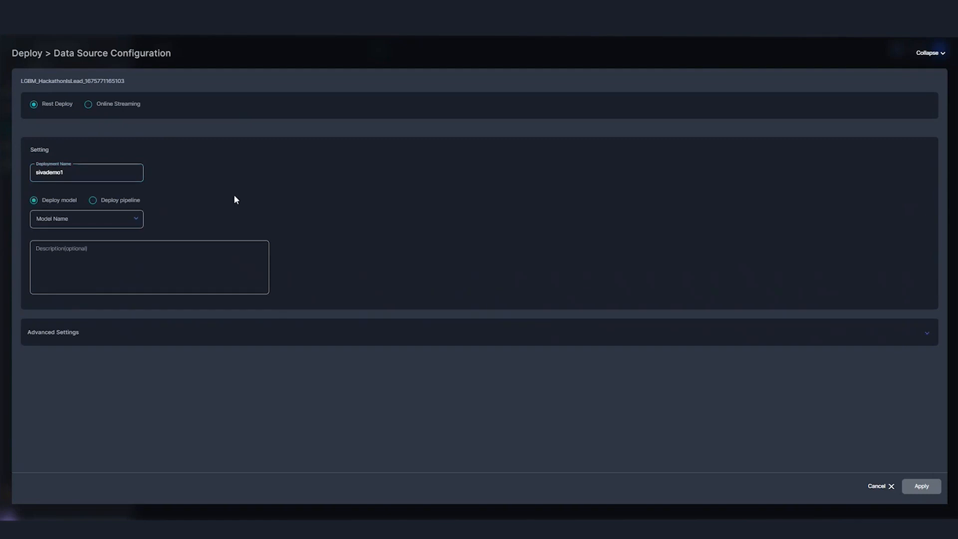
{"action": "left_click", "coordinate": [92, 200]}
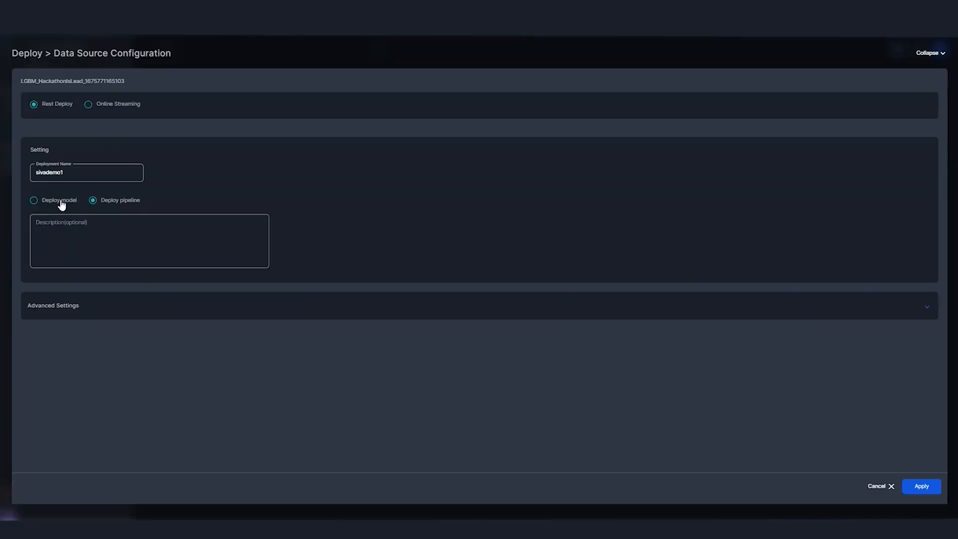
{"action": "left_click", "coordinate": [35, 200]}
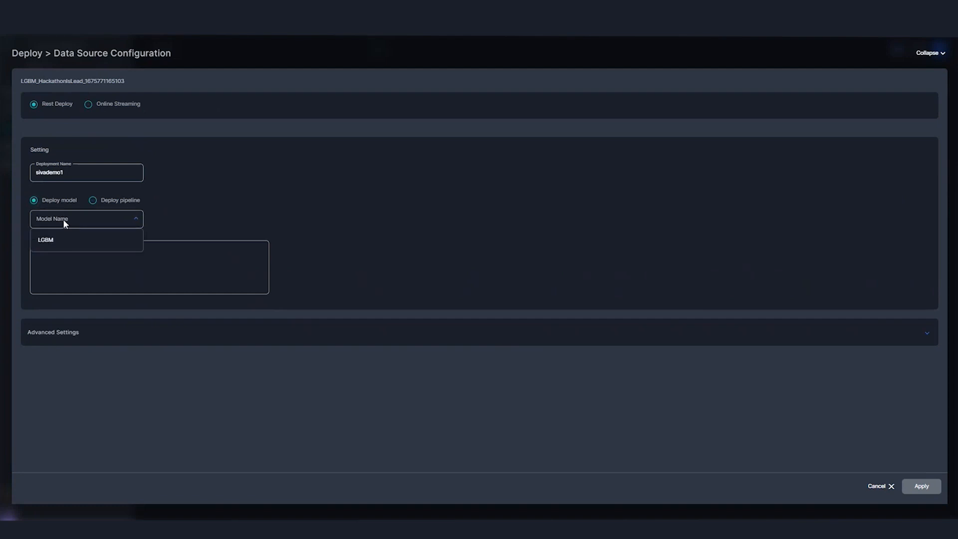
Step: Pick LGBM, settle sivademo1 on Deploy pipeline, and collapse the deployment form
{"action": "left_click", "coordinate": [45, 239]}
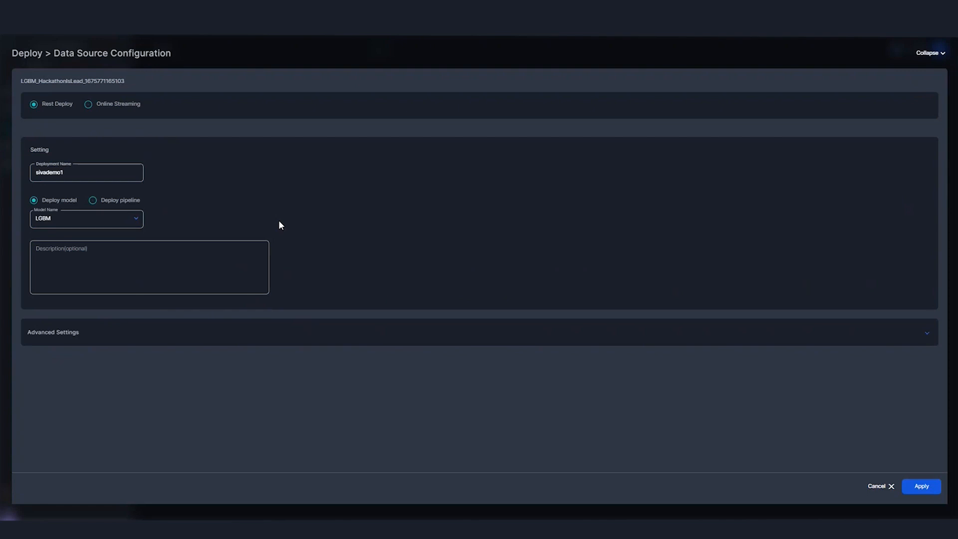
{"action": "mouse_move", "coordinate": [226, 226]}
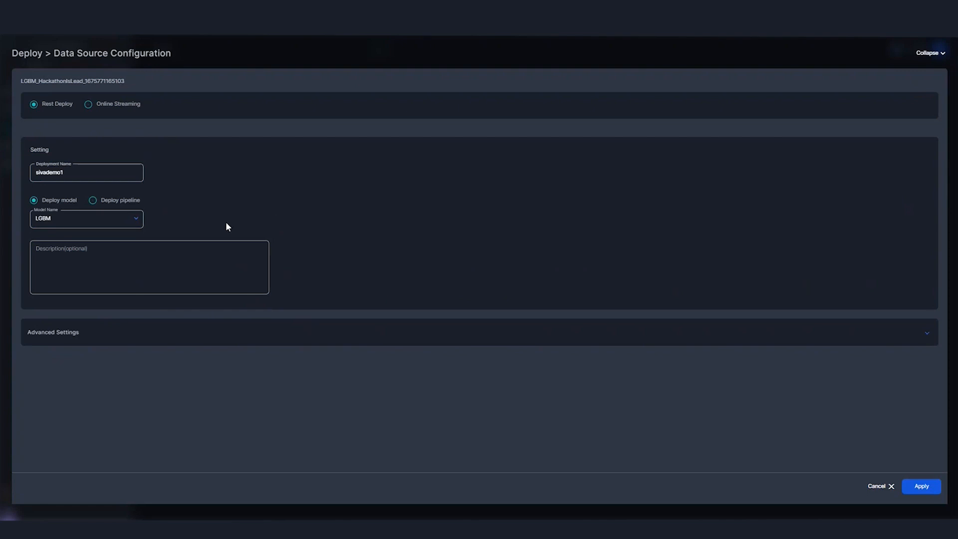
{"action": "mouse_move", "coordinate": [117, 203]}
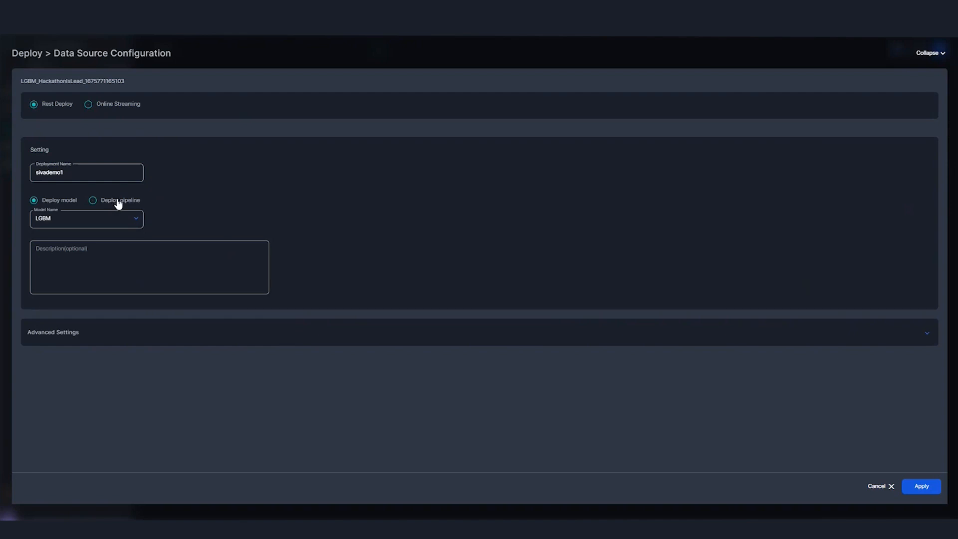
{"action": "mouse_move", "coordinate": [61, 203]}
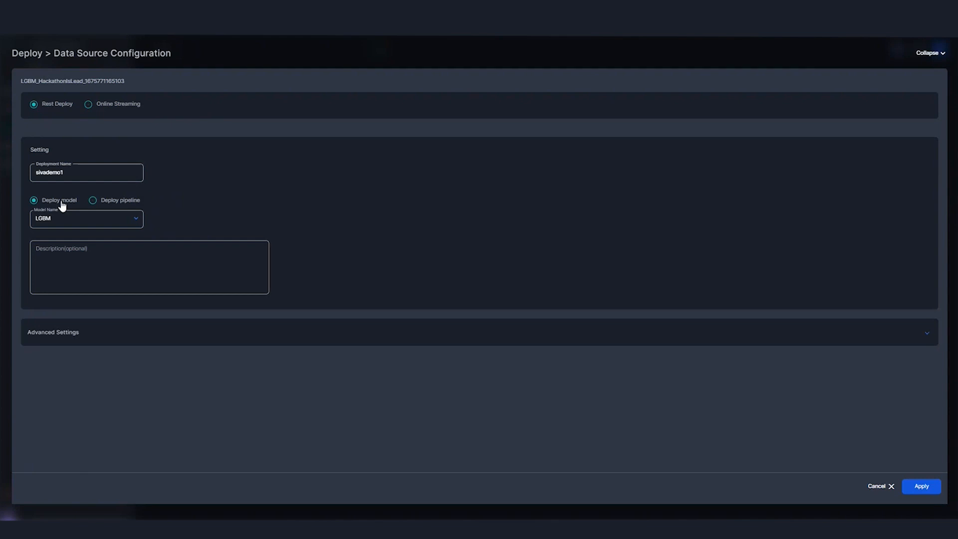
{"action": "mouse_move", "coordinate": [112, 206]}
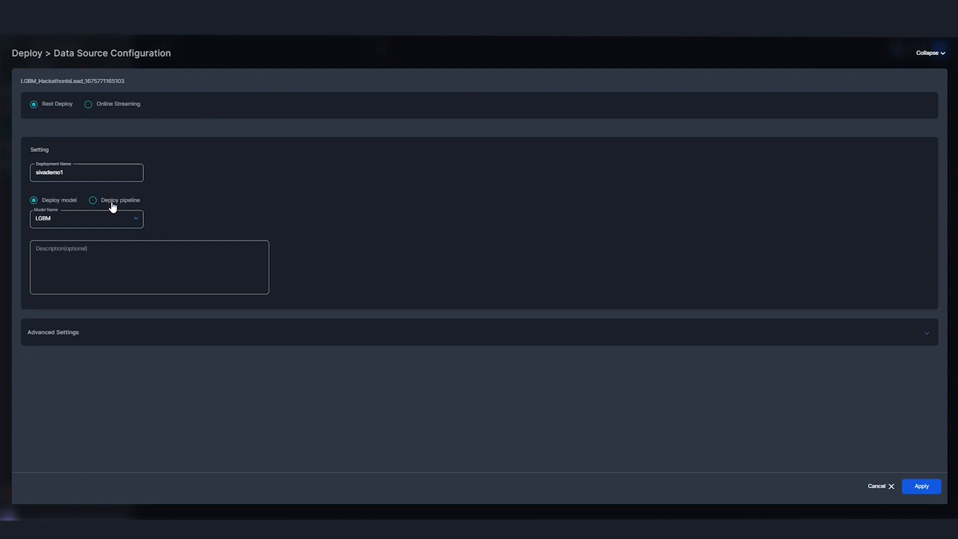
{"action": "left_click", "coordinate": [93, 199]}
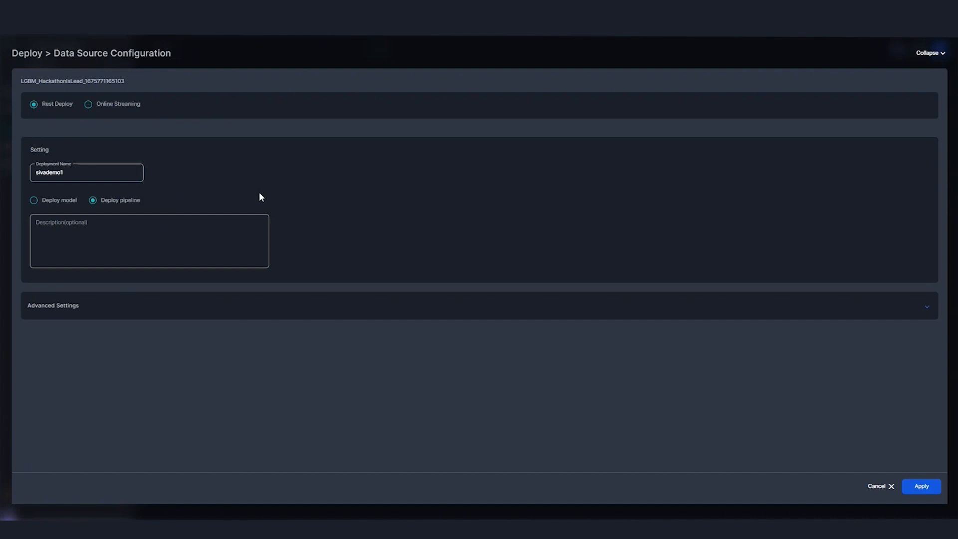
{"action": "mouse_move", "coordinate": [50, 204]}
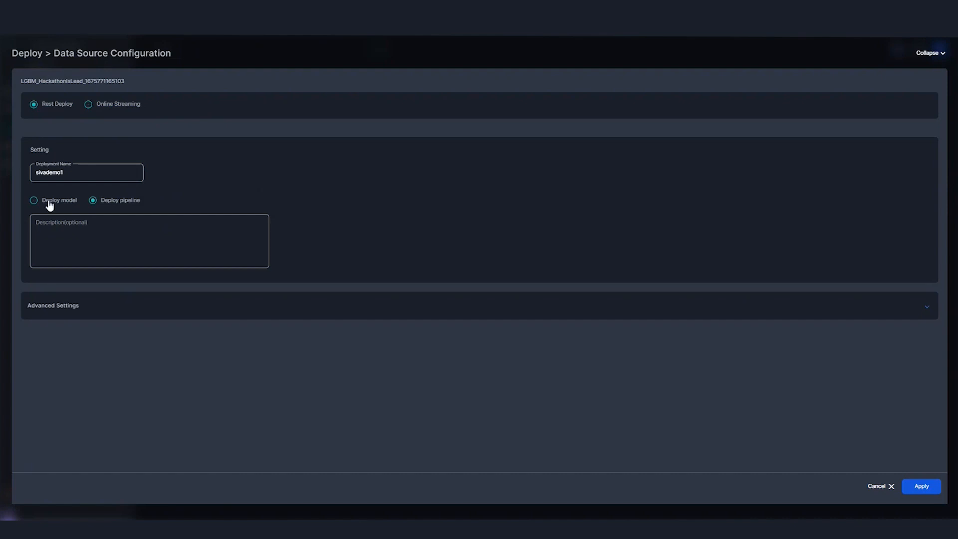
{"action": "left_click", "coordinate": [34, 199]}
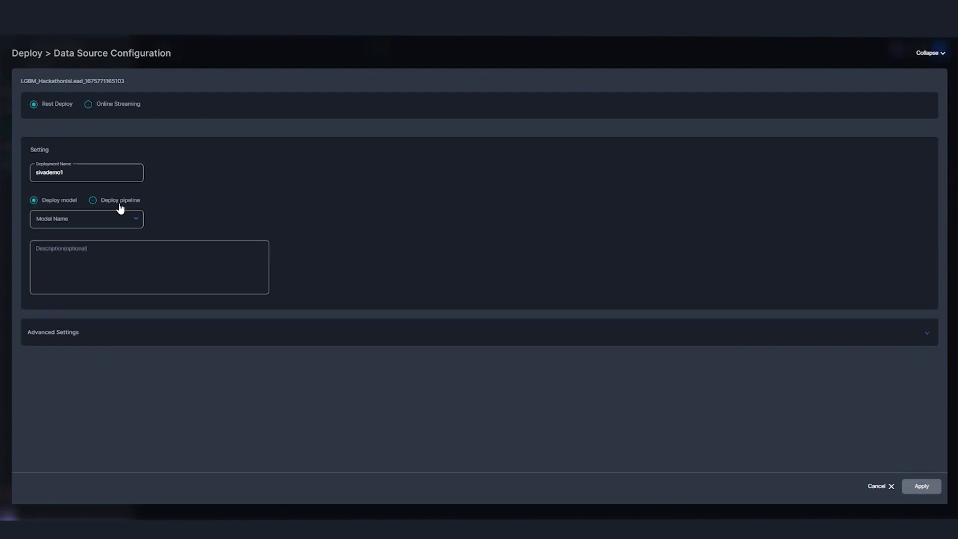
{"action": "left_click", "coordinate": [92, 200]}
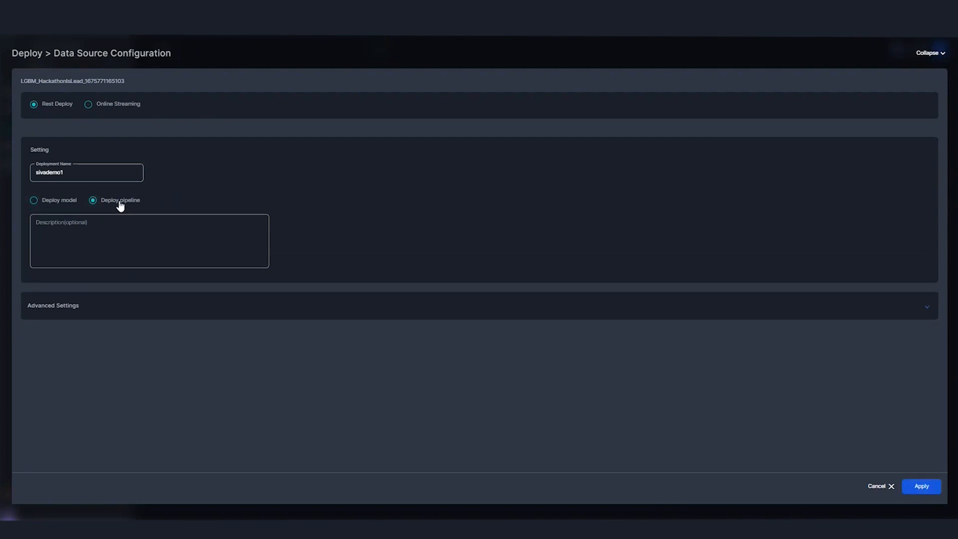
{"action": "mouse_move", "coordinate": [311, 222]}
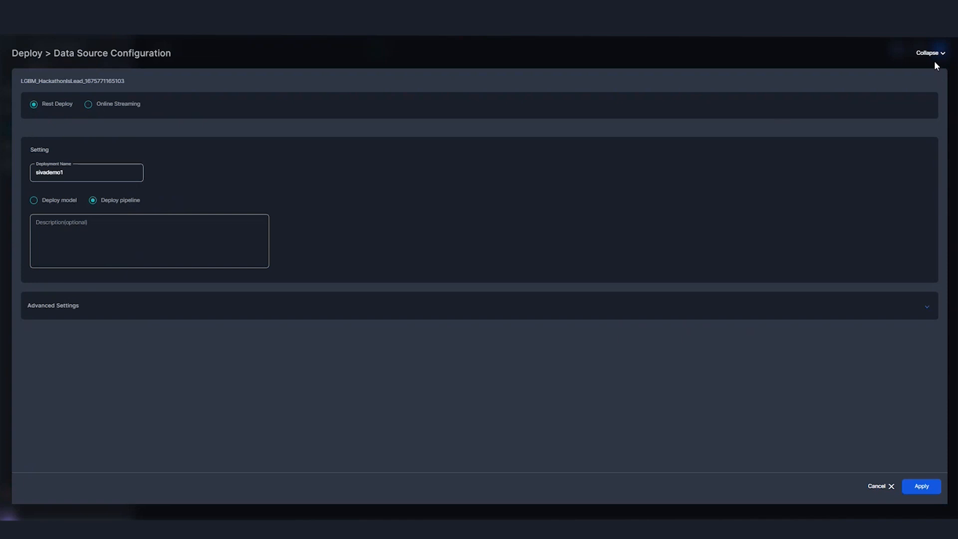
{"action": "mouse_move", "coordinate": [931, 59]}
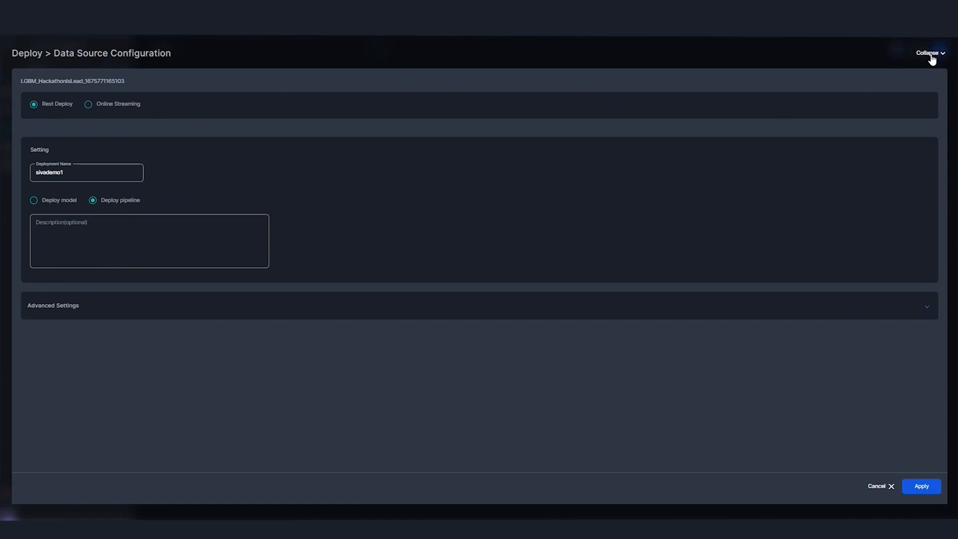
{"action": "left_click", "coordinate": [927, 53]}
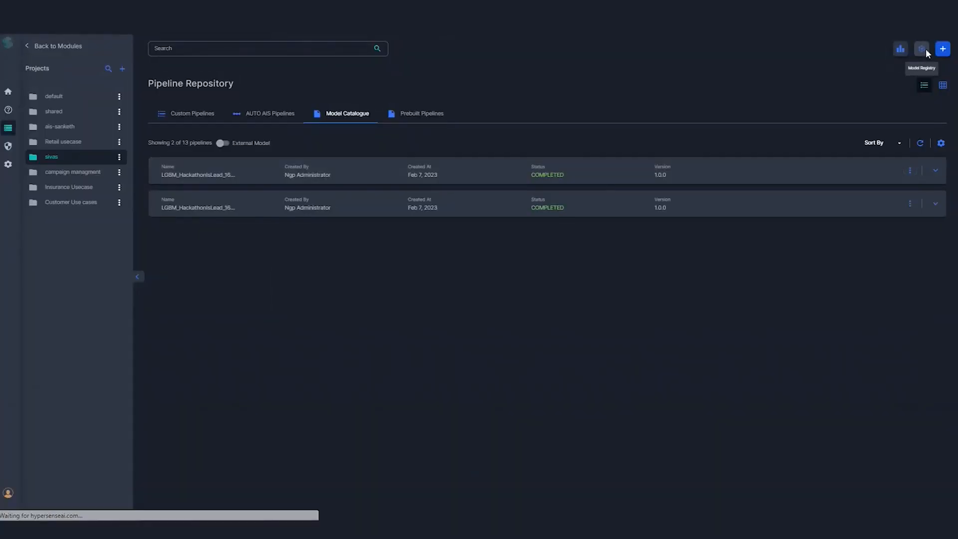
Step: From Model Registry, view the report of the Sivasanity22 staging deployment
{"action": "left_click", "coordinate": [921, 48]}
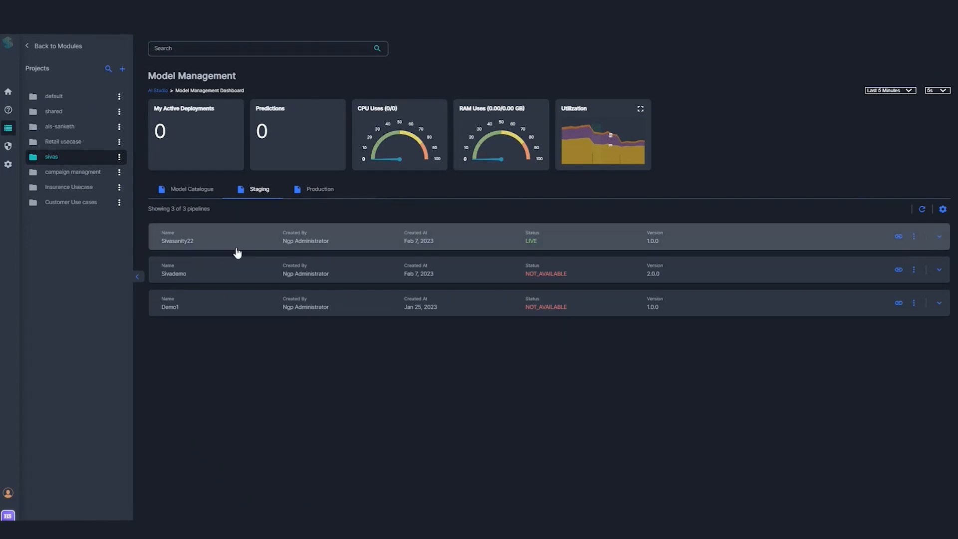
{"action": "mouse_move", "coordinate": [858, 239]}
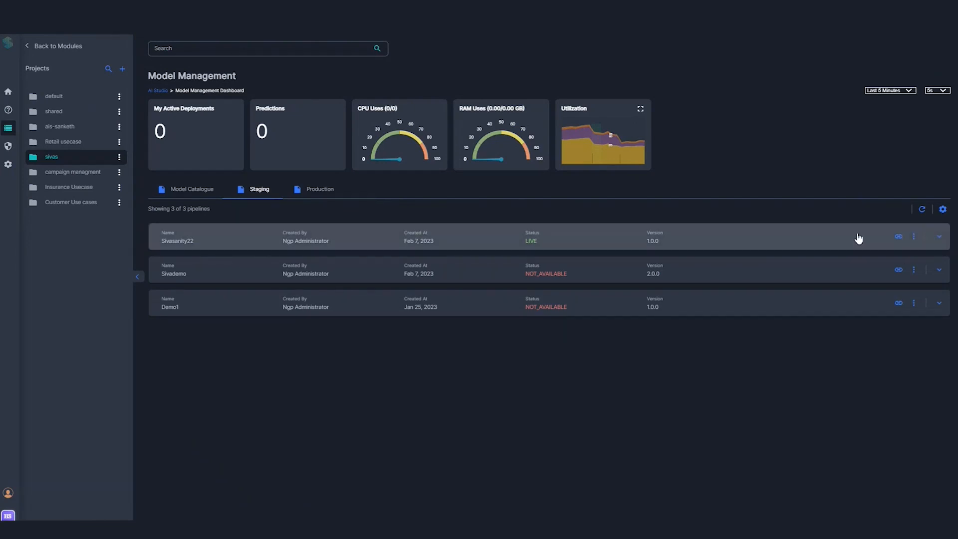
{"action": "left_click", "coordinate": [913, 236]}
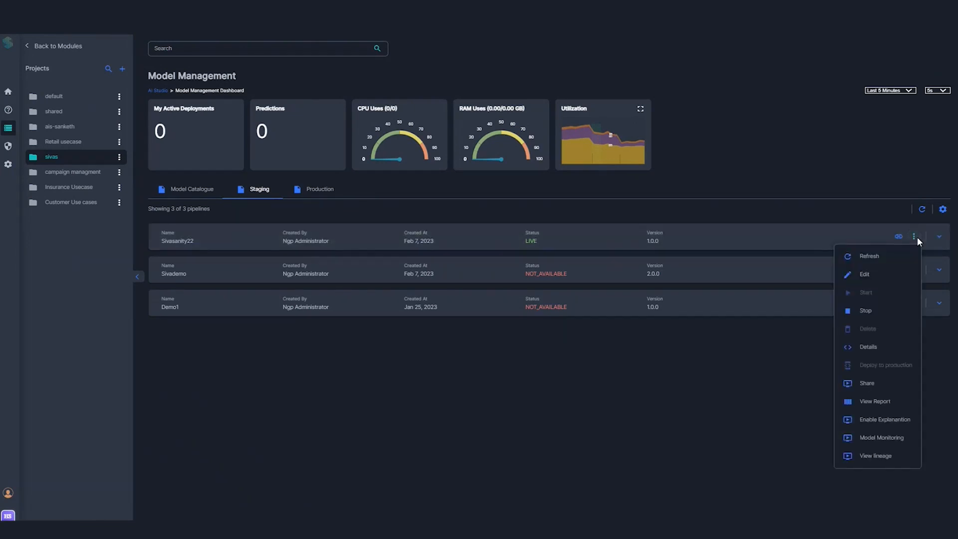
{"action": "mouse_move", "coordinate": [372, 212]}
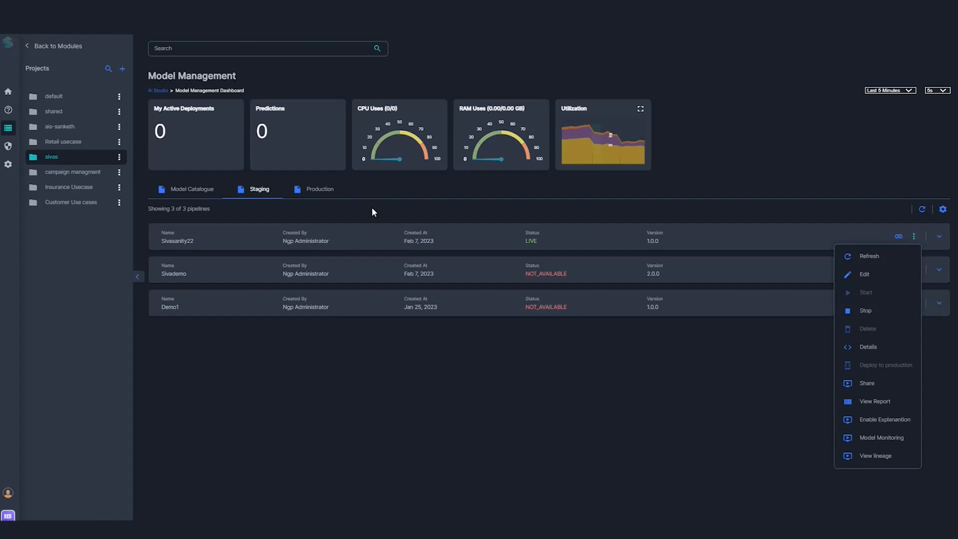
{"action": "mouse_move", "coordinate": [874, 401]}
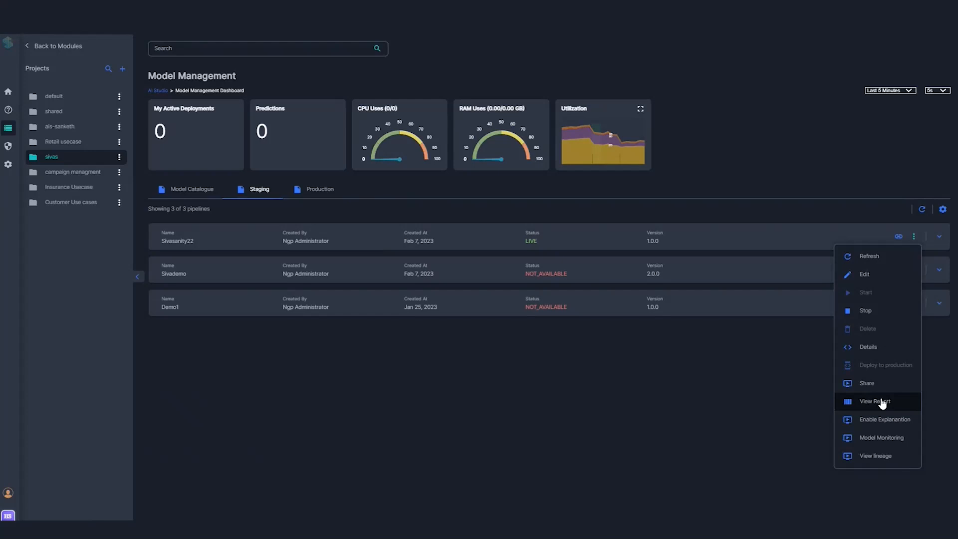
{"action": "left_click", "coordinate": [874, 401]}
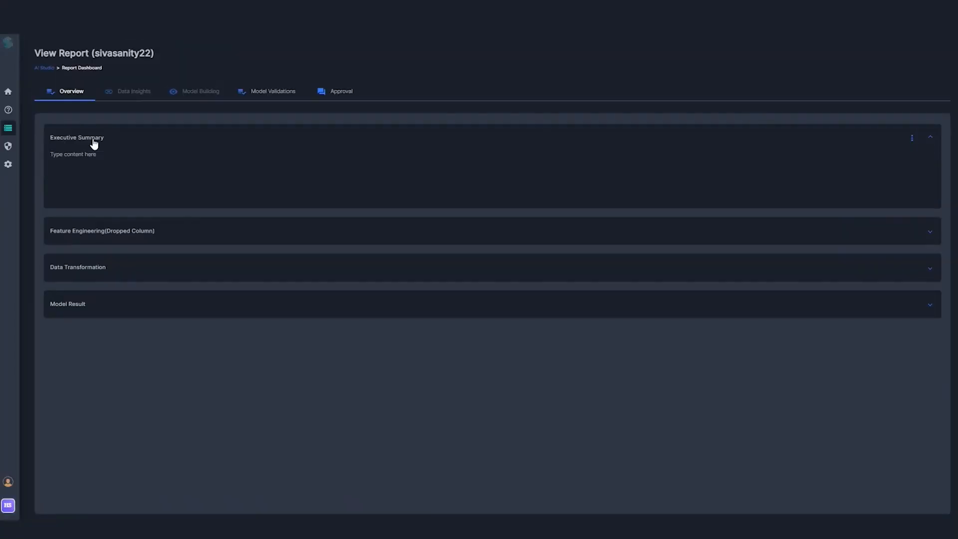
{"action": "mouse_move", "coordinate": [111, 168]}
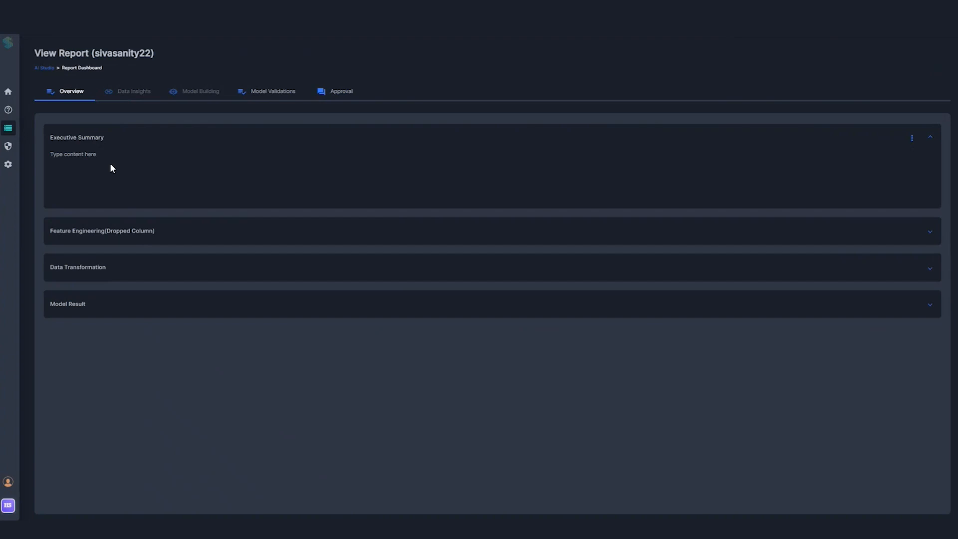
{"action": "mouse_move", "coordinate": [120, 164]}
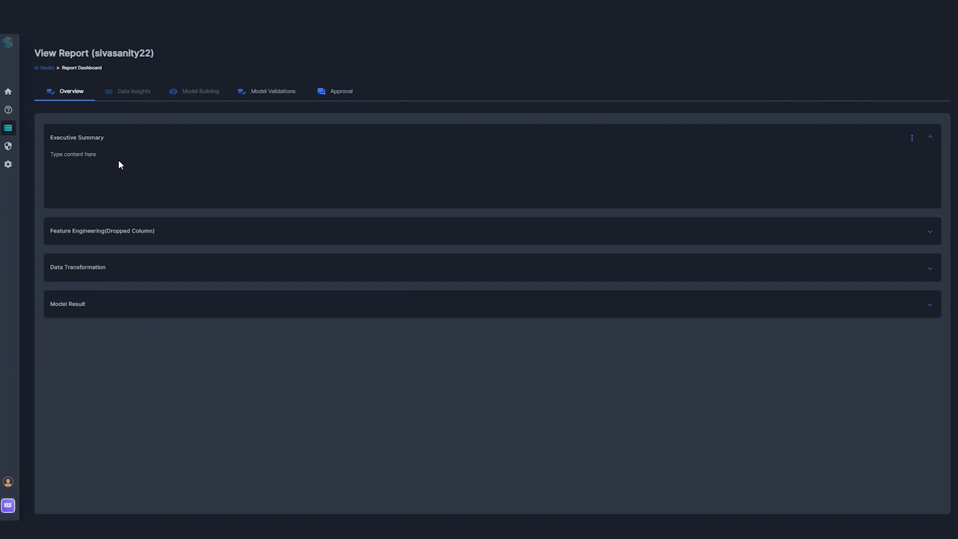
{"action": "mouse_move", "coordinate": [87, 160]}
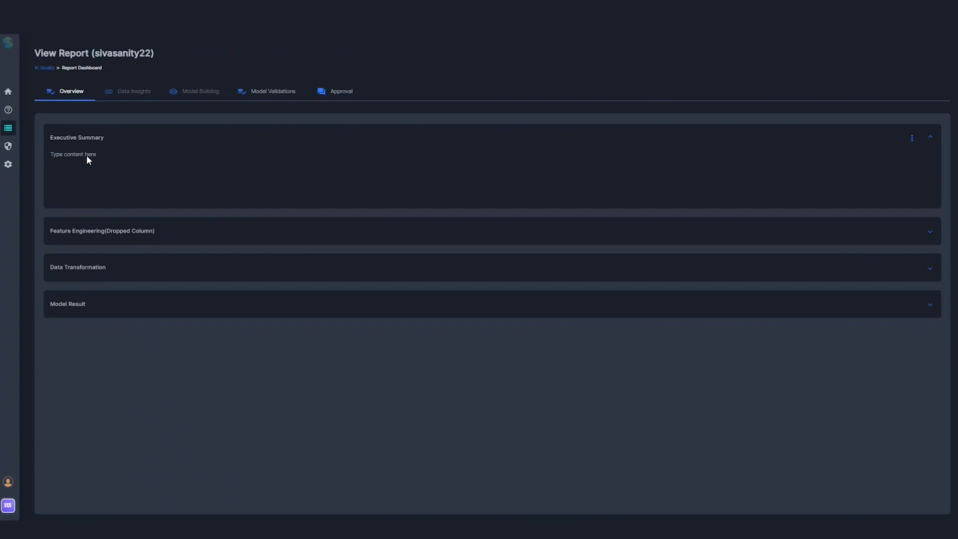
{"action": "mouse_move", "coordinate": [89, 234]}
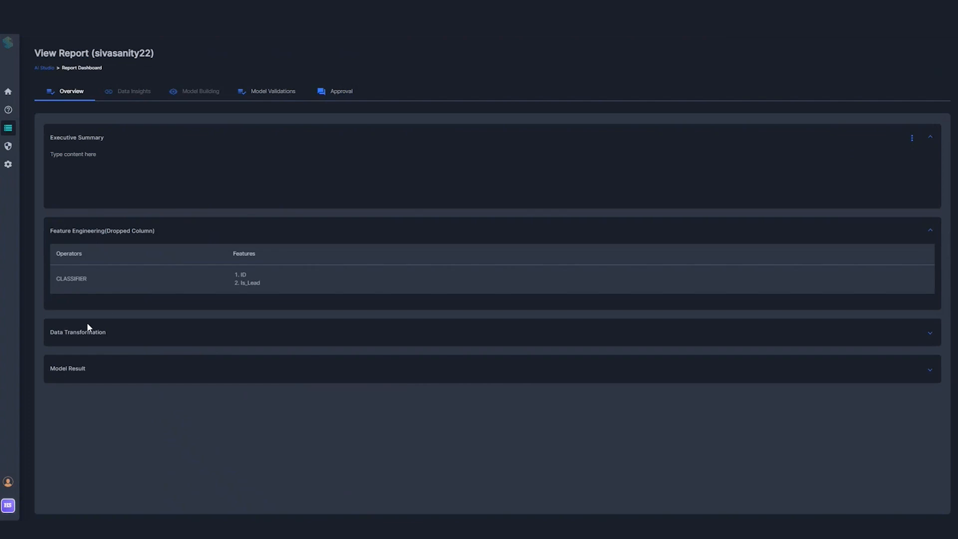
{"action": "mouse_move", "coordinate": [84, 335]}
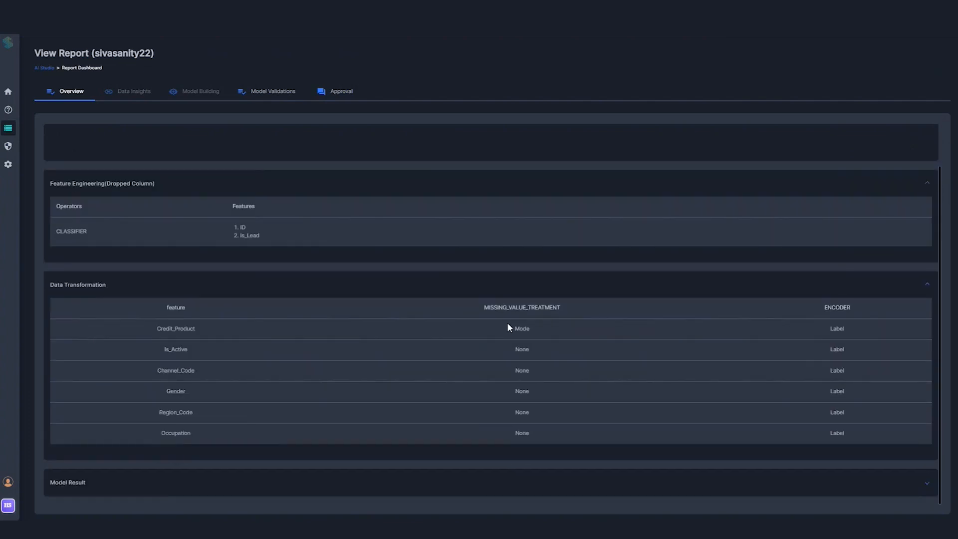
{"action": "mouse_move", "coordinate": [520, 347]}
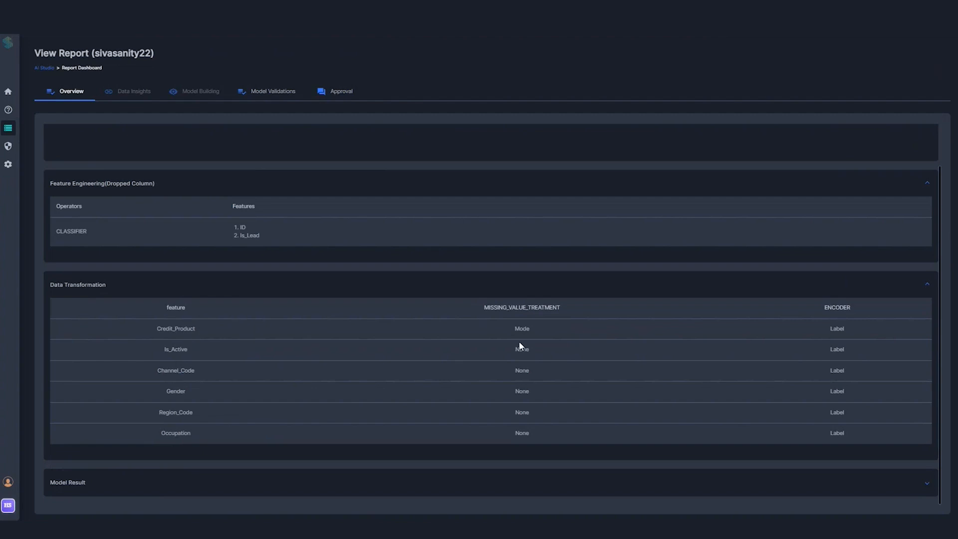
{"action": "mouse_move", "coordinate": [417, 329]}
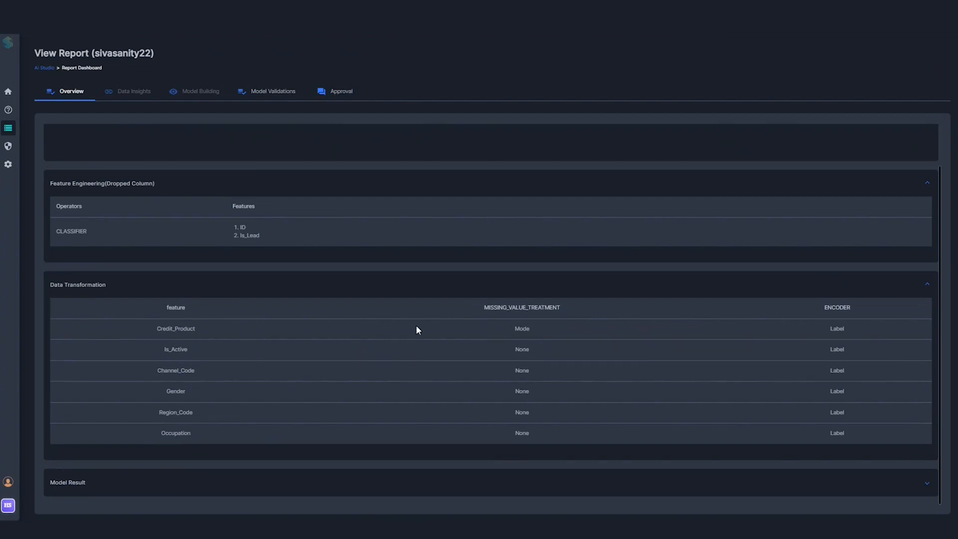
Step: Highlight Credit_Product's Mode treatment and scroll down to the test and train reports
{"action": "double_click", "coordinate": [521, 328]}
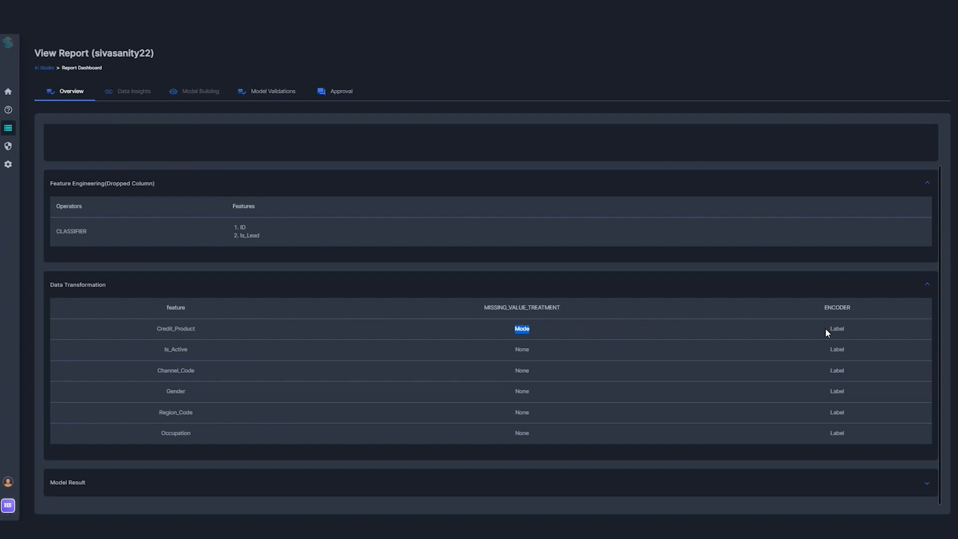
{"action": "mouse_move", "coordinate": [550, 409]}
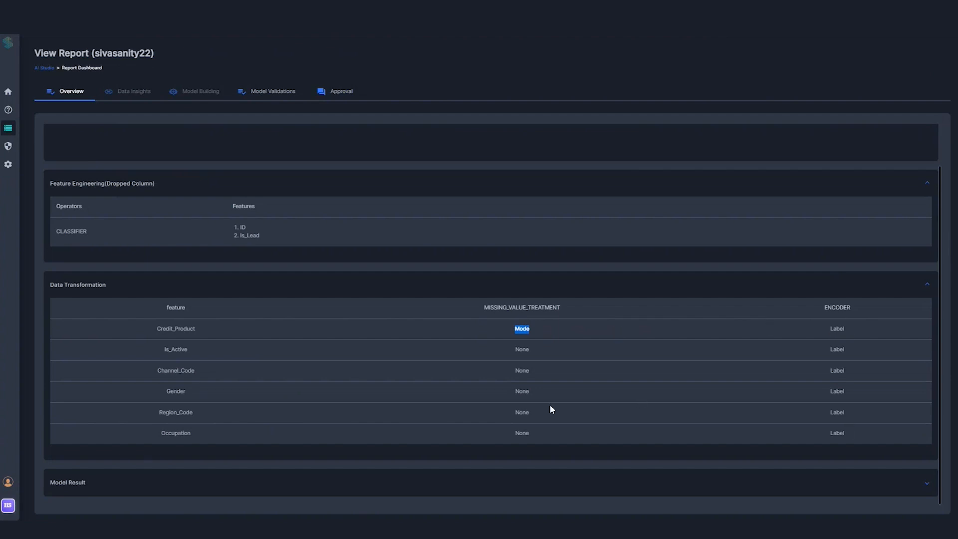
{"action": "mouse_move", "coordinate": [345, 486]}
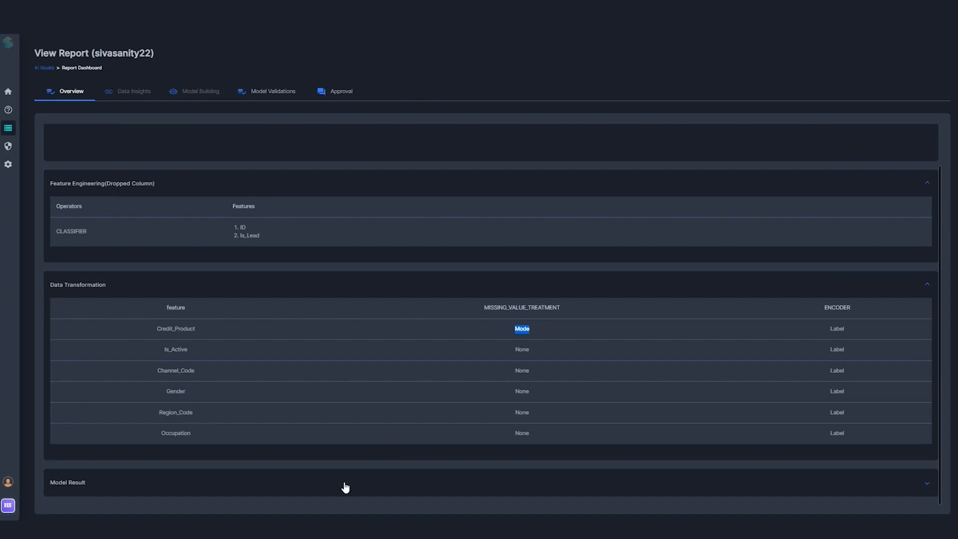
{"action": "scroll", "scroll_direction": "down", "scroll_amount": 3}
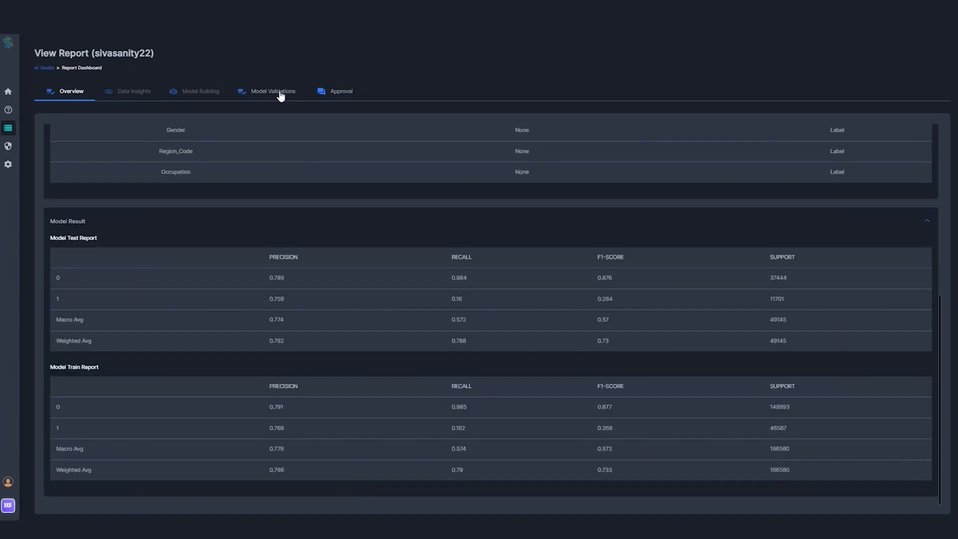
Step: Predict class 0 and 1 probabilities for customer IDD62UNG under Model Validations
{"action": "left_click", "coordinate": [272, 91]}
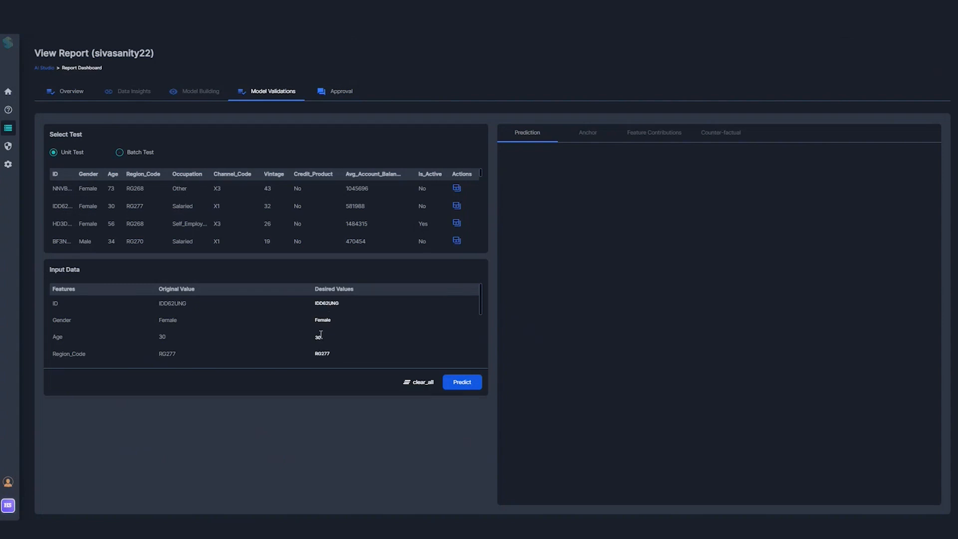
{"action": "left_click", "coordinate": [462, 381]}
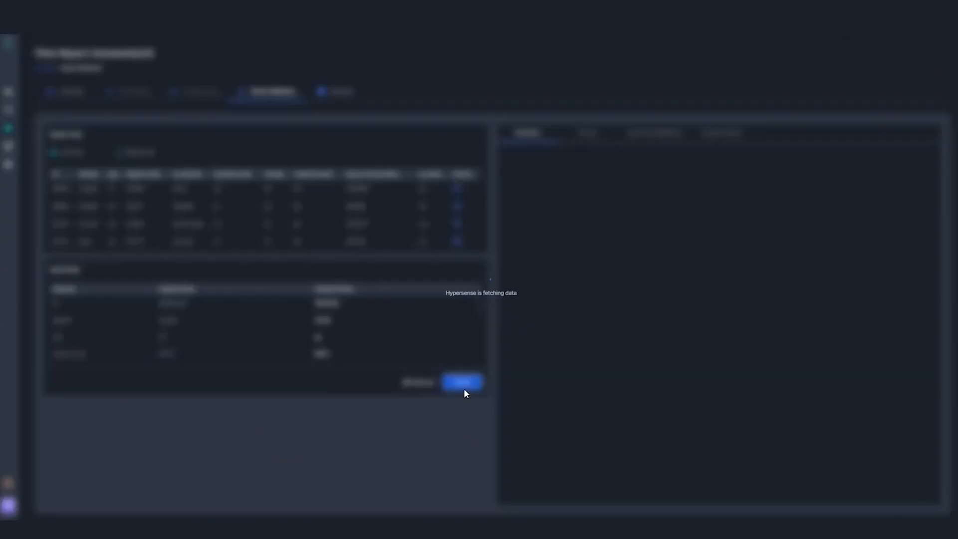
{"action": "left_click", "coordinate": [462, 381]}
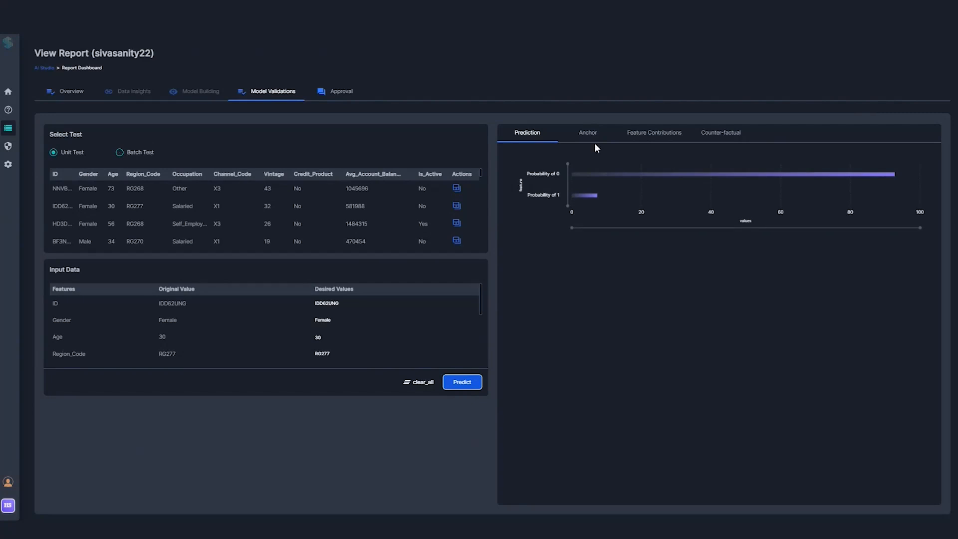
{"action": "mouse_move", "coordinate": [661, 150]}
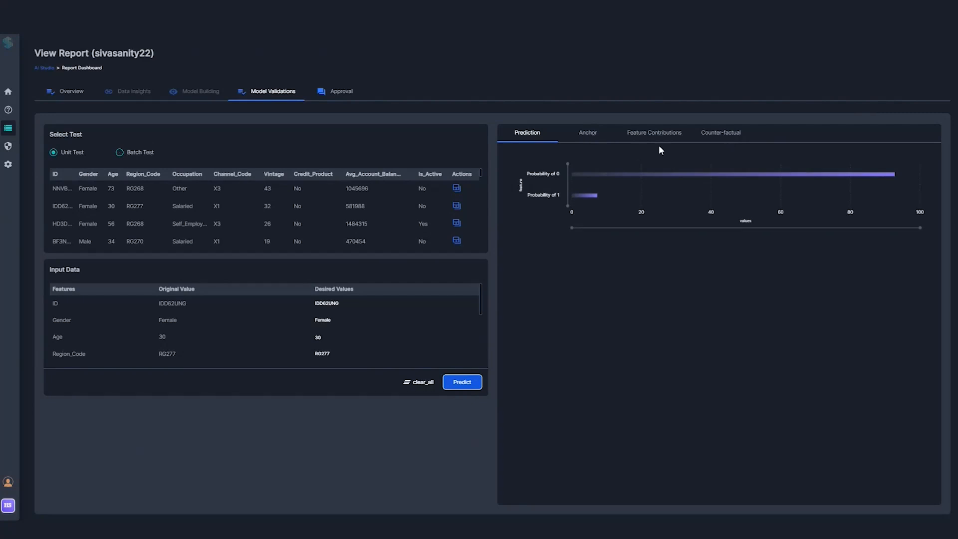
{"action": "mouse_move", "coordinate": [585, 136]}
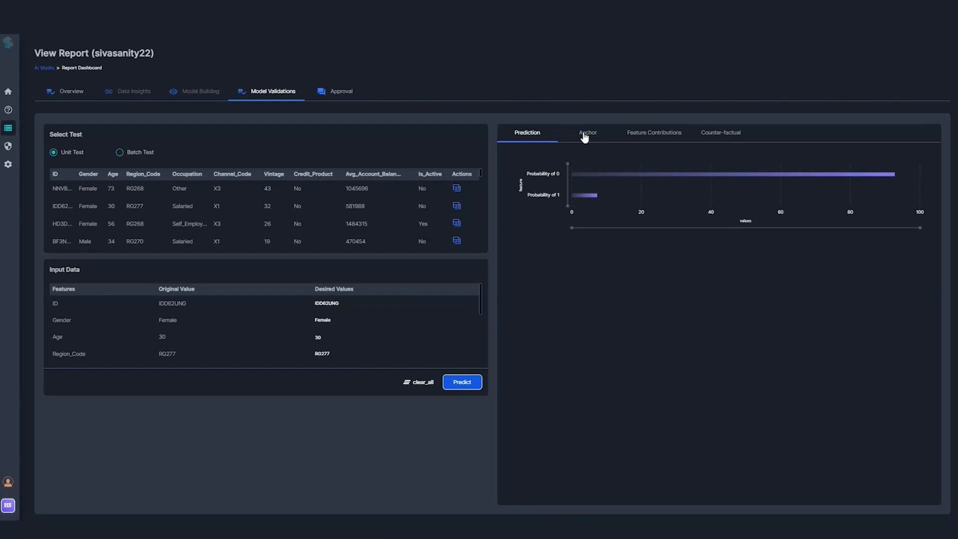
Step: Show IDD62UNG's anchor rule (Age <= 30.00) and its Feature Contributions chart led by Age=30
{"action": "left_click", "coordinate": [586, 132]}
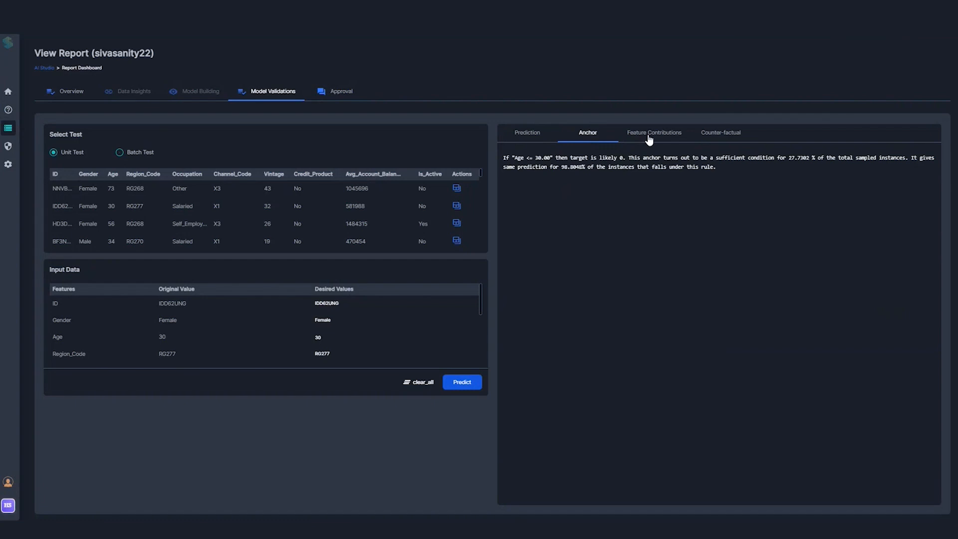
{"action": "mouse_move", "coordinate": [654, 137]}
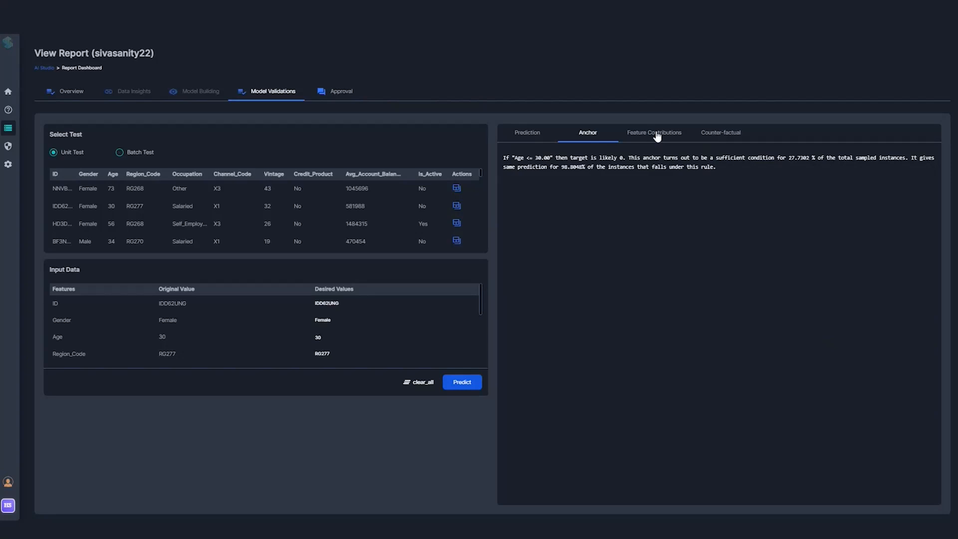
{"action": "mouse_move", "coordinate": [518, 159]}
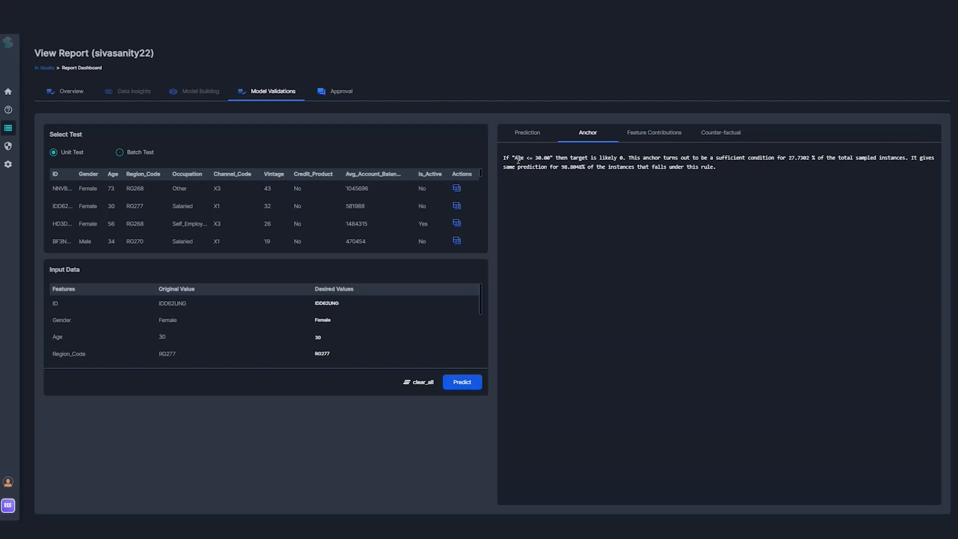
{"action": "double_click", "coordinate": [533, 158]}
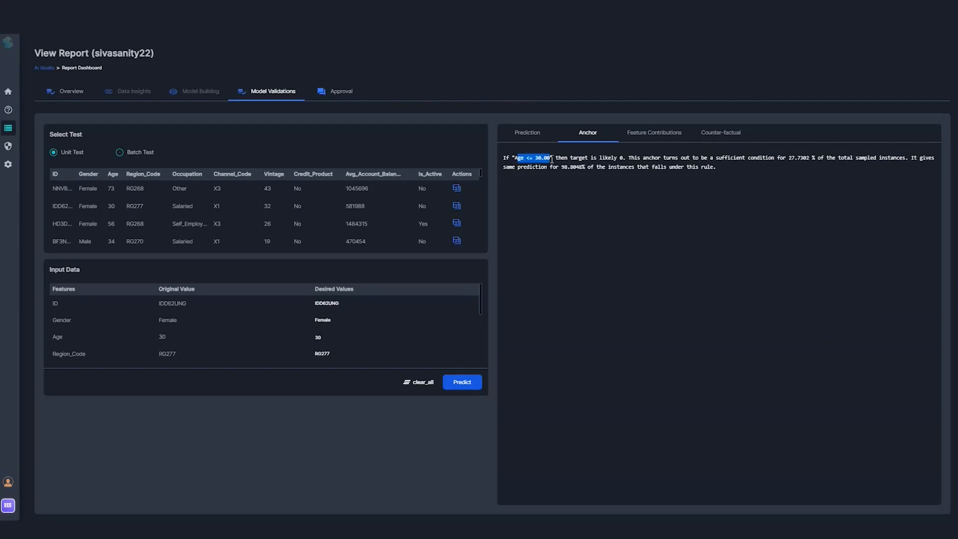
{"action": "mouse_move", "coordinate": [658, 133]}
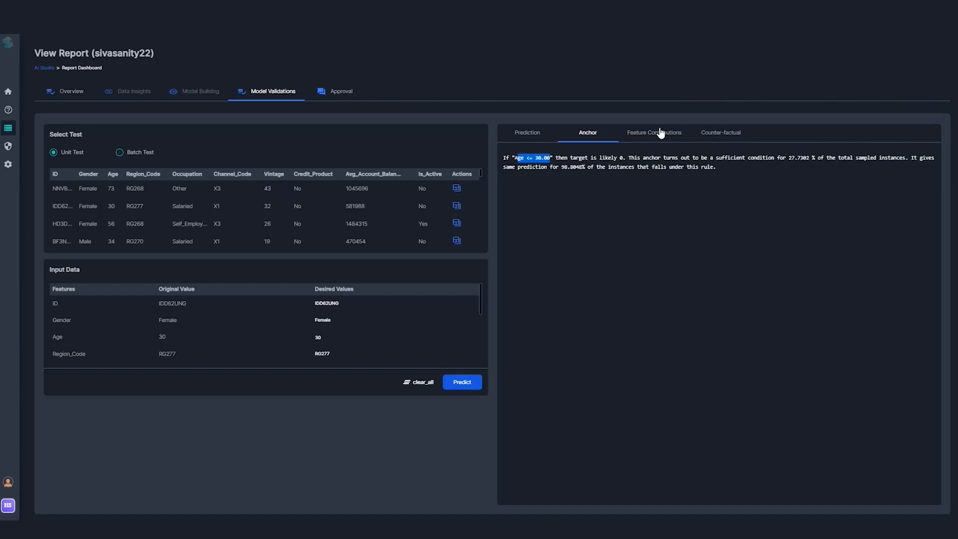
{"action": "left_click", "coordinate": [653, 133]}
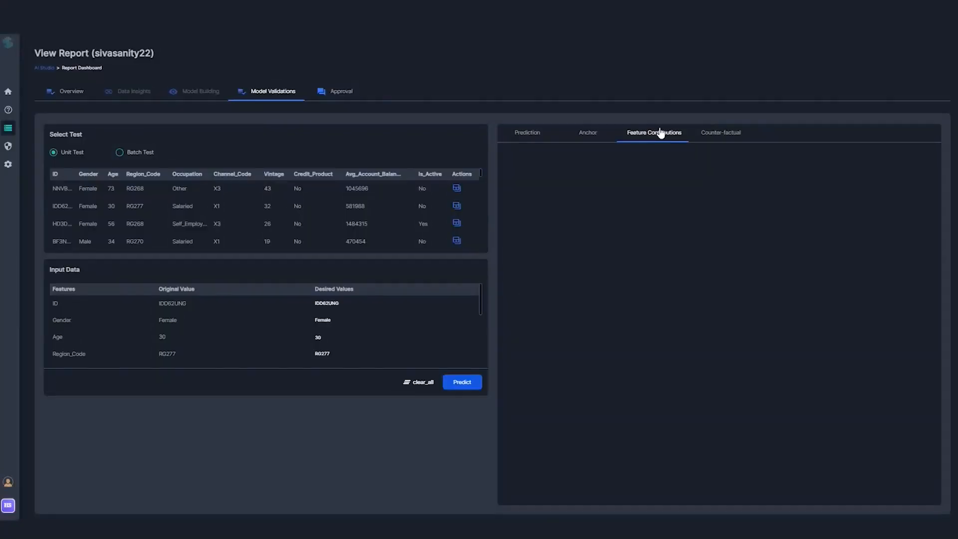
{"action": "left_click", "coordinate": [652, 133]}
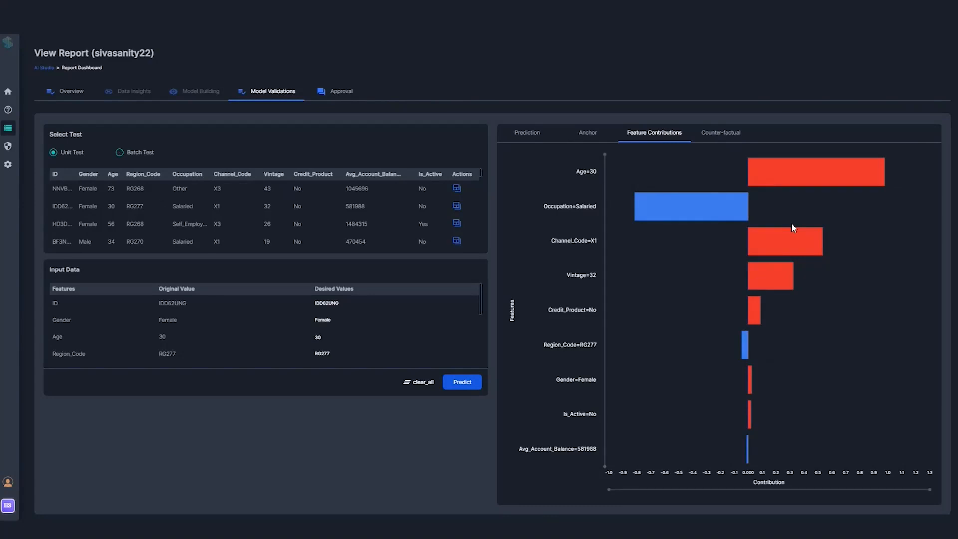
{"action": "left_click", "coordinate": [720, 133]}
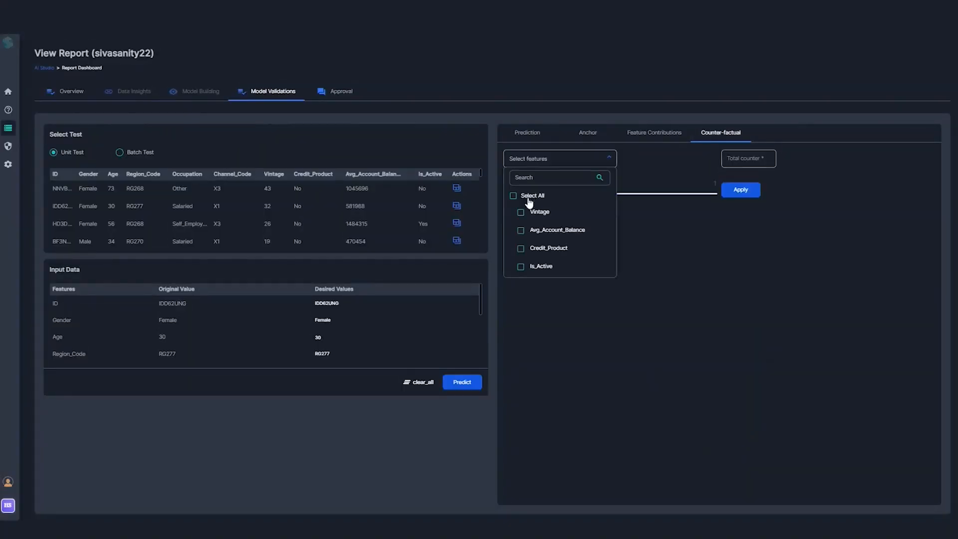
{"action": "left_click", "coordinate": [513, 196]}
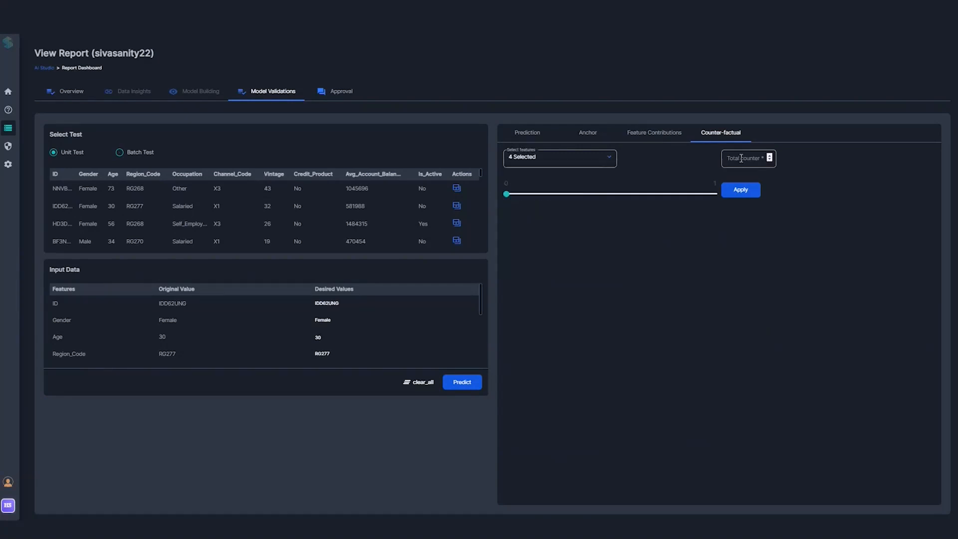
{"action": "left_click", "coordinate": [739, 190]}
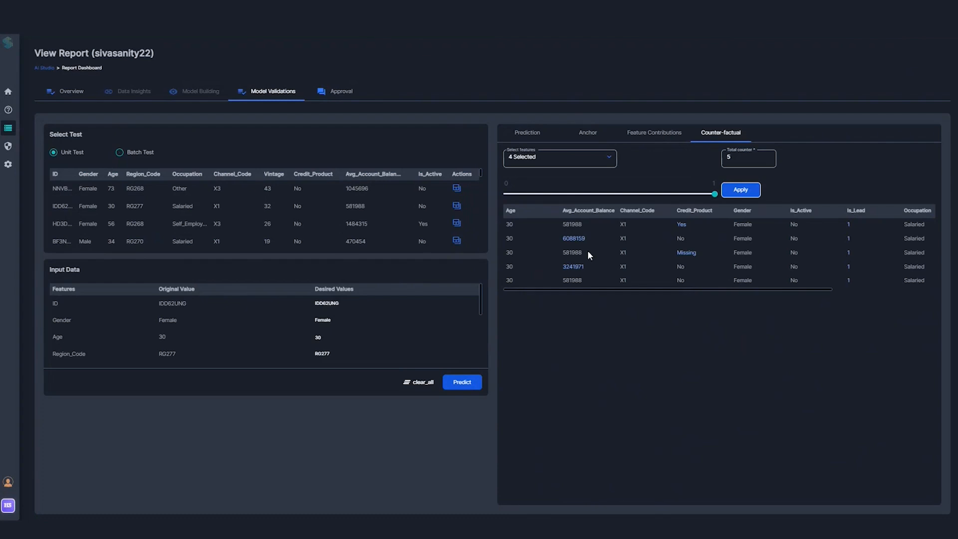
{"action": "mouse_move", "coordinate": [573, 239]}
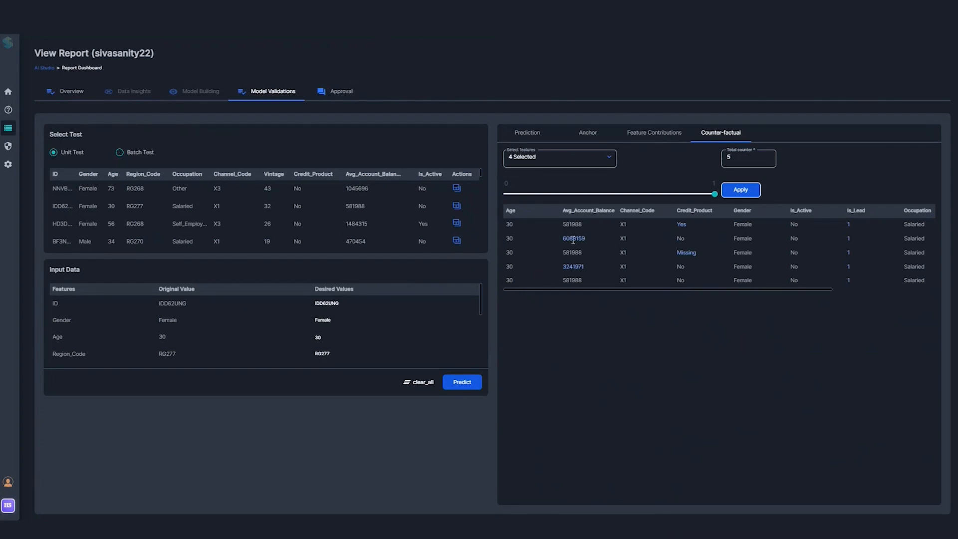
{"action": "mouse_move", "coordinate": [503, 193]}
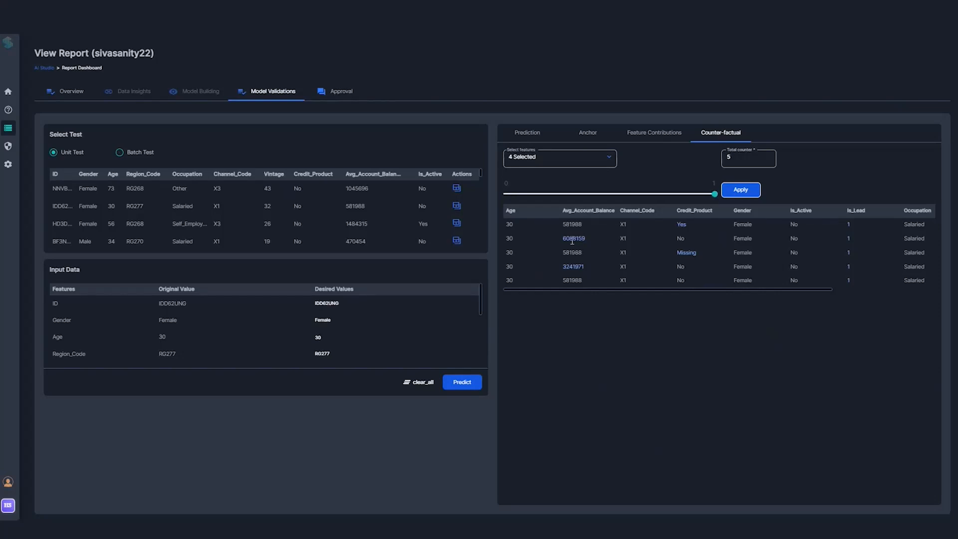
{"action": "double_click", "coordinate": [572, 238]}
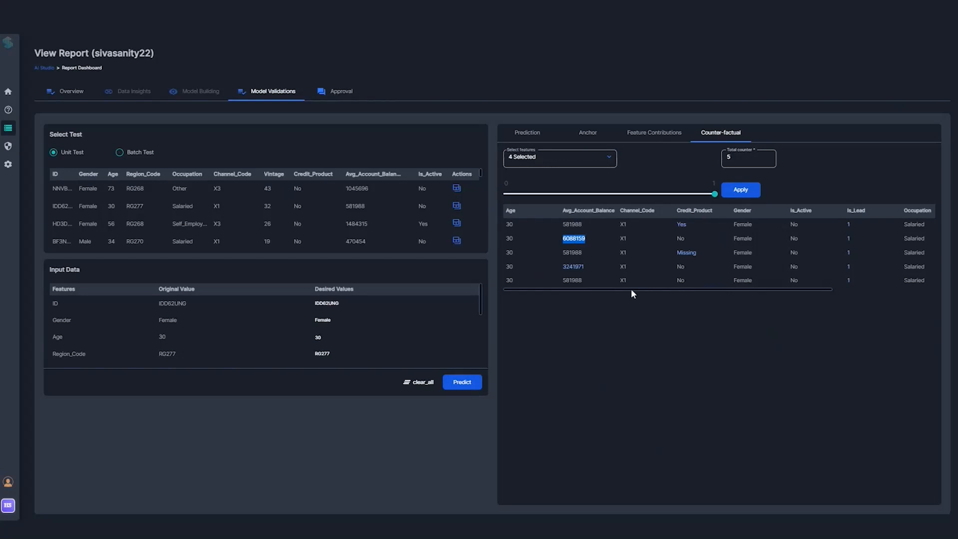
{"action": "mouse_move", "coordinate": [685, 256]}
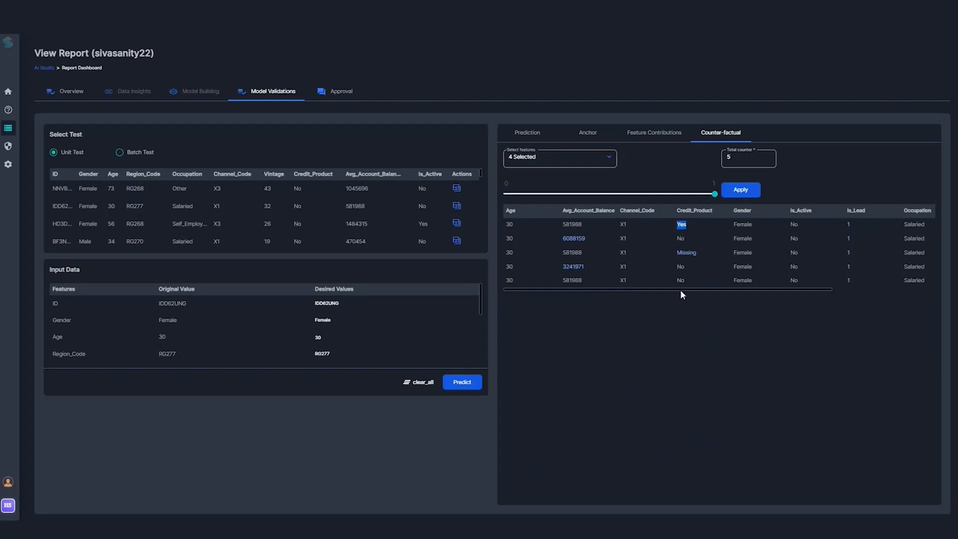
{"action": "scroll", "scroll_direction": "right", "scroll_amount": 3}
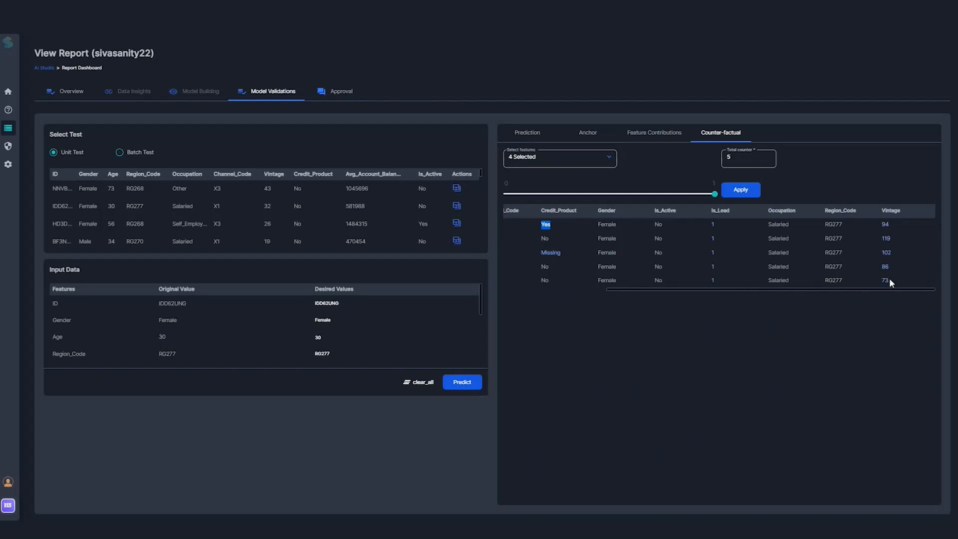
{"action": "mouse_move", "coordinate": [849, 287]}
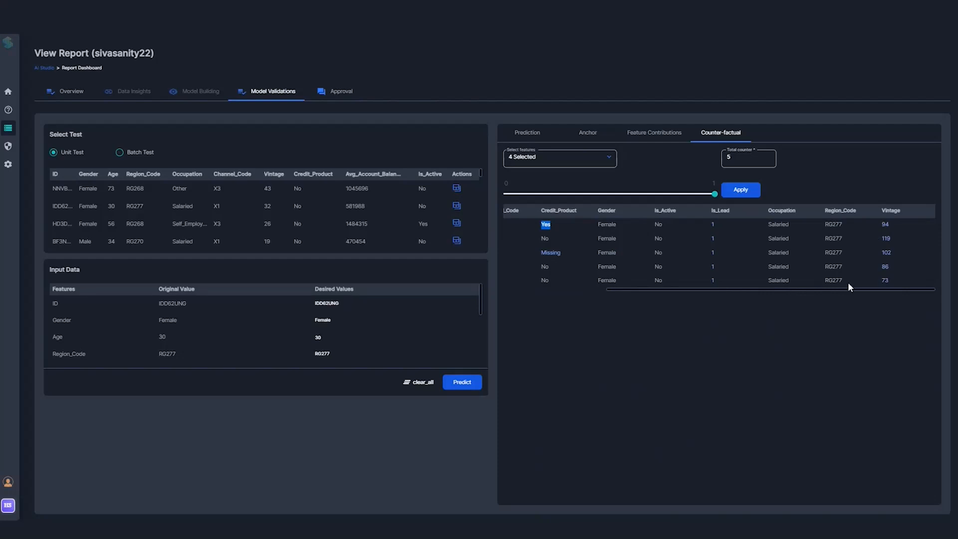
{"action": "mouse_move", "coordinate": [832, 294]}
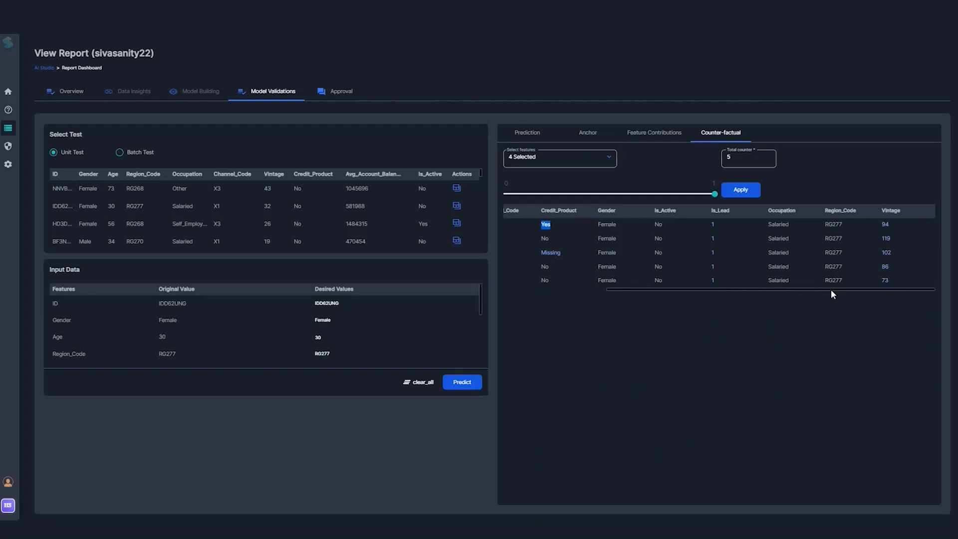
{"action": "scroll", "scroll_direction": "left", "scroll_amount": 3}
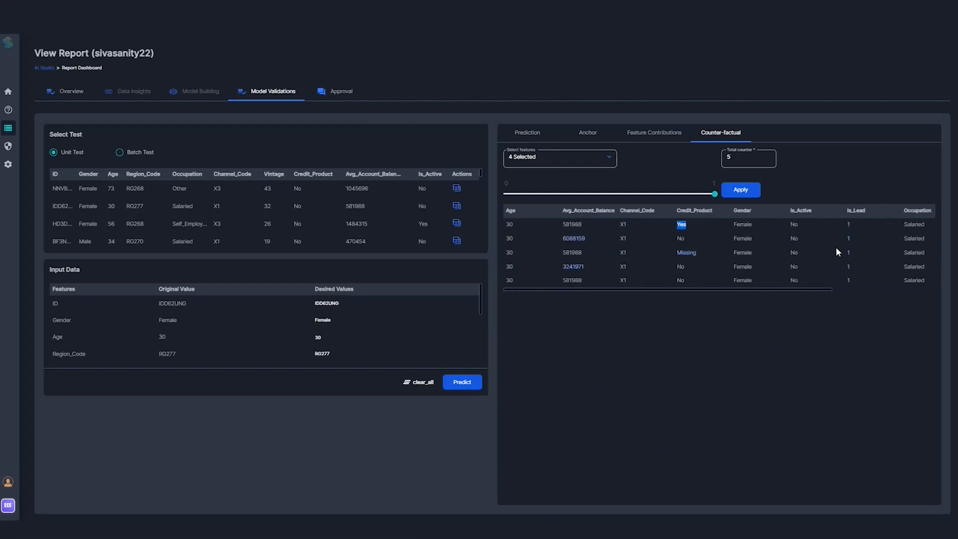
{"action": "mouse_move", "coordinate": [733, 293]}
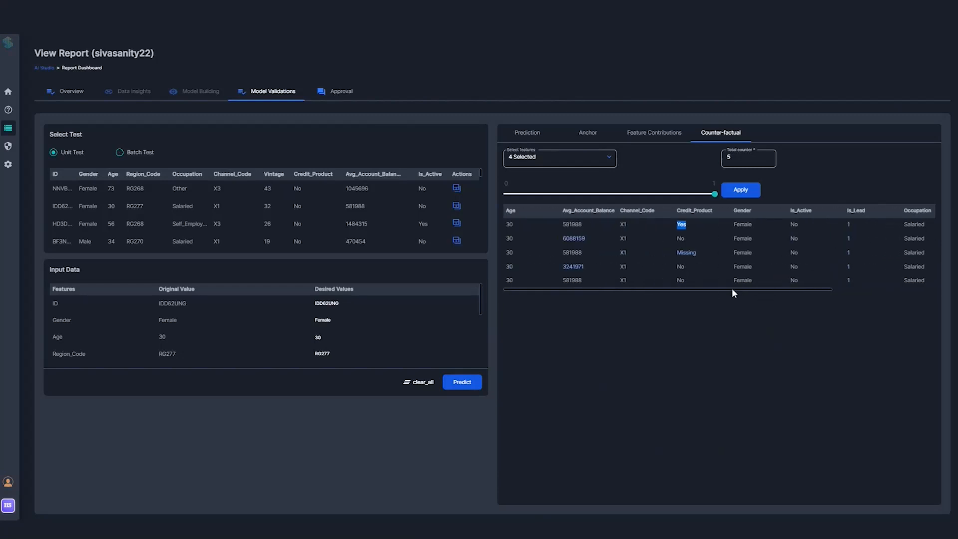
{"action": "mouse_move", "coordinate": [371, 133]}
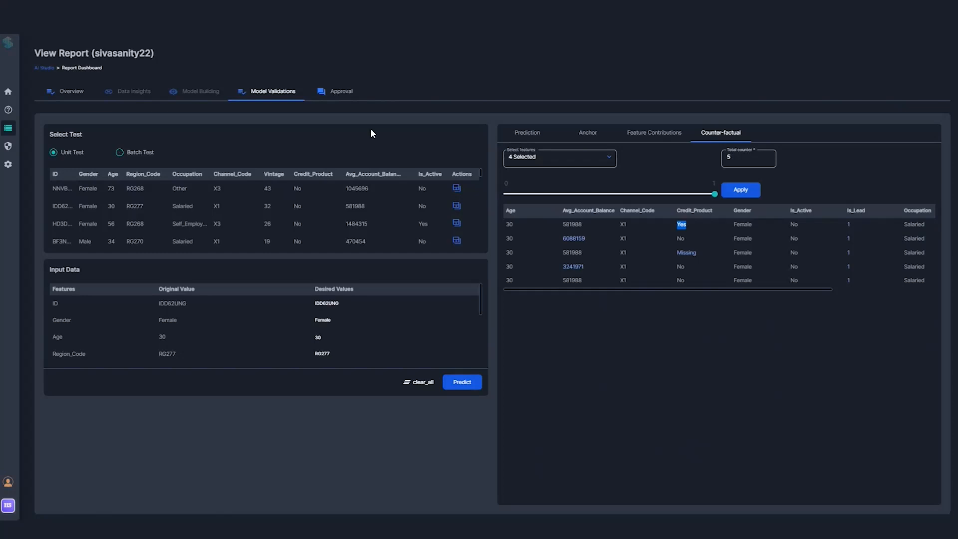
{"action": "mouse_move", "coordinate": [288, 84]}
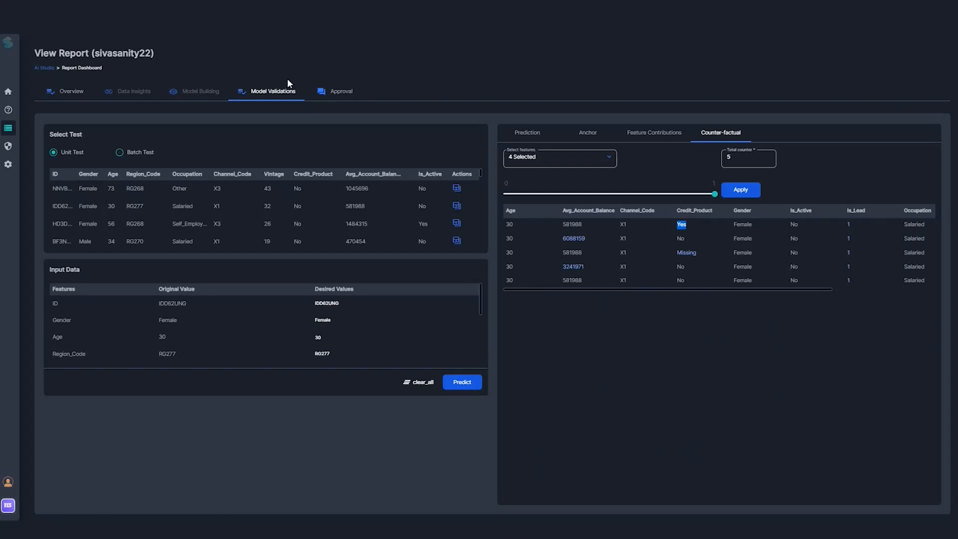
{"action": "mouse_move", "coordinate": [340, 90]}
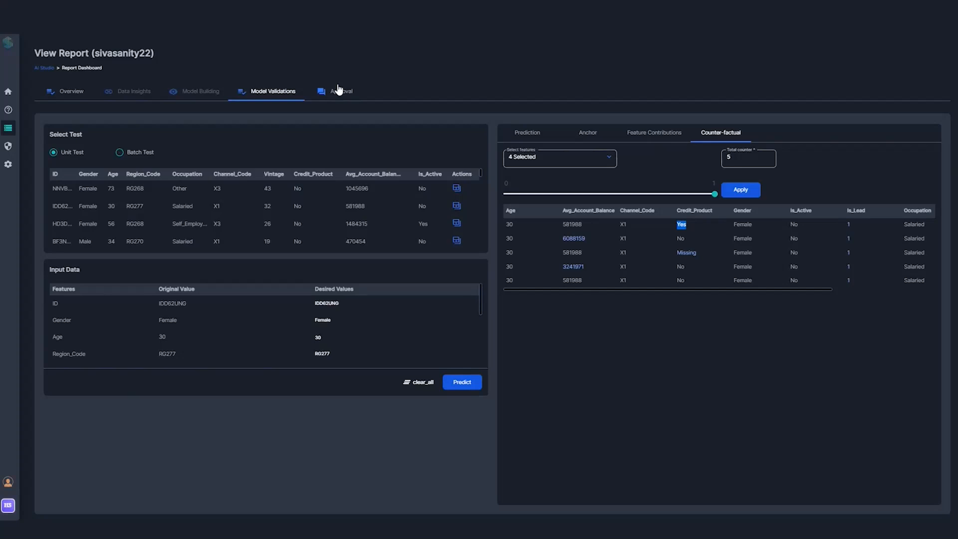
Step: Share the Sivasanity22 staging pipeline with approver siva from the NGP-Administrator group
{"action": "left_click", "coordinate": [341, 91]}
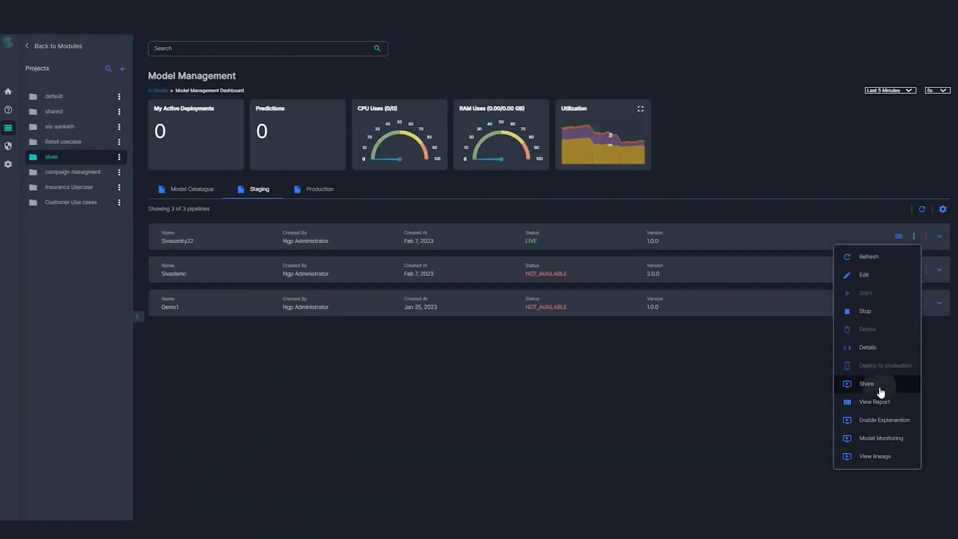
{"action": "left_click", "coordinate": [866, 384]}
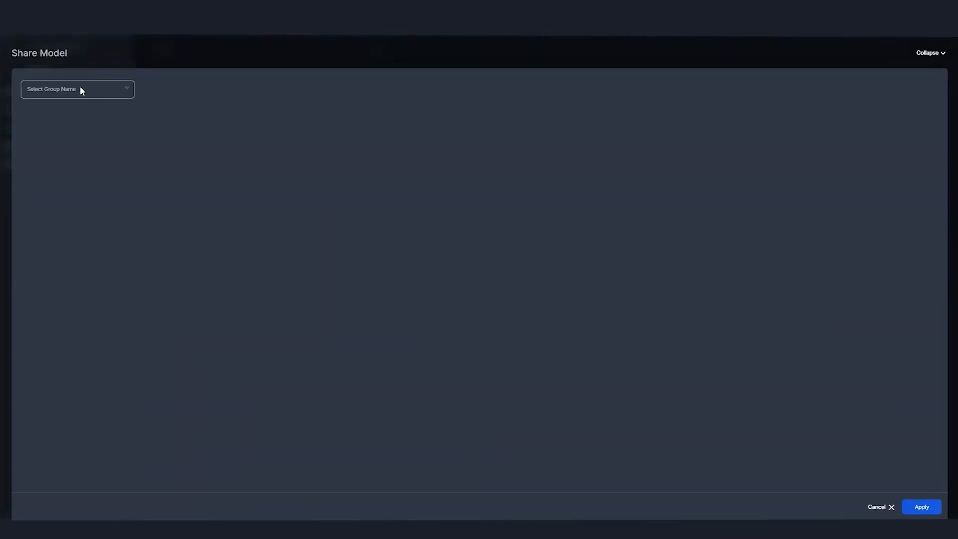
{"action": "left_click", "coordinate": [76, 89]}
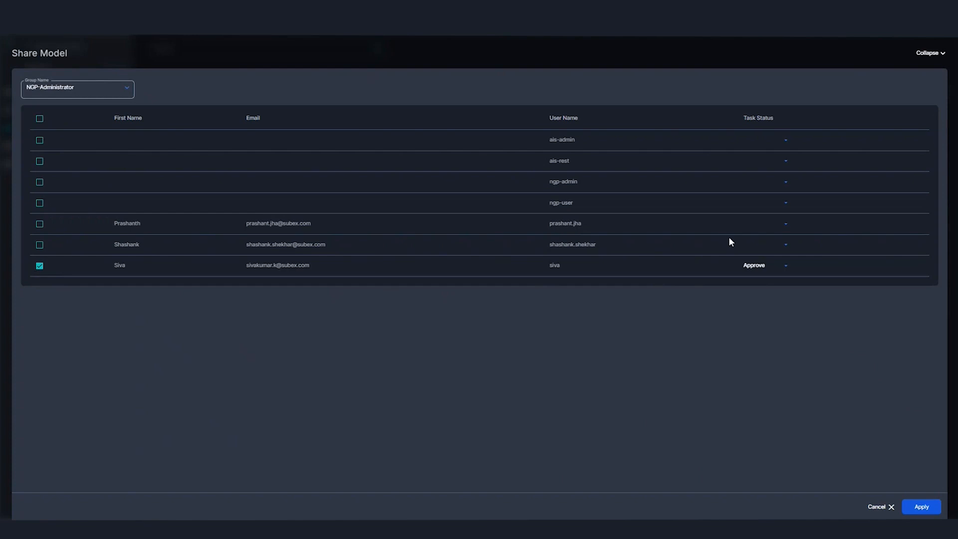
{"action": "mouse_move", "coordinate": [921, 506]}
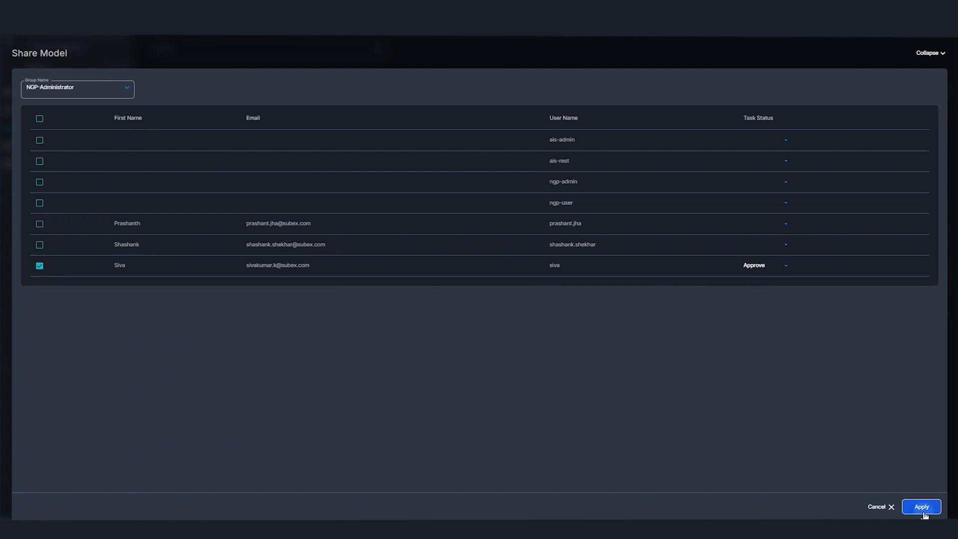
{"action": "left_click", "coordinate": [920, 506]}
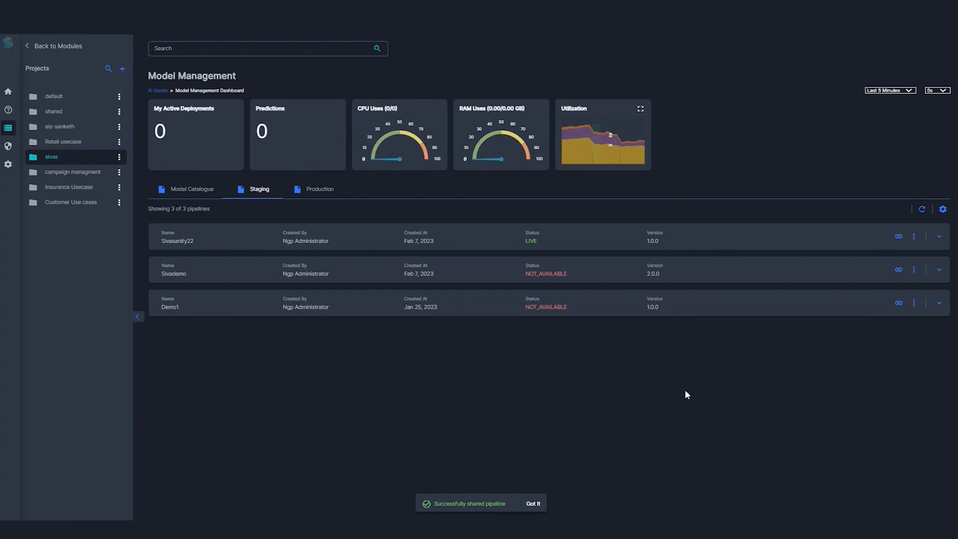
Step: In the second browser session, open the shared project's Staging pipelines and the sivasanity22 report
{"action": "left_click", "coordinate": [192, 189]}
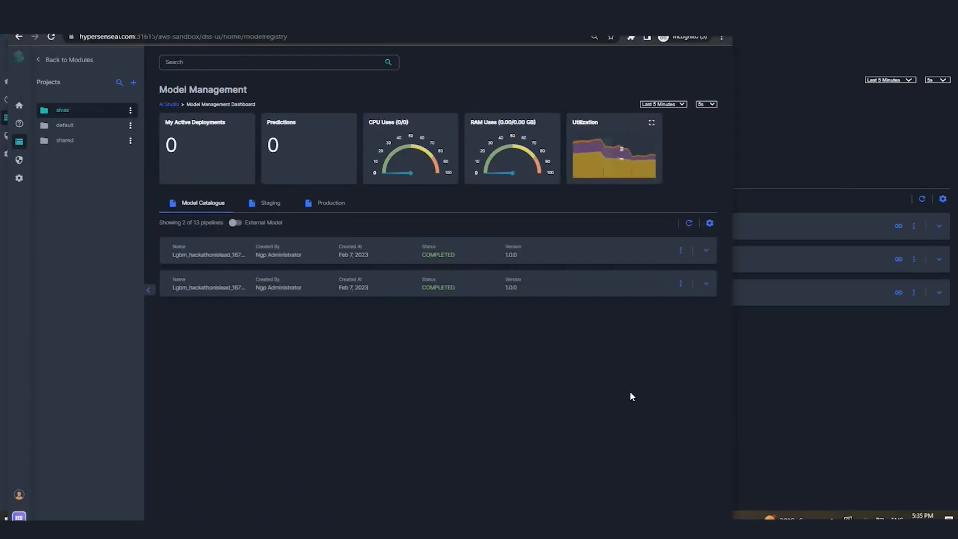
{"action": "mouse_move", "coordinate": [54, 462]}
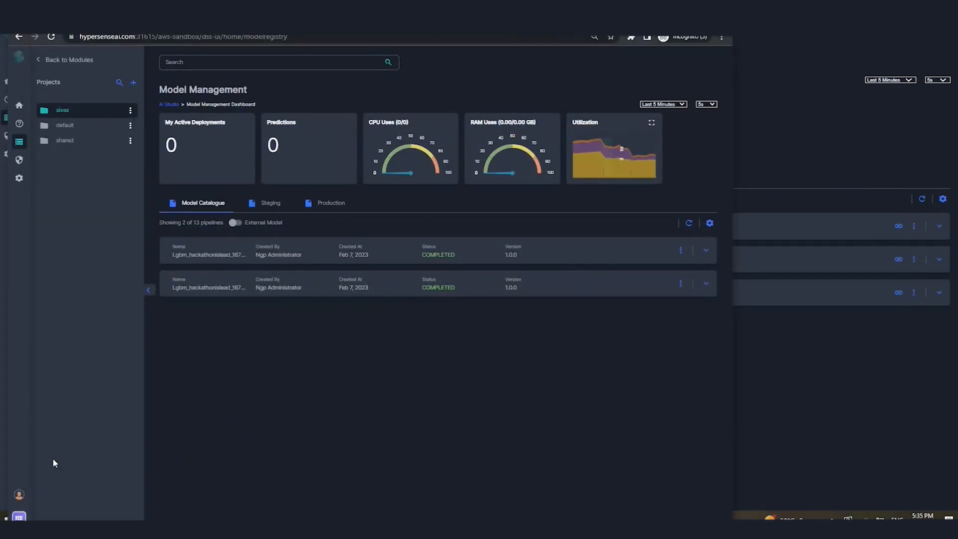
{"action": "mouse_move", "coordinate": [268, 211]}
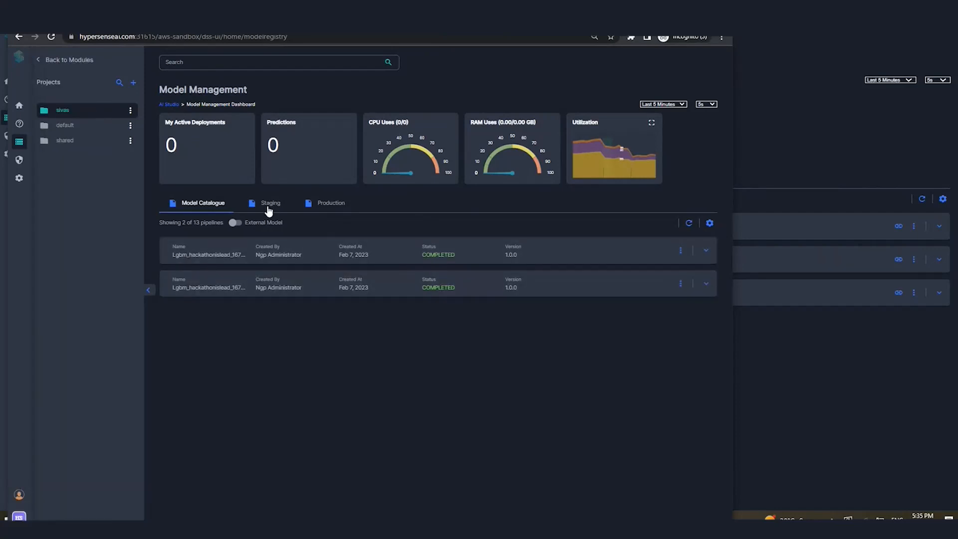
{"action": "left_click", "coordinate": [65, 140]}
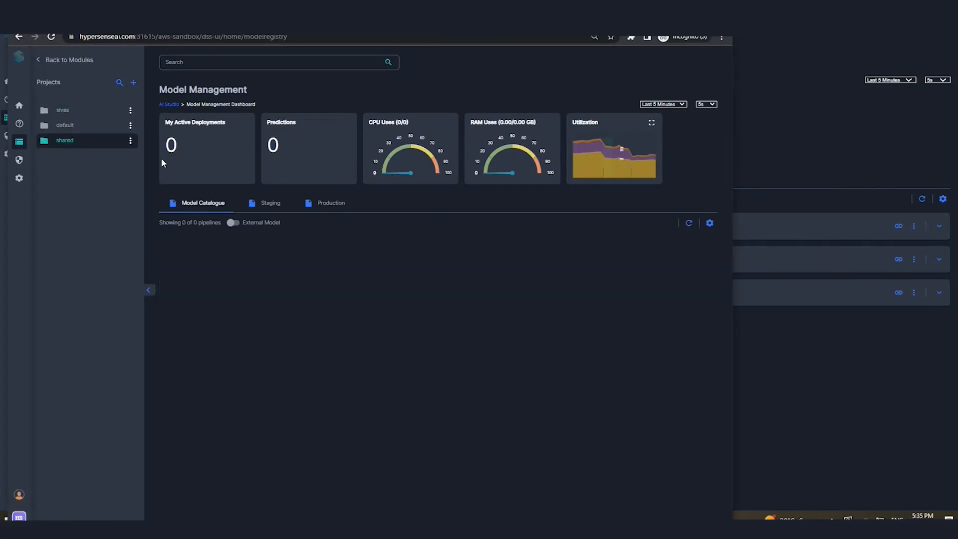
{"action": "left_click", "coordinate": [269, 203]}
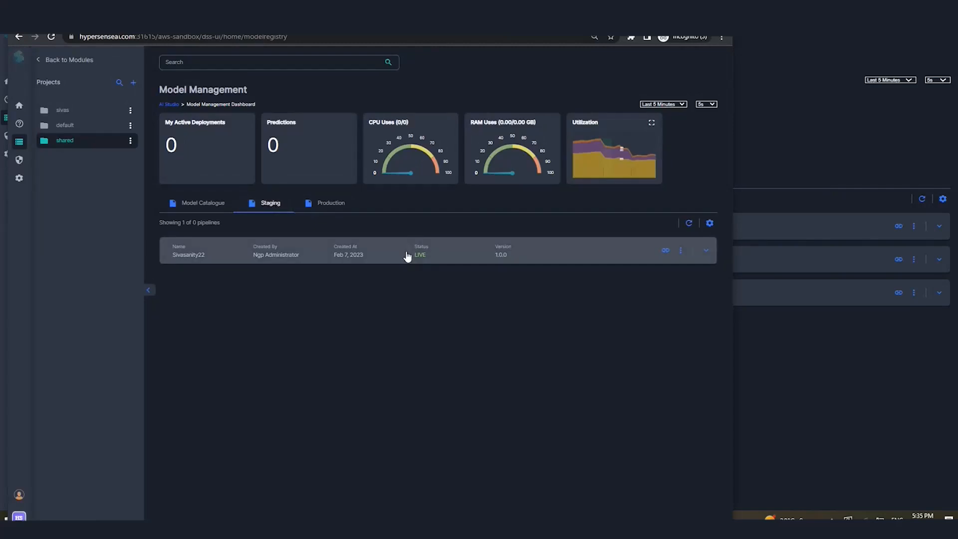
{"action": "left_click", "coordinate": [680, 251]}
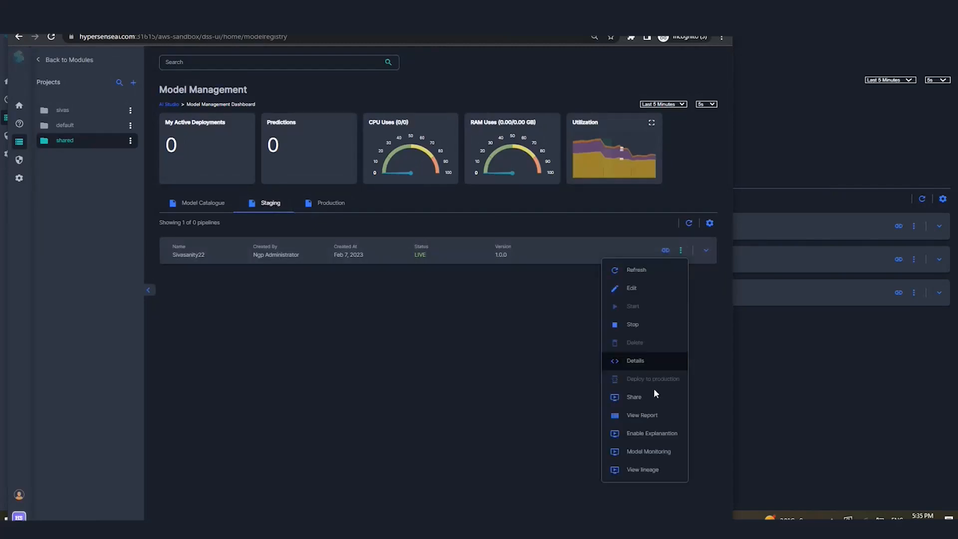
{"action": "left_click", "coordinate": [641, 414]}
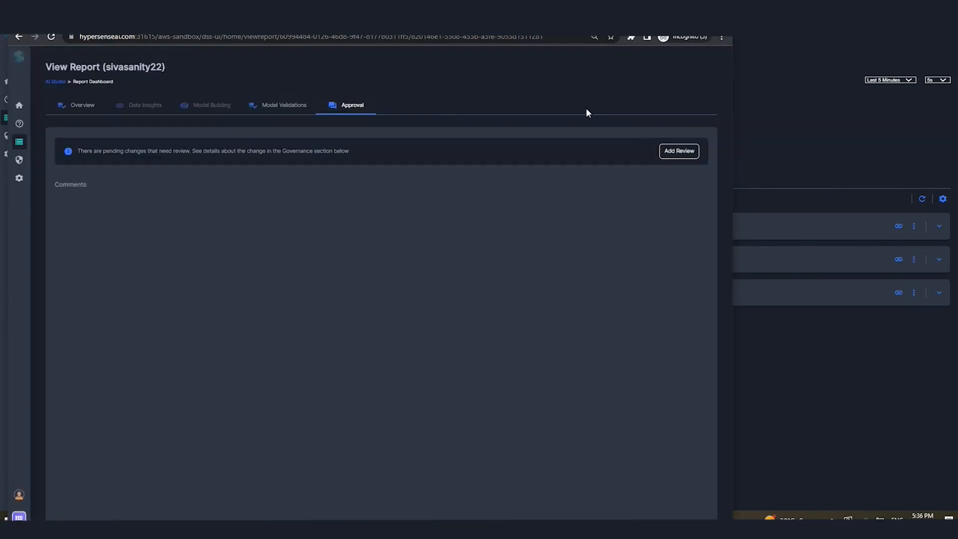
{"action": "left_click", "coordinate": [678, 150]}
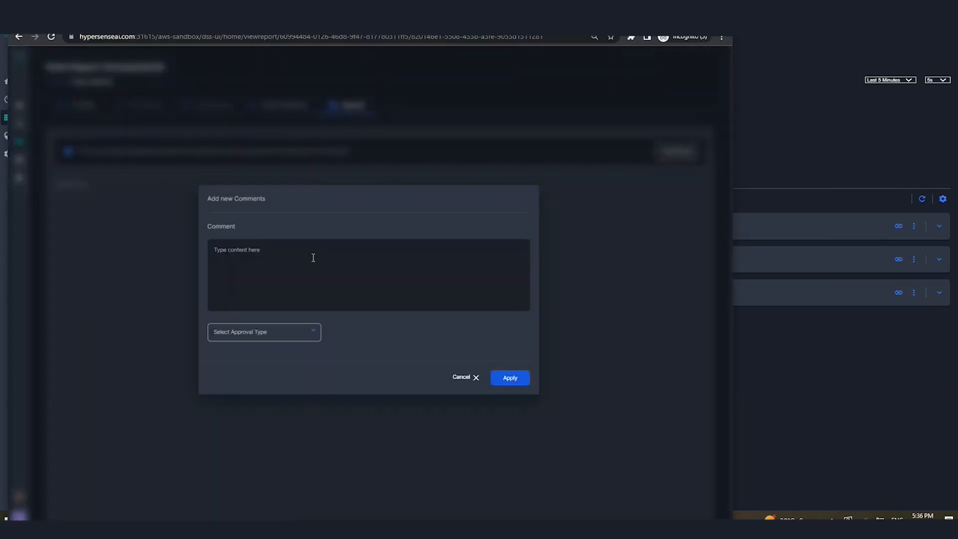
{"action": "type", "text": "Approve"}
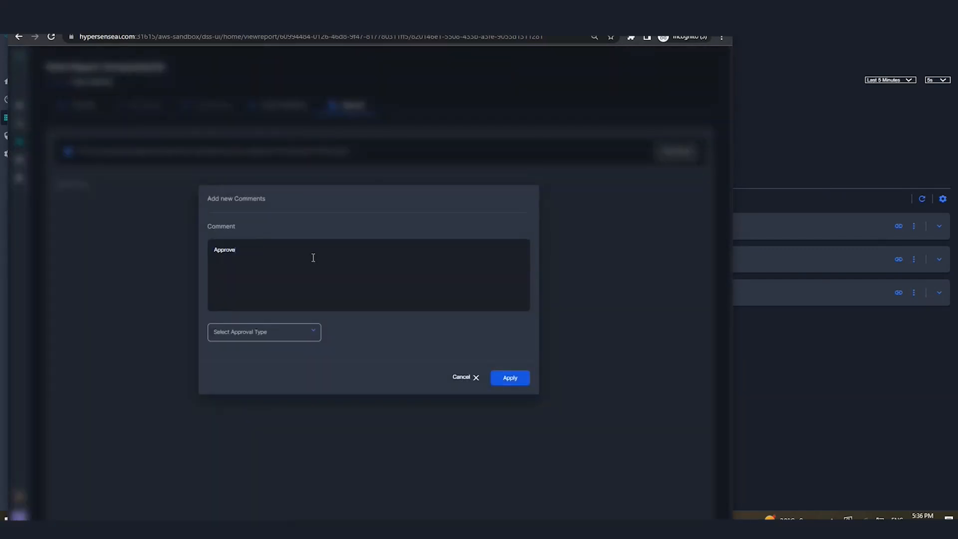
{"action": "left_click", "coordinate": [263, 332]}
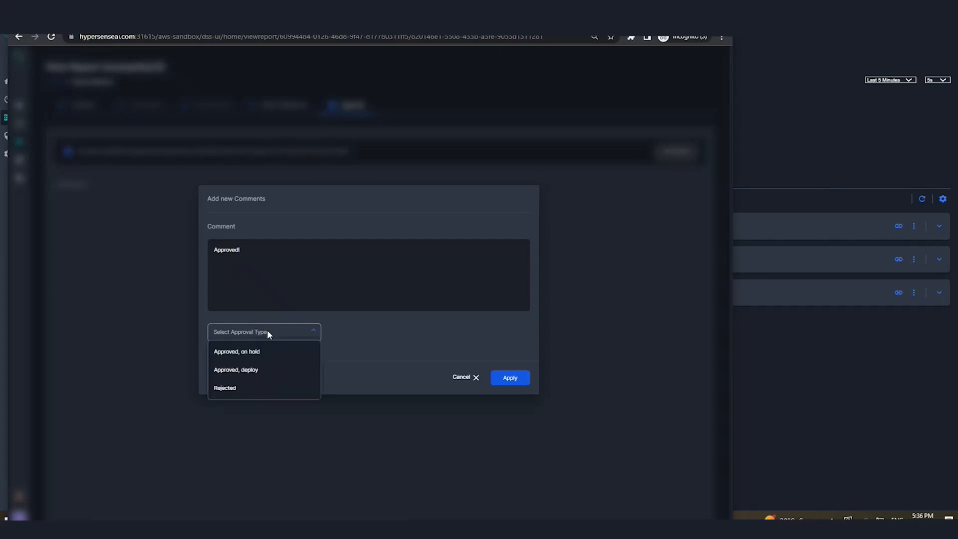
{"action": "left_click", "coordinate": [235, 369]}
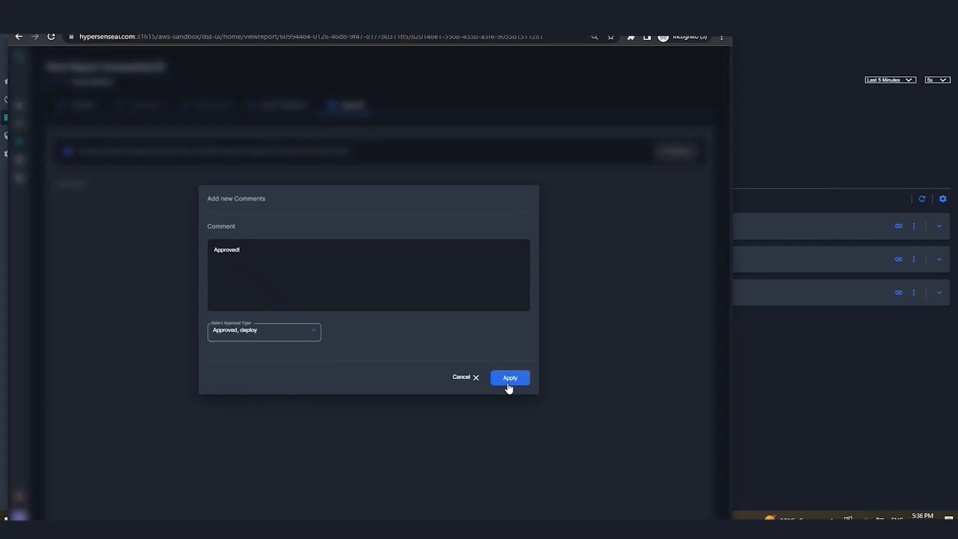
{"action": "left_click", "coordinate": [509, 378]}
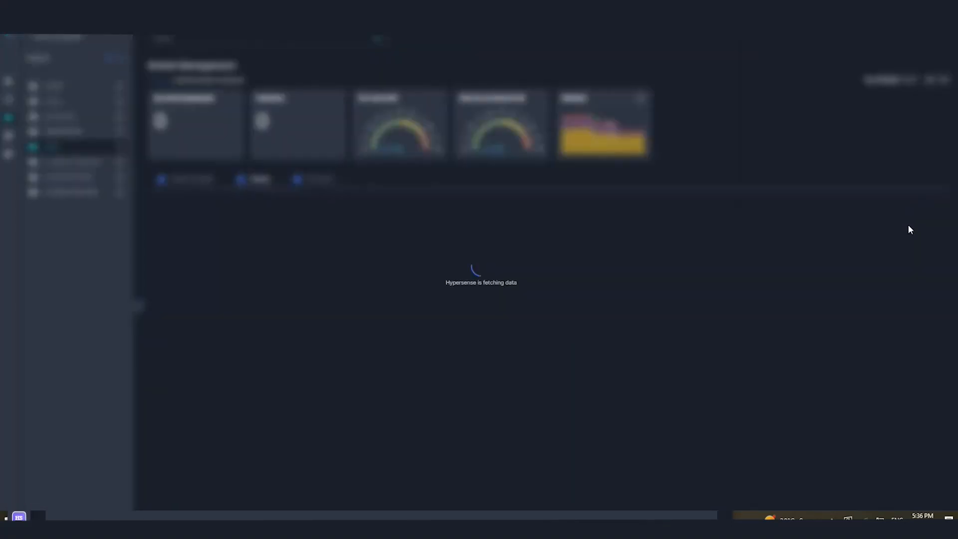
Step: Turn on model explanations for Sivasanity22 and bring its staging actions list back up
{"action": "left_click", "coordinate": [914, 226]}
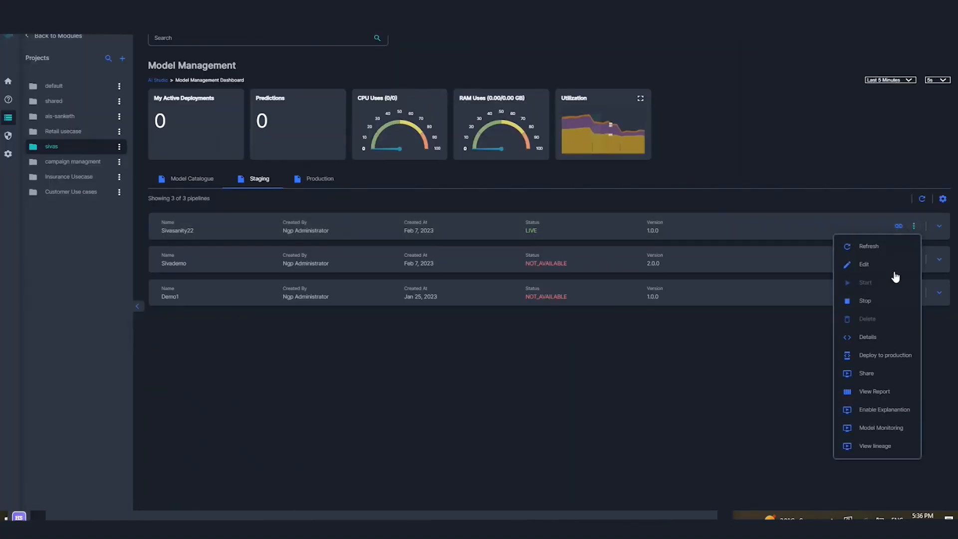
{"action": "mouse_move", "coordinate": [885, 355]}
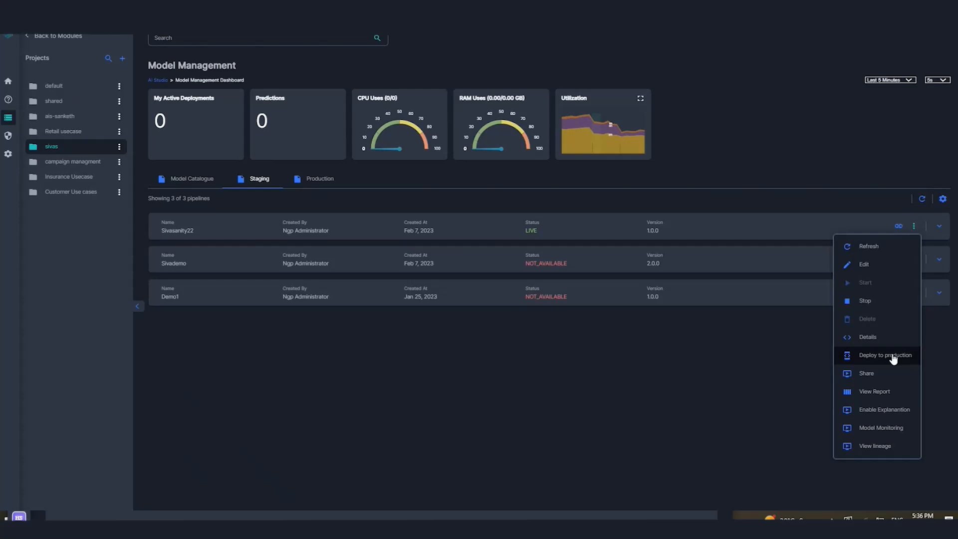
{"action": "mouse_move", "coordinate": [785, 397]}
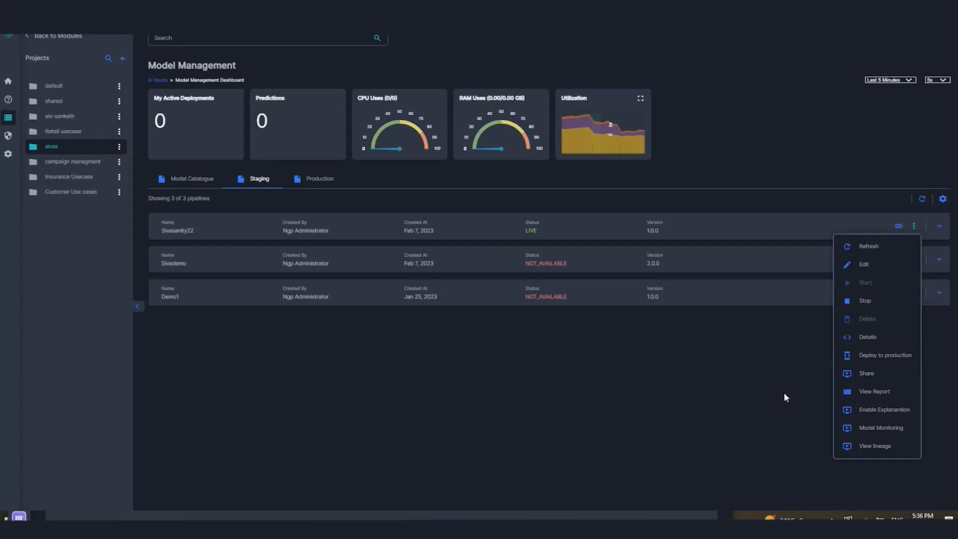
{"action": "mouse_move", "coordinate": [884, 409]}
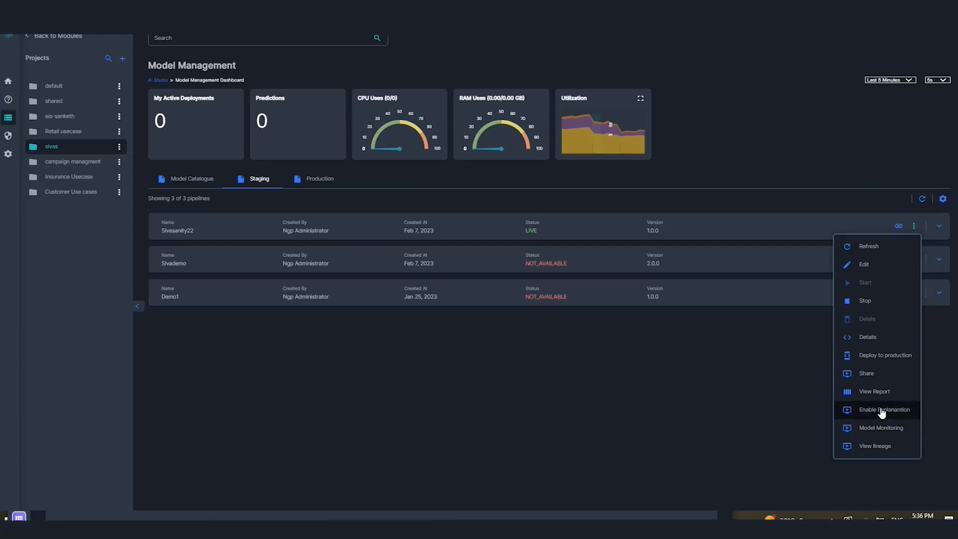
{"action": "left_click", "coordinate": [884, 409]}
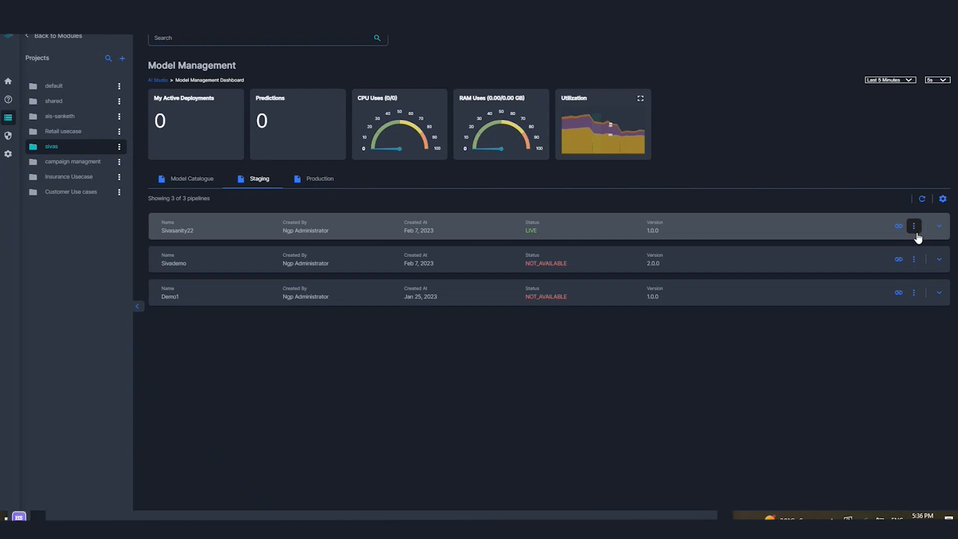
{"action": "left_click", "coordinate": [914, 226]}
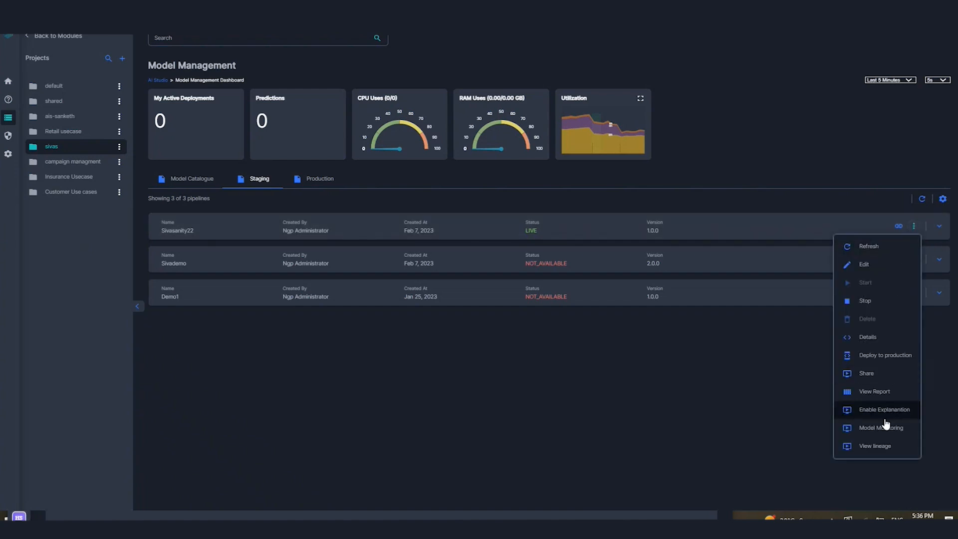
Step: Open Sivasanity22's Model Monitoring configuration and review its three monitors and Data Quality checks
{"action": "left_click", "coordinate": [881, 427]}
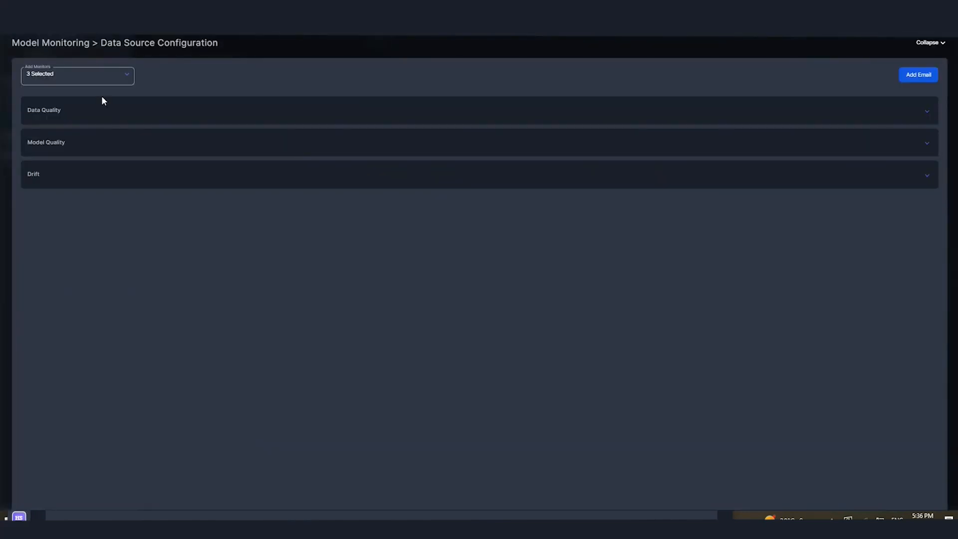
{"action": "mouse_move", "coordinate": [69, 116]}
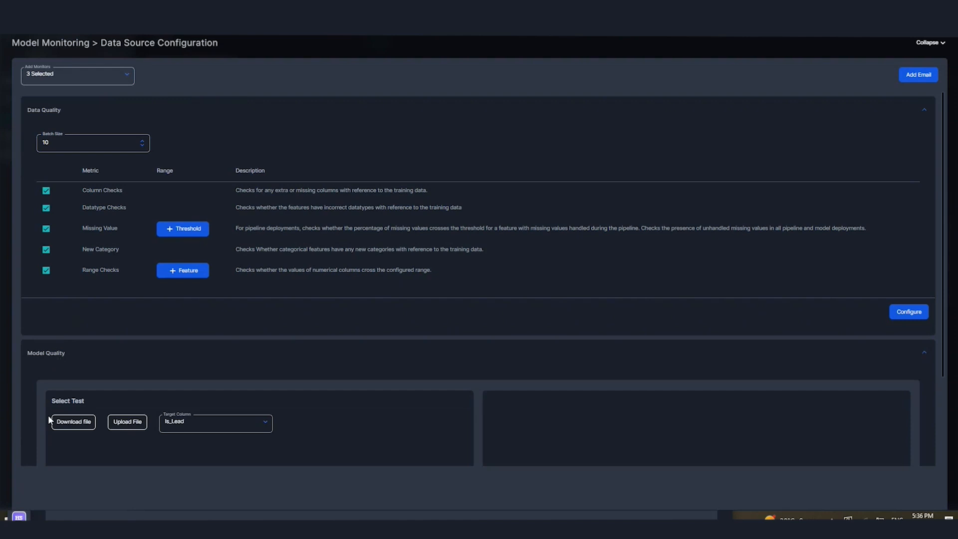
{"action": "scroll", "scroll_direction": "down", "scroll_amount": 3}
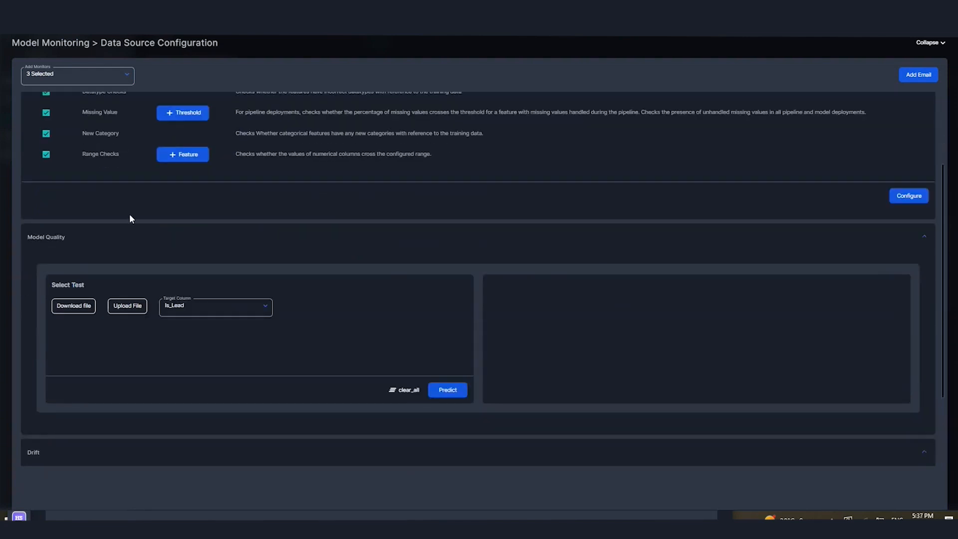
{"action": "scroll", "scroll_direction": "up", "scroll_amount": 3}
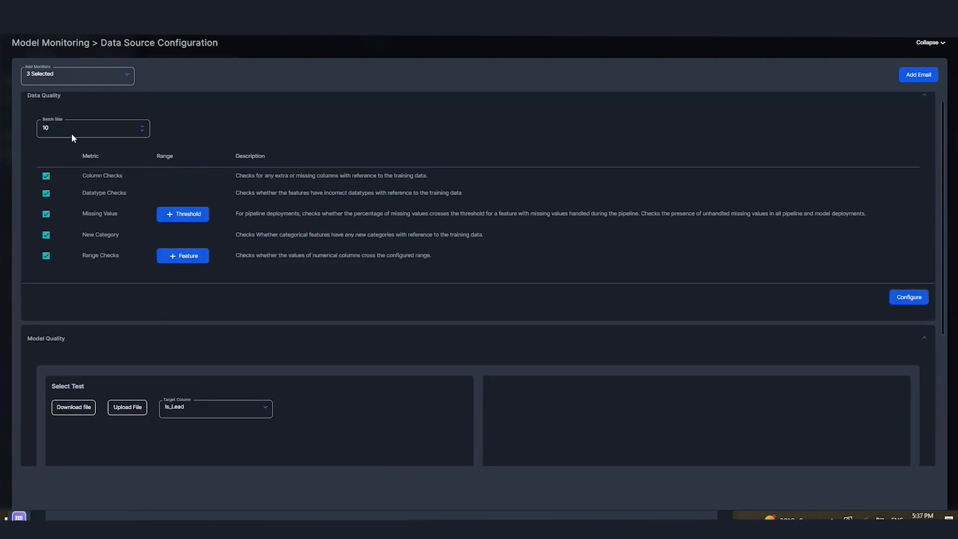
{"action": "mouse_move", "coordinate": [57, 186]}
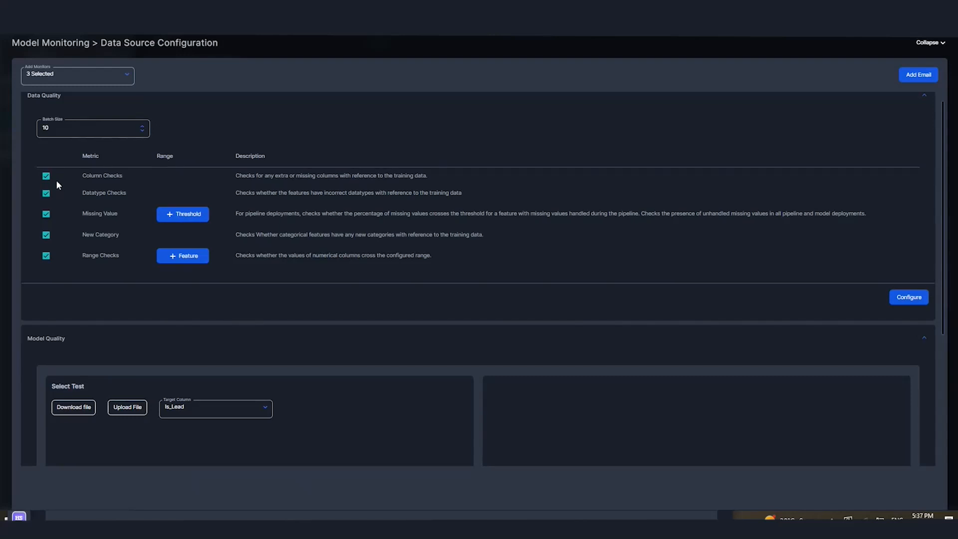
{"action": "mouse_move", "coordinate": [101, 187]}
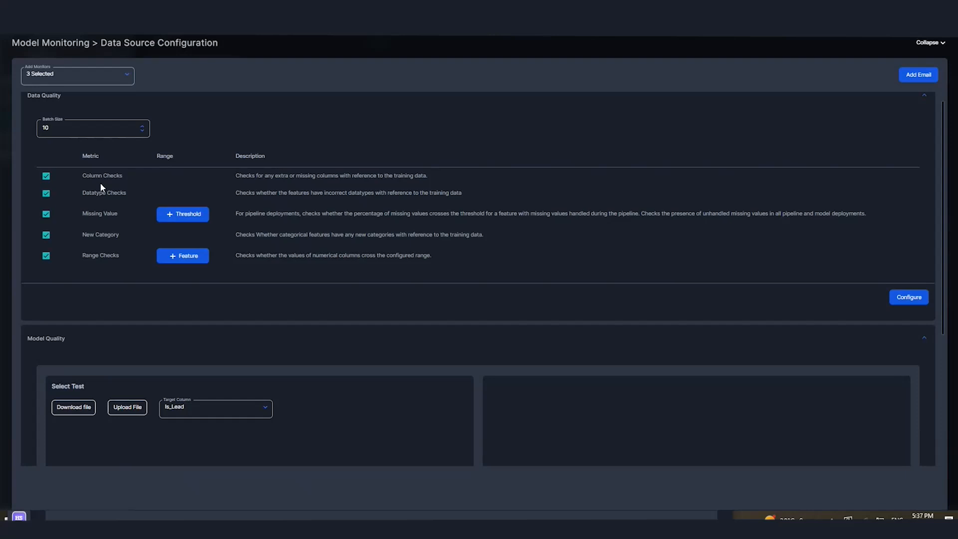
{"action": "mouse_move", "coordinate": [95, 176]}
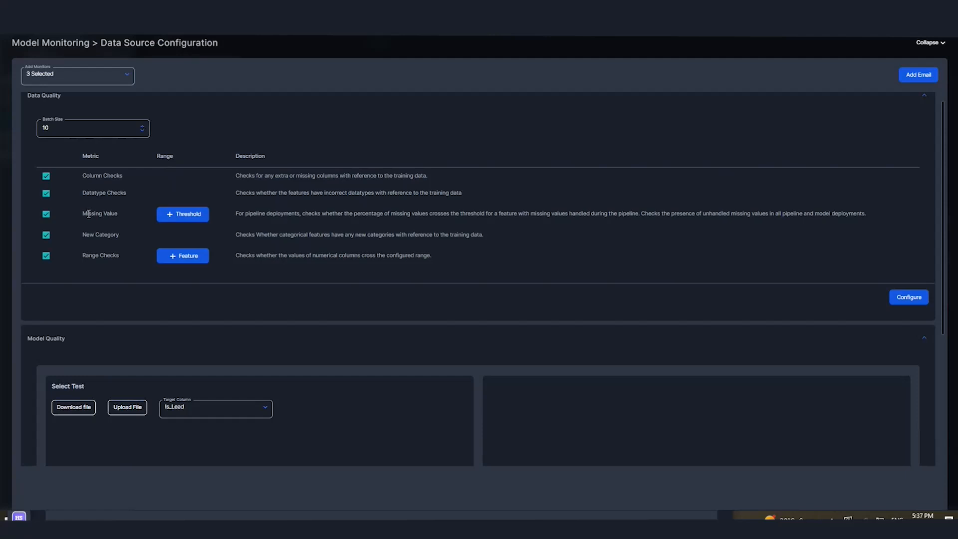
{"action": "double_click", "coordinate": [92, 214]}
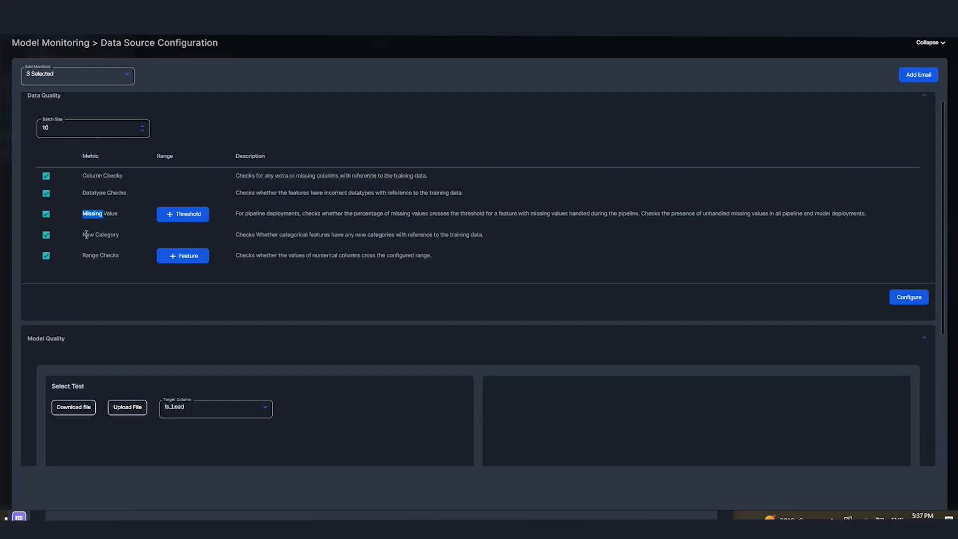
{"action": "double_click", "coordinate": [100, 235]}
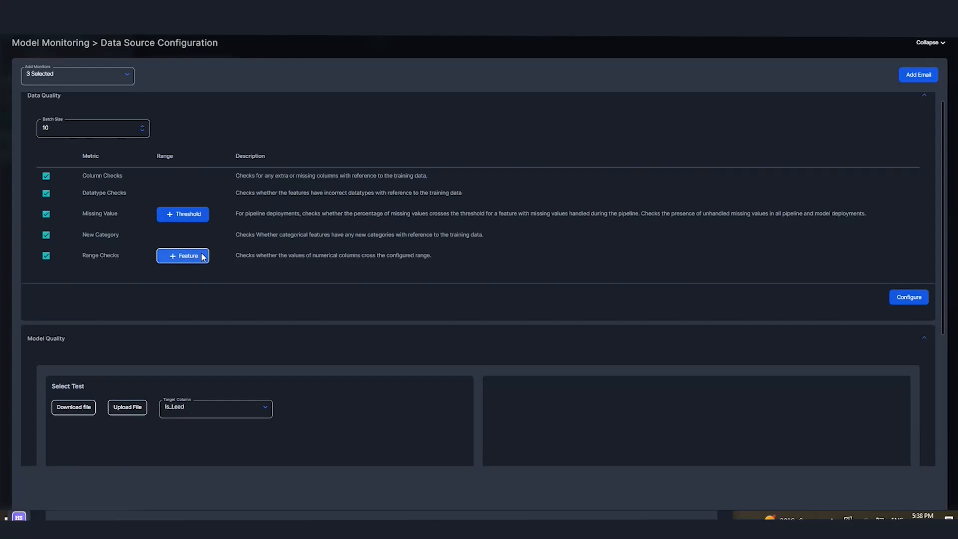
{"action": "left_click", "coordinate": [182, 256]}
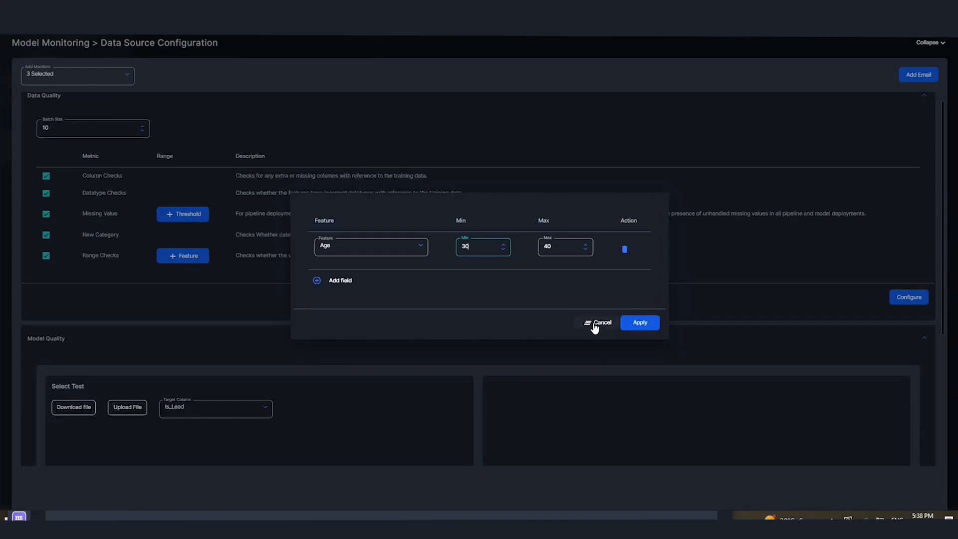
{"action": "left_click", "coordinate": [599, 323]}
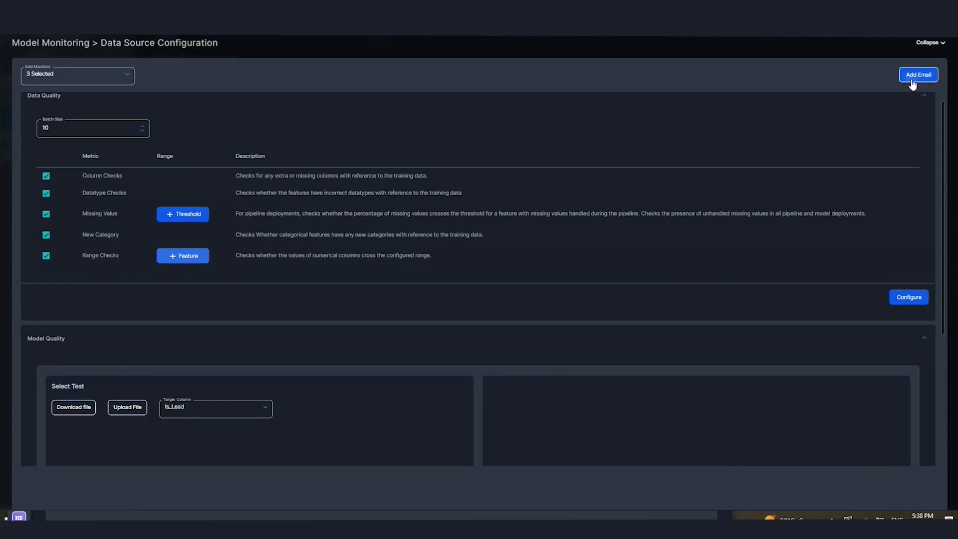
{"action": "left_click", "coordinate": [917, 74]}
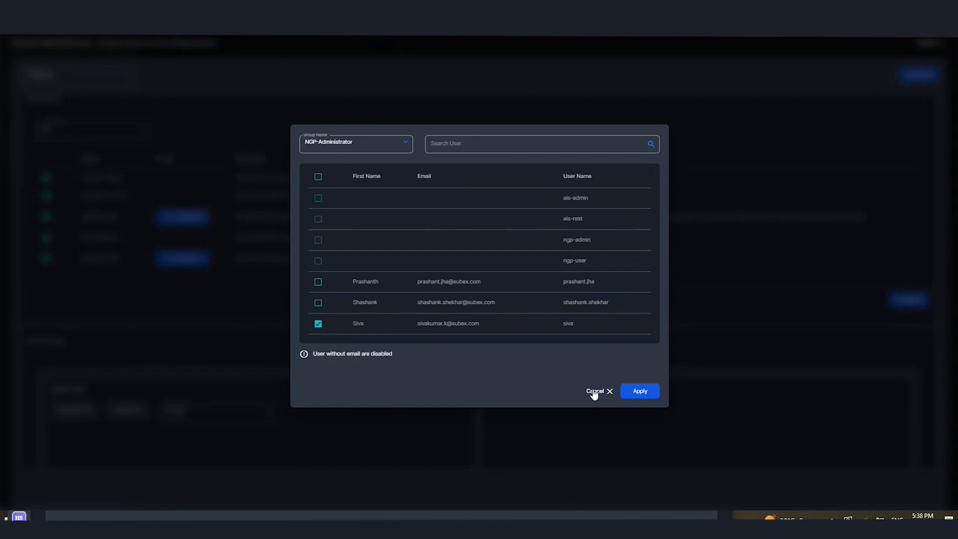
{"action": "left_click", "coordinate": [594, 391]}
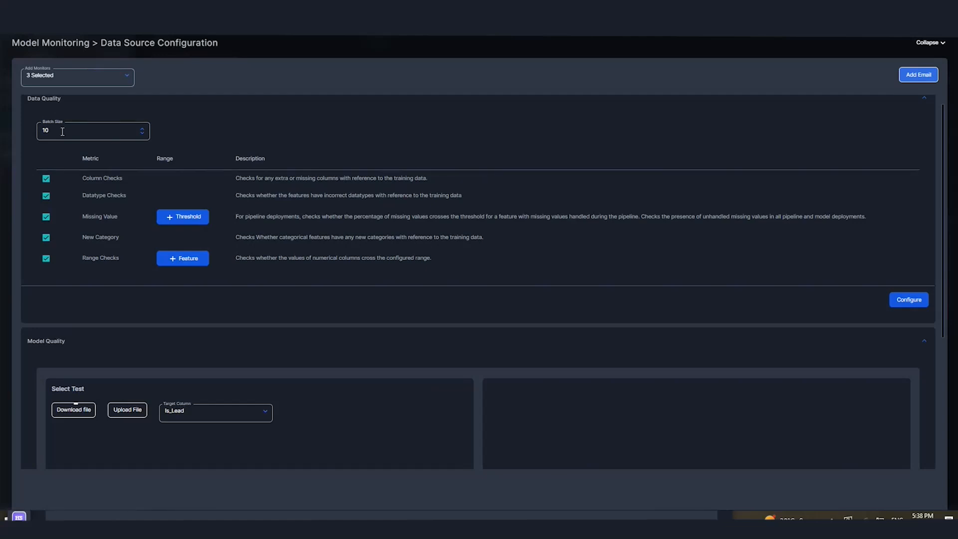
Step: Change the Data Quality batch size from 10 to 100, then review the Model Quality and Drift panels
{"action": "type", "text": "0"}
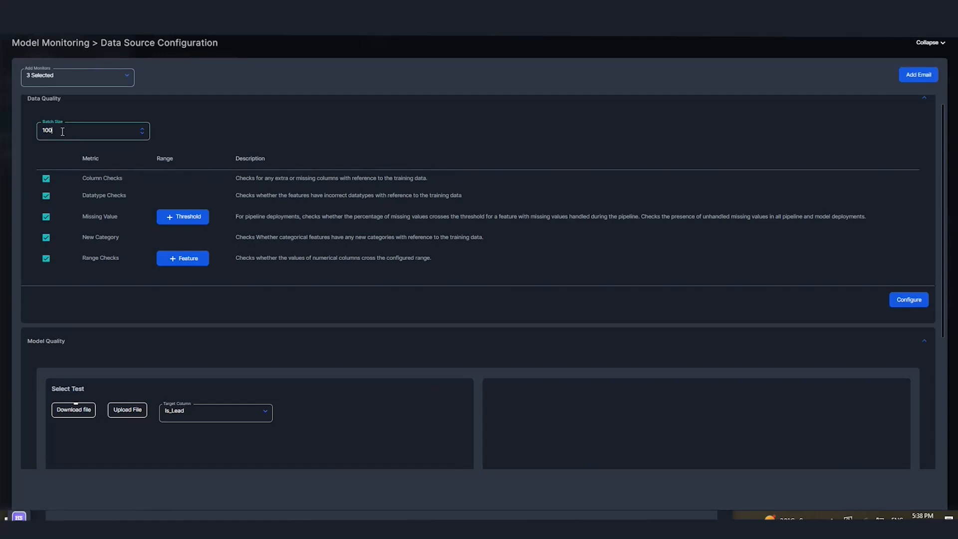
{"action": "scroll", "scroll_direction": "down", "scroll_amount": 3}
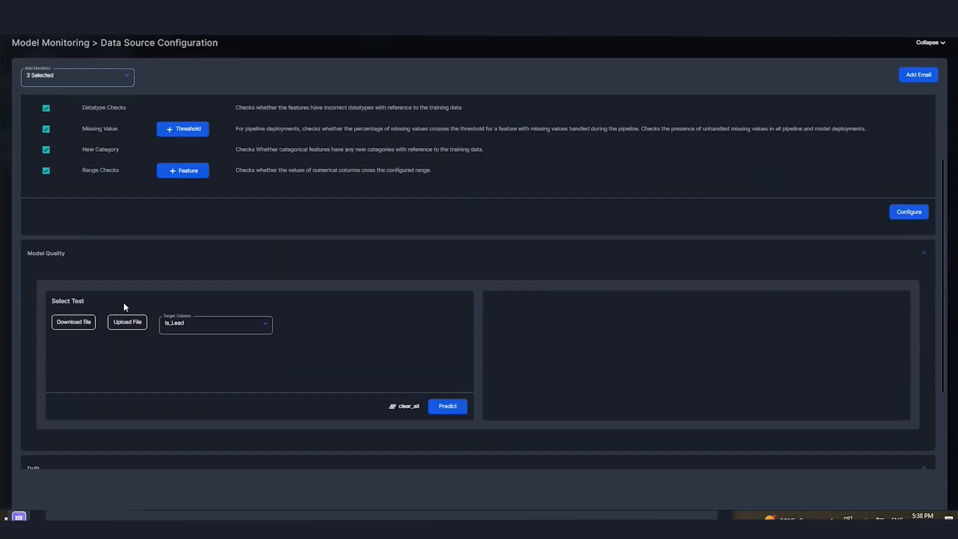
{"action": "scroll", "scroll_direction": "down", "scroll_amount": 3}
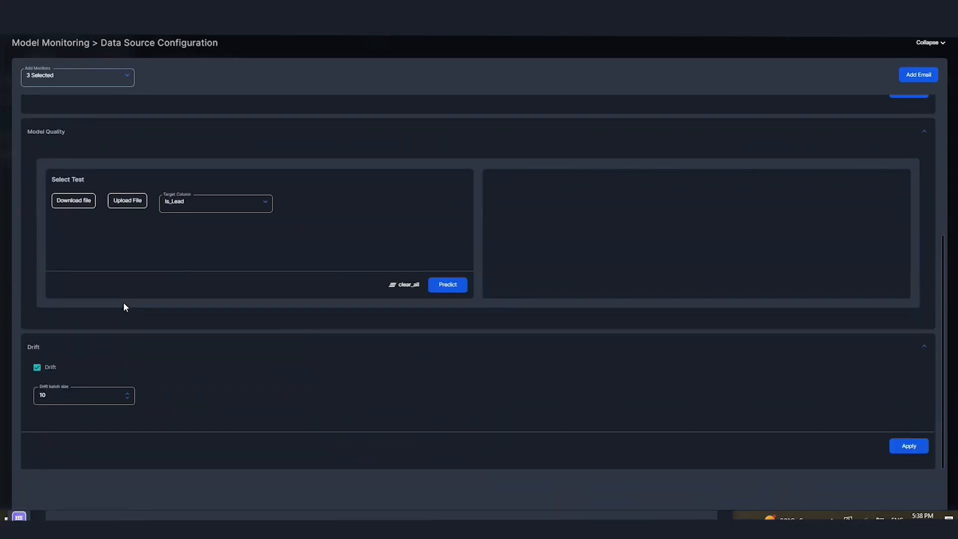
{"action": "mouse_move", "coordinate": [127, 201]}
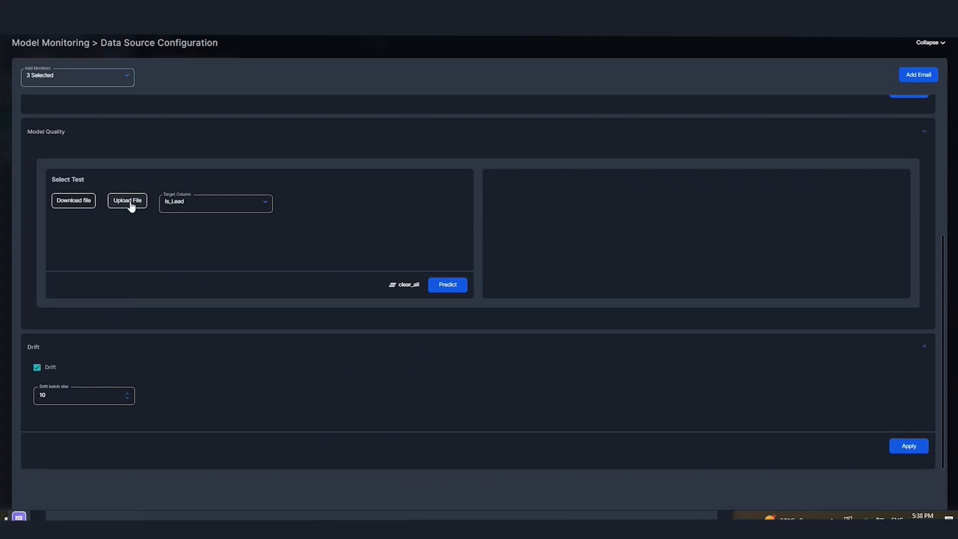
{"action": "mouse_move", "coordinate": [115, 207]}
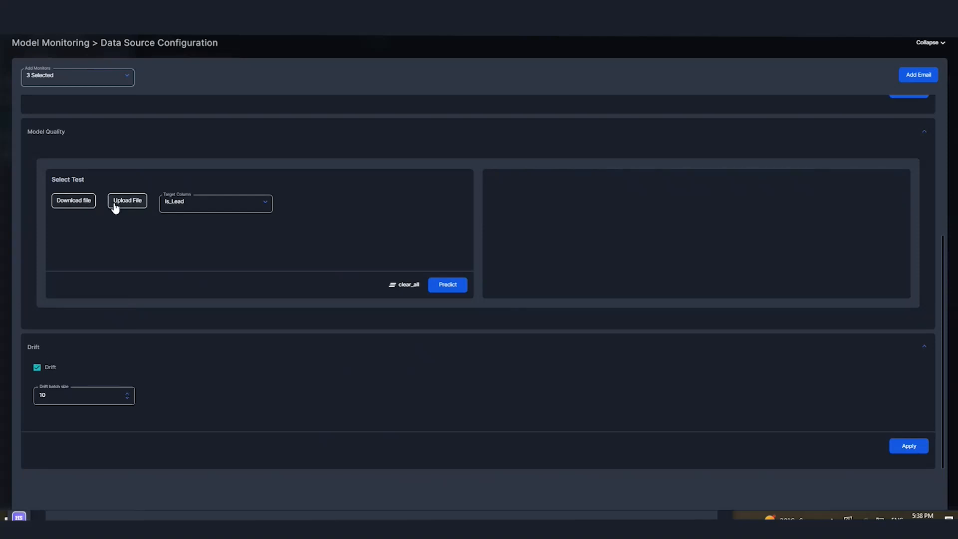
{"action": "mouse_move", "coordinate": [73, 200]}
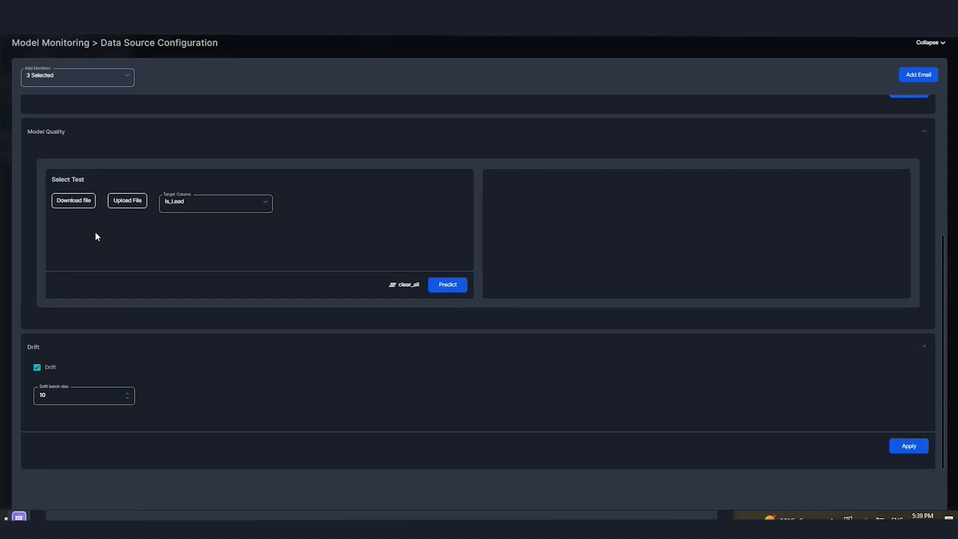
{"action": "mouse_move", "coordinate": [104, 204]}
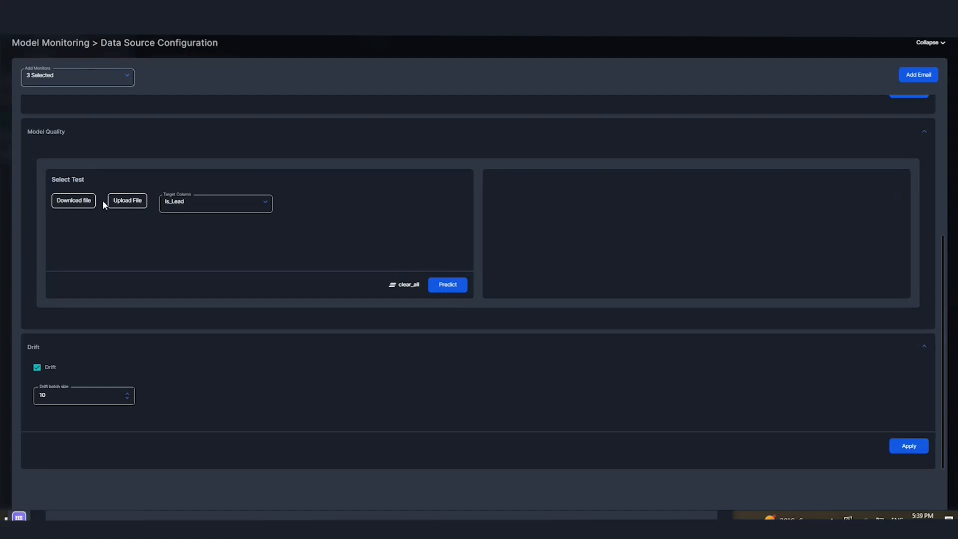
{"action": "mouse_move", "coordinate": [123, 220]}
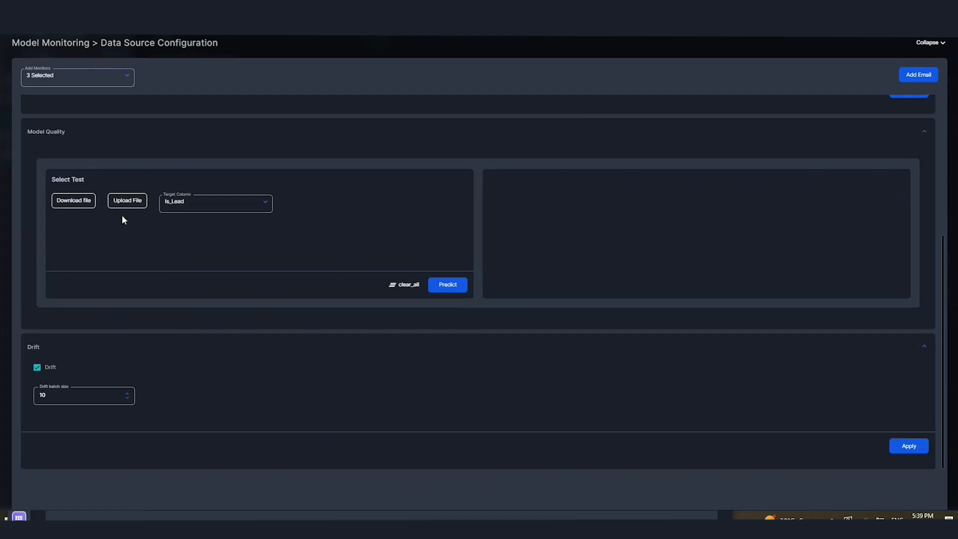
{"action": "mouse_move", "coordinate": [202, 327]}
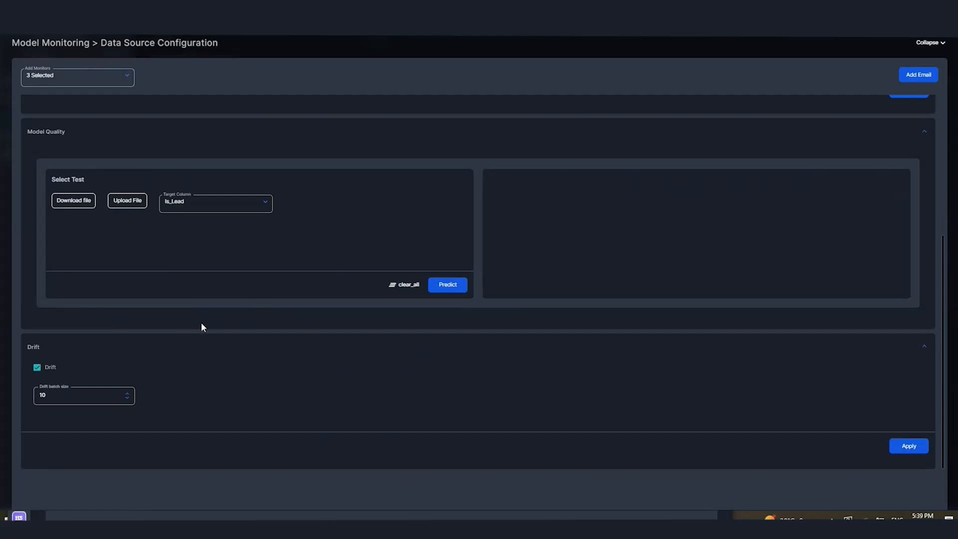
{"action": "mouse_move", "coordinate": [201, 365]}
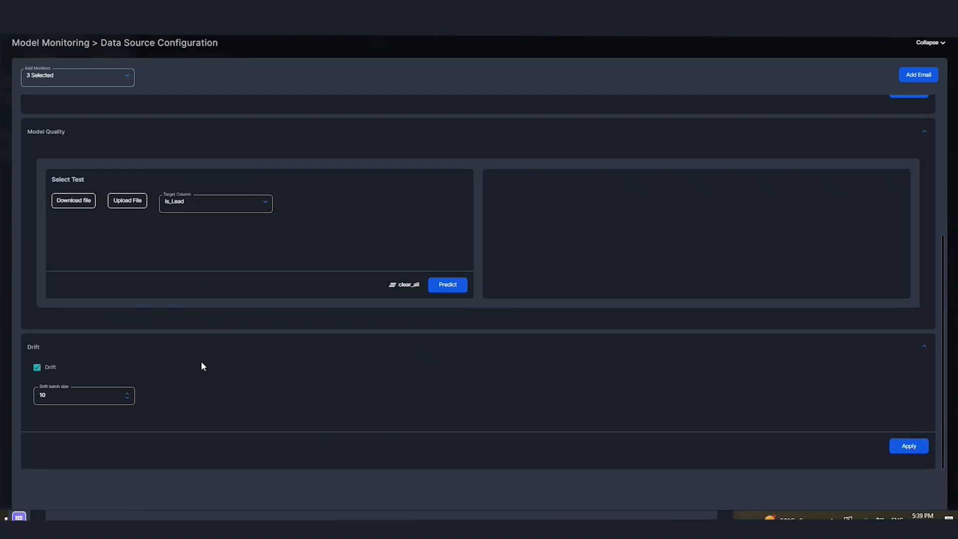
{"action": "mouse_move", "coordinate": [791, 131]}
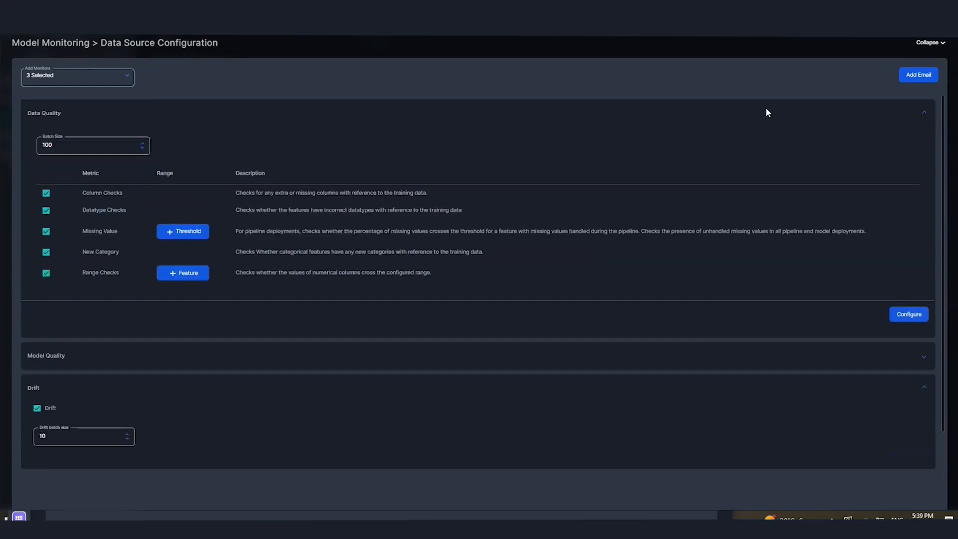
Step: Collapse the Data Quality section, now showing batch size 100
{"action": "left_click", "coordinate": [923, 112]}
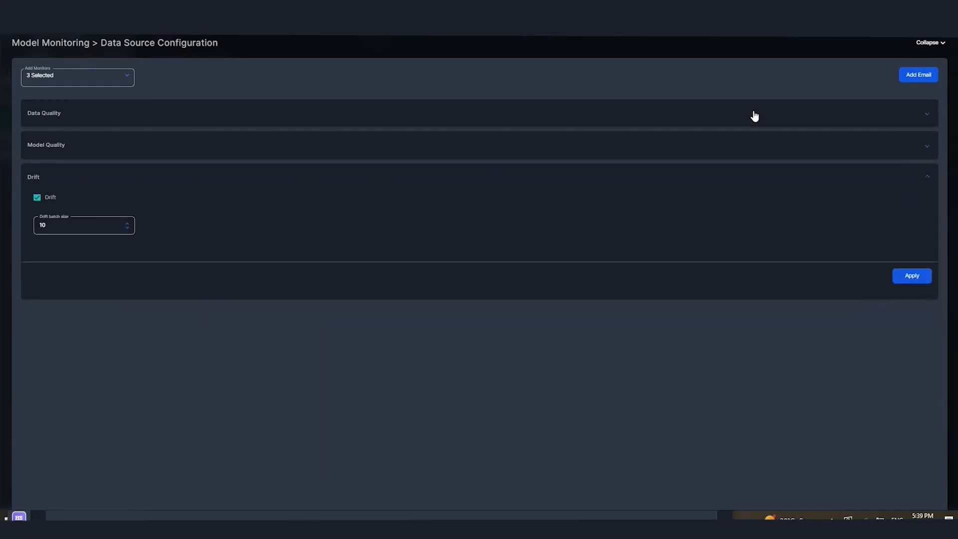
{"action": "mouse_move", "coordinate": [625, 182]}
{"action": "type", "text": "00"}
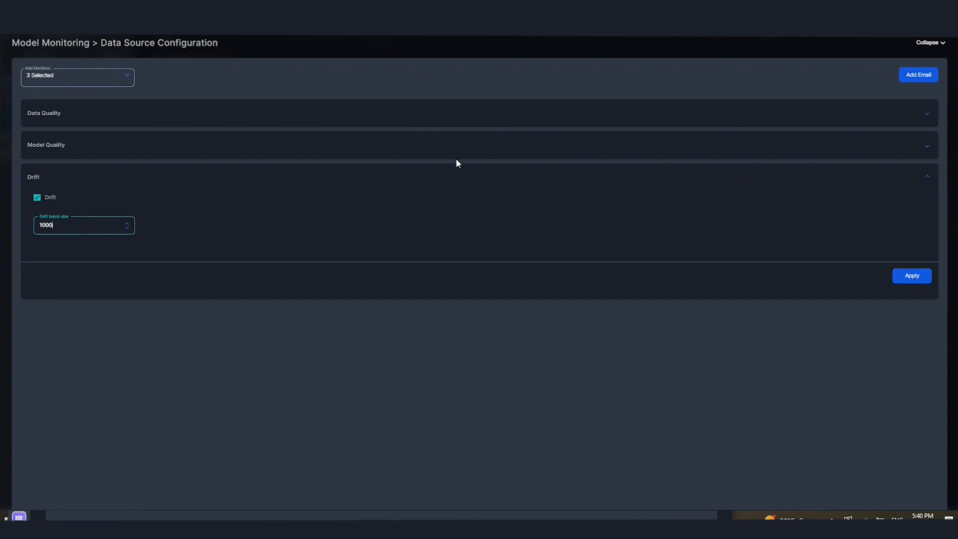
{"action": "mouse_move", "coordinate": [928, 43]}
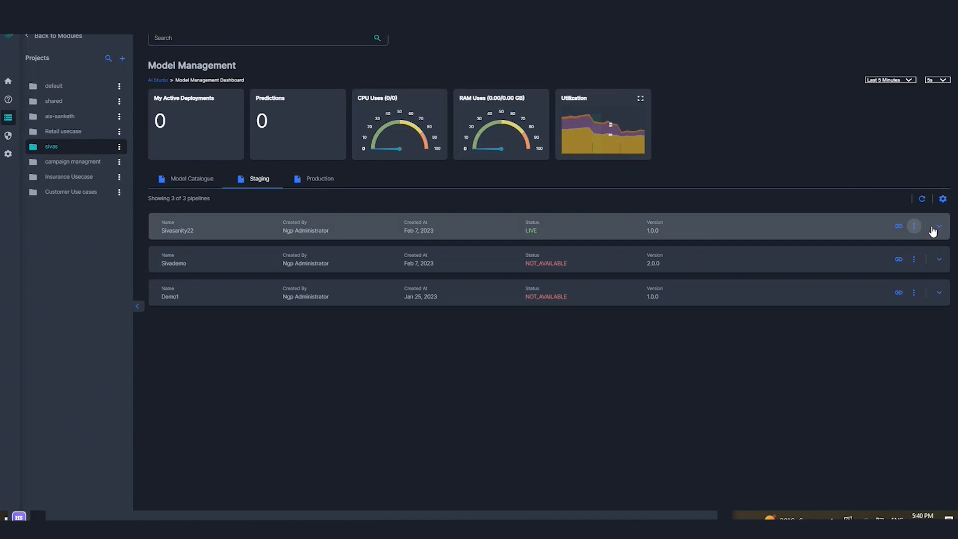
{"action": "mouse_move", "coordinate": [868, 237]}
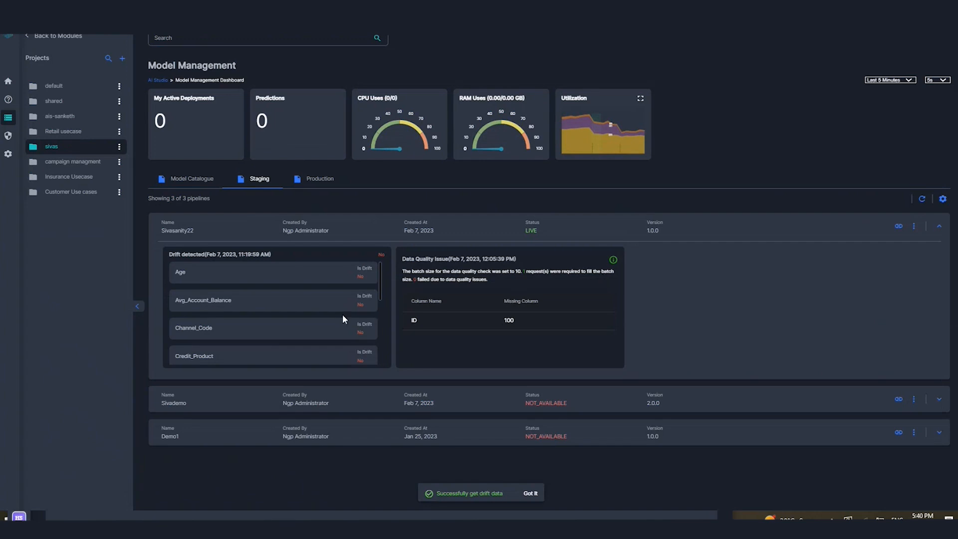
{"action": "scroll", "scroll_direction": "down", "scroll_amount": 3}
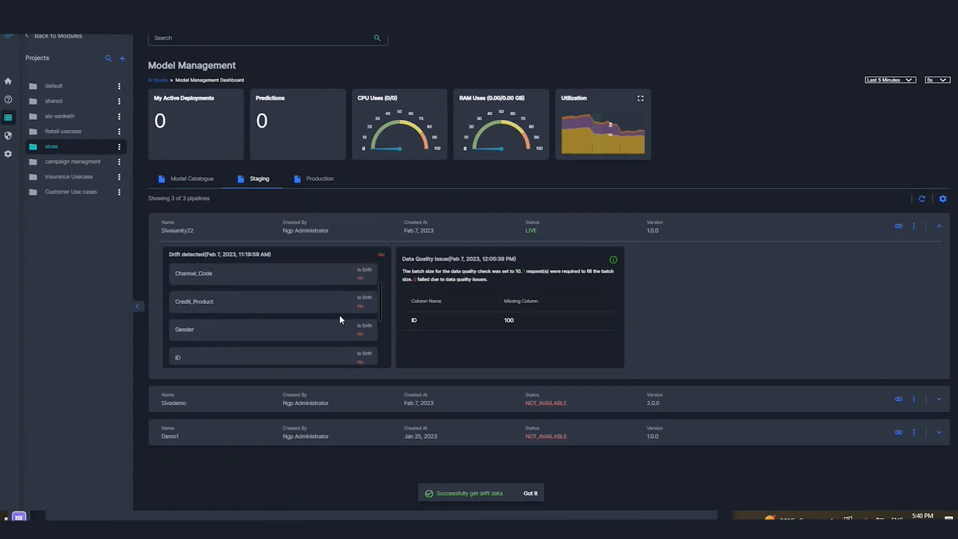
{"action": "scroll", "scroll_direction": "up", "scroll_amount": 3}
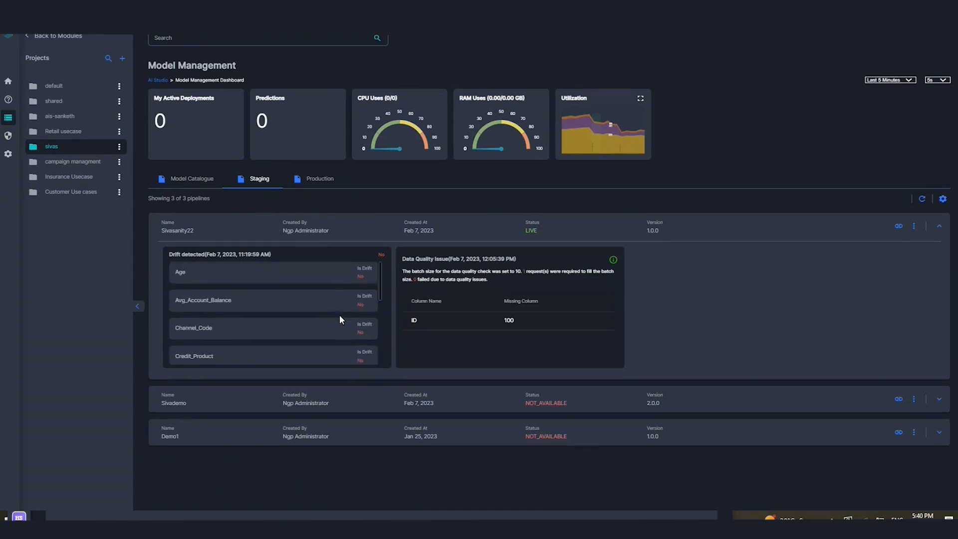
{"action": "mouse_move", "coordinate": [277, 268]}
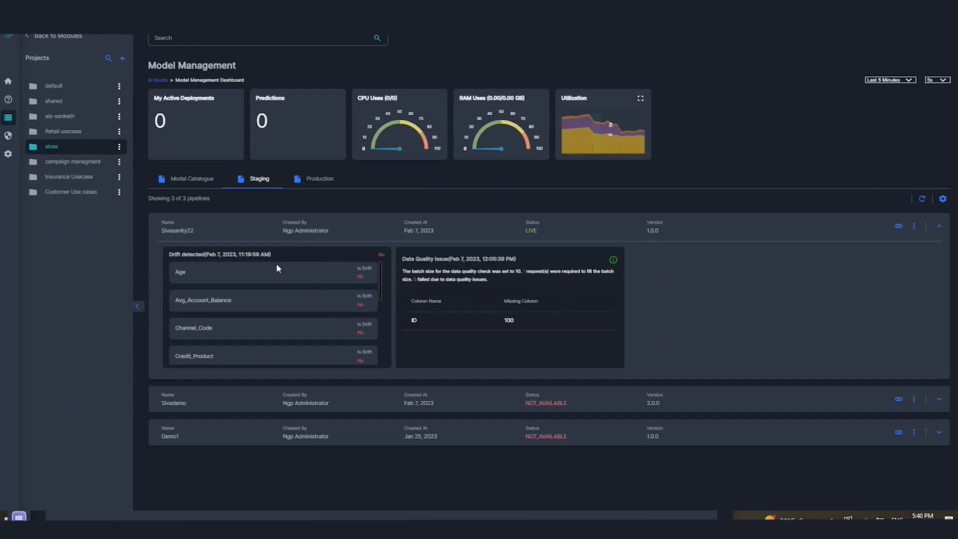
{"action": "scroll", "scroll_direction": "down", "scroll_amount": 3}
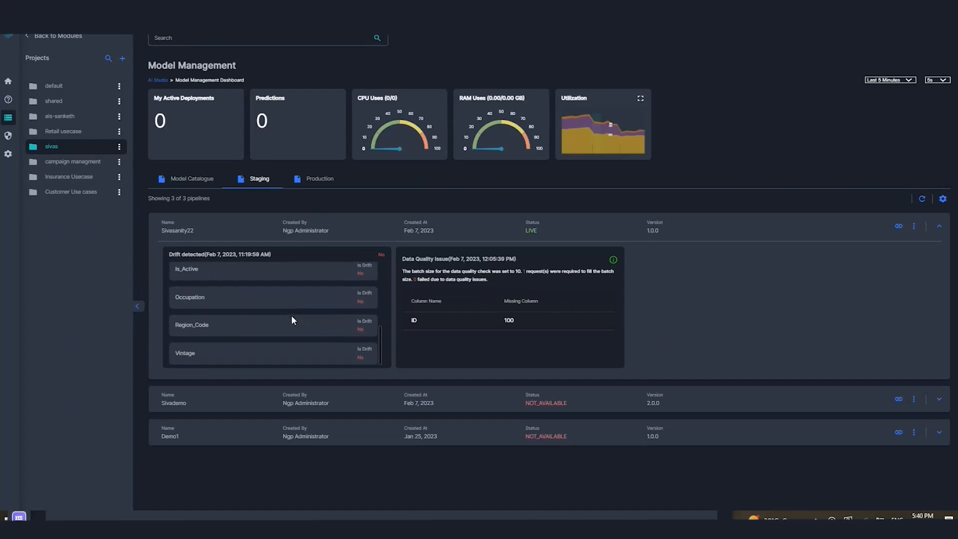
{"action": "mouse_move", "coordinate": [391, 256]}
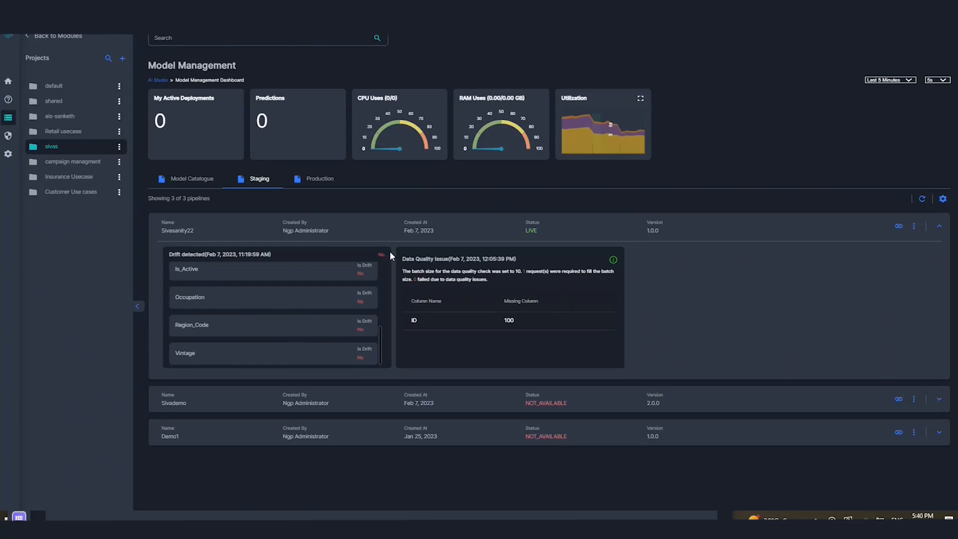
{"action": "mouse_move", "coordinate": [428, 294]}
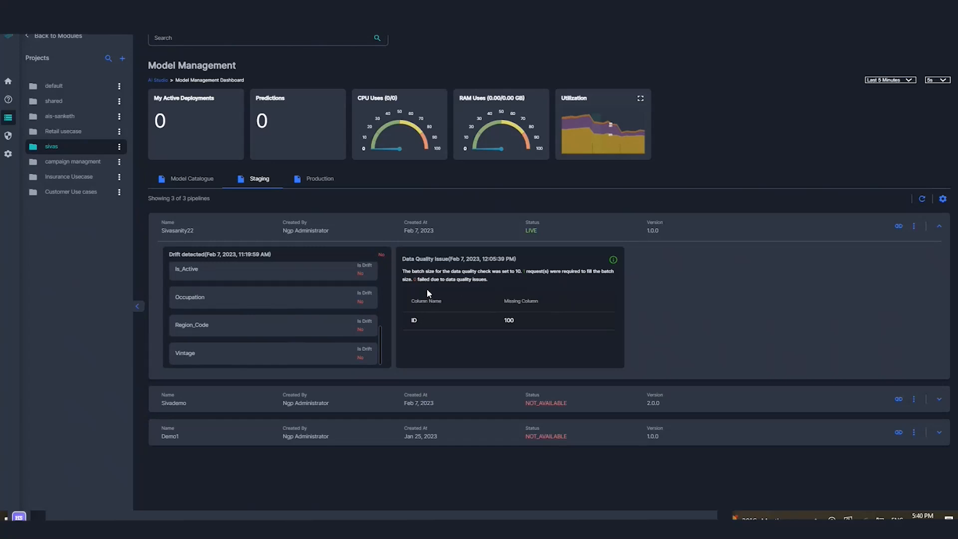
{"action": "mouse_move", "coordinate": [415, 323]}
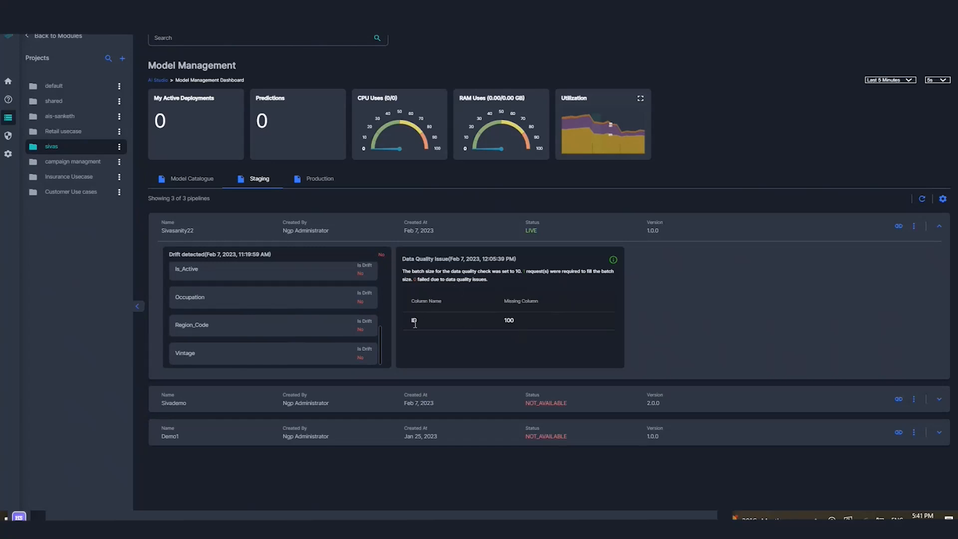
{"action": "mouse_move", "coordinate": [299, 307]}
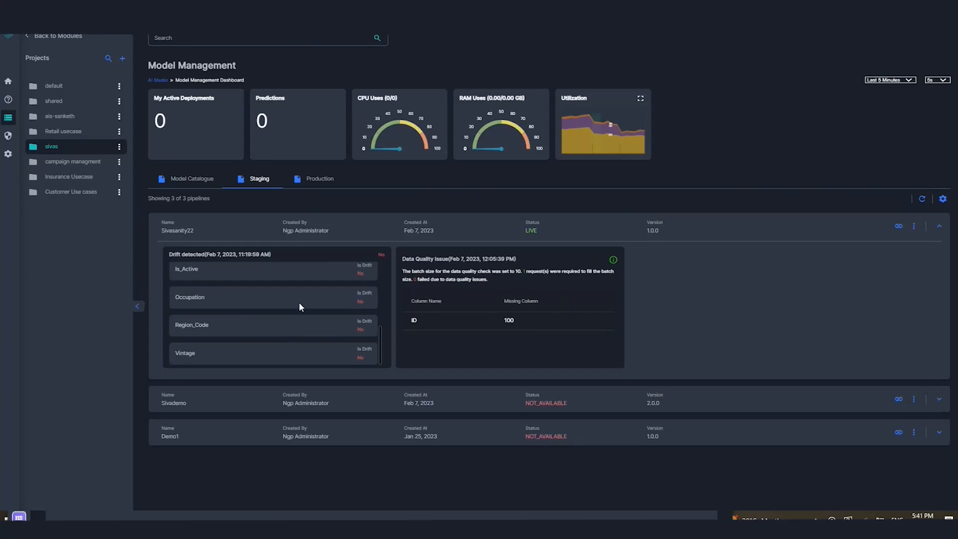
{"action": "scroll", "scroll_direction": "up", "scroll_amount": 3}
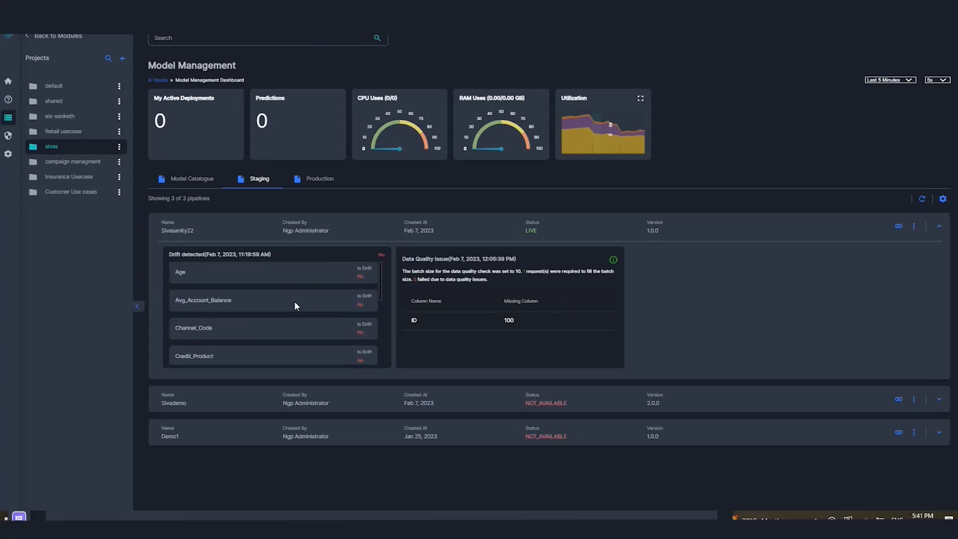
{"action": "left_click", "coordinate": [938, 226]}
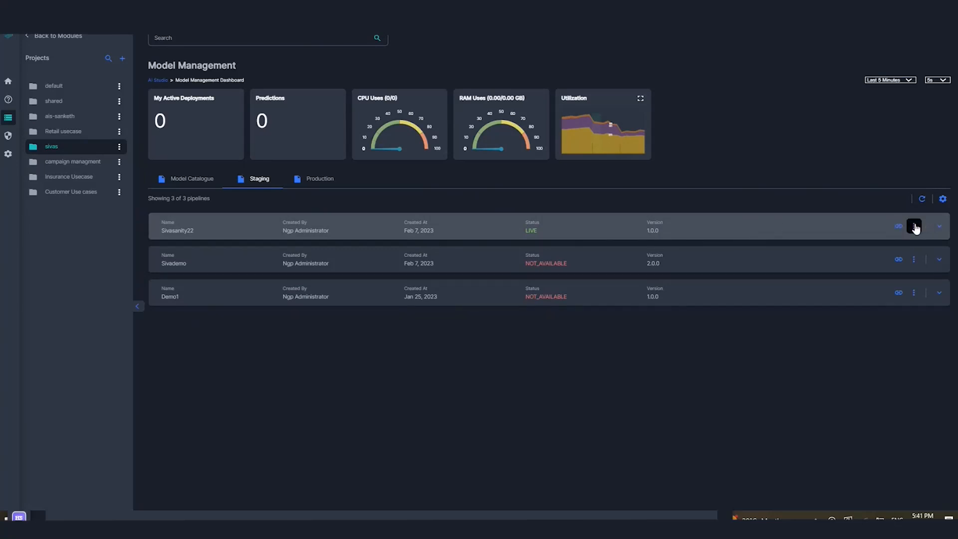
Step: Deploy the Sivasanity22 staging pipeline to production from its actions menu
{"action": "left_click", "coordinate": [914, 226]}
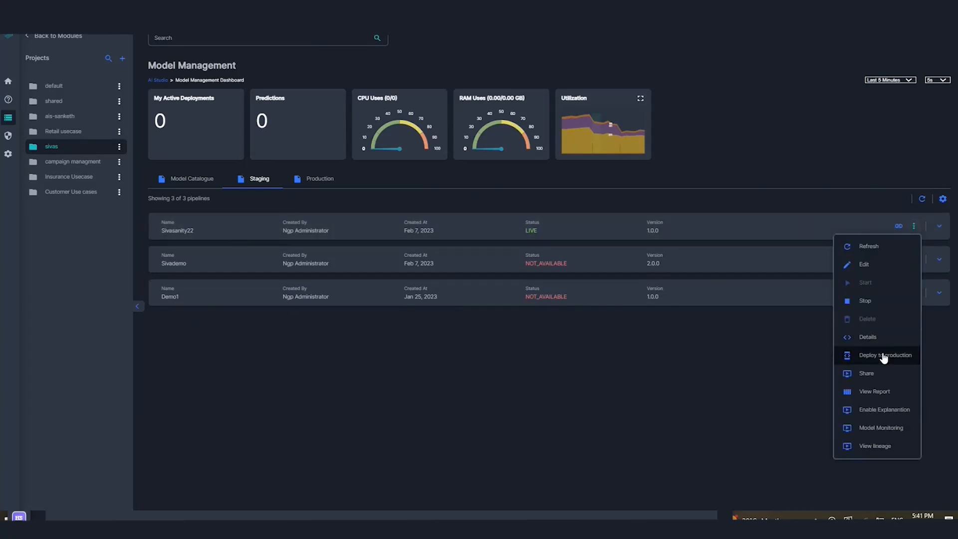
{"action": "left_click", "coordinate": [885, 355]}
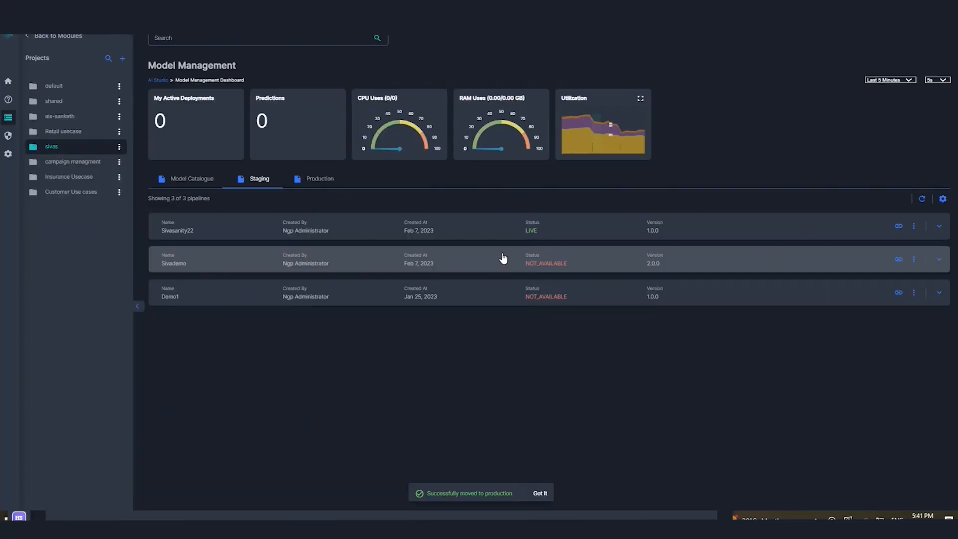
{"action": "left_click", "coordinate": [914, 226]}
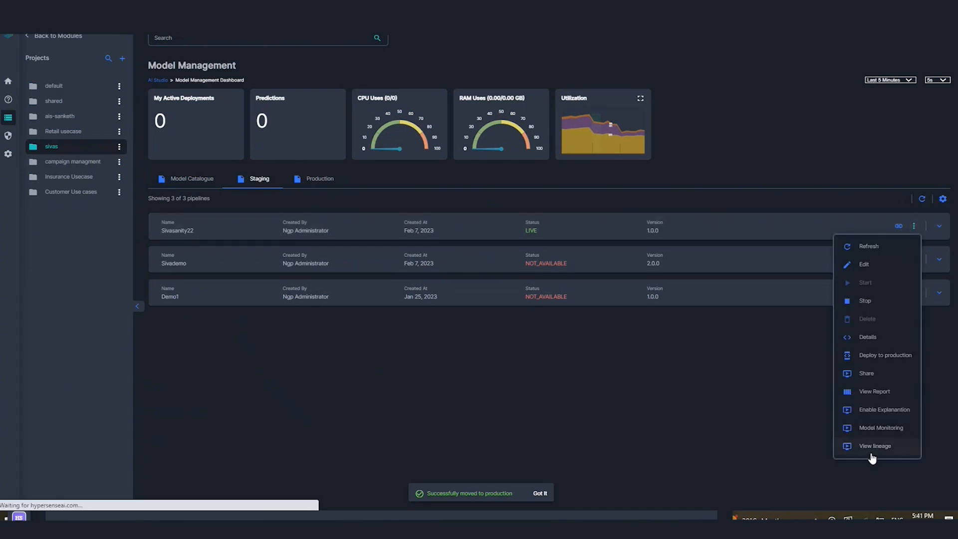
Step: View the sivas lineage graph through to production, then return to the Model Catalogue
{"action": "left_click", "coordinate": [875, 446]}
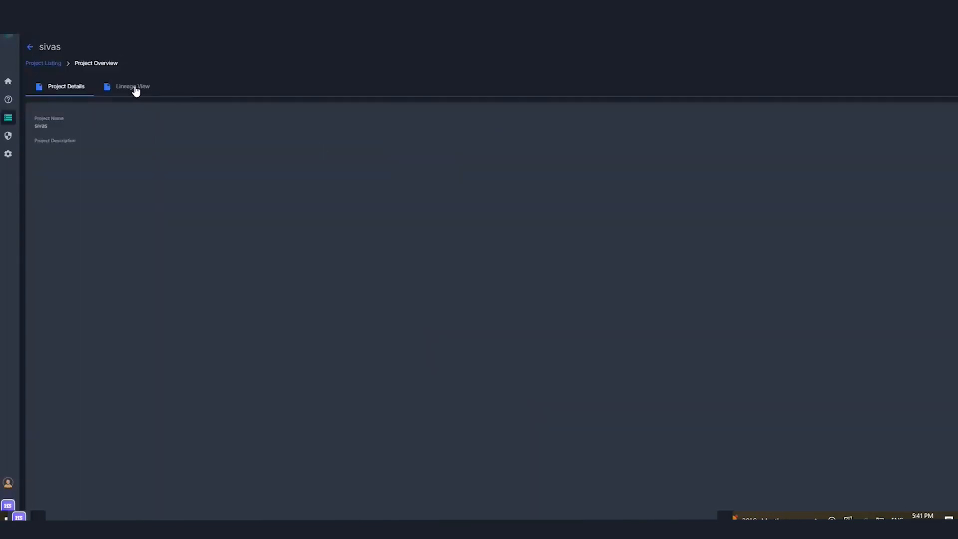
{"action": "left_click", "coordinate": [132, 87]}
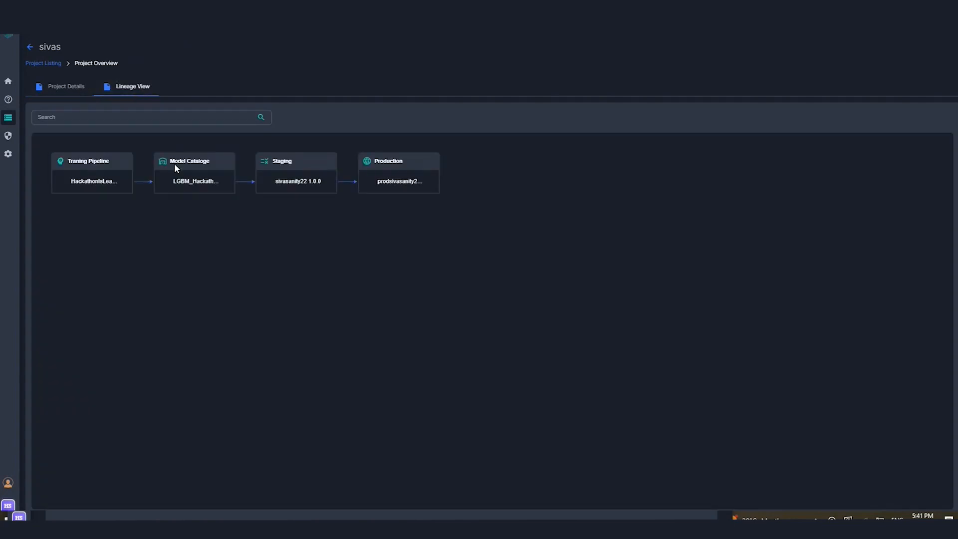
{"action": "mouse_move", "coordinate": [87, 160]}
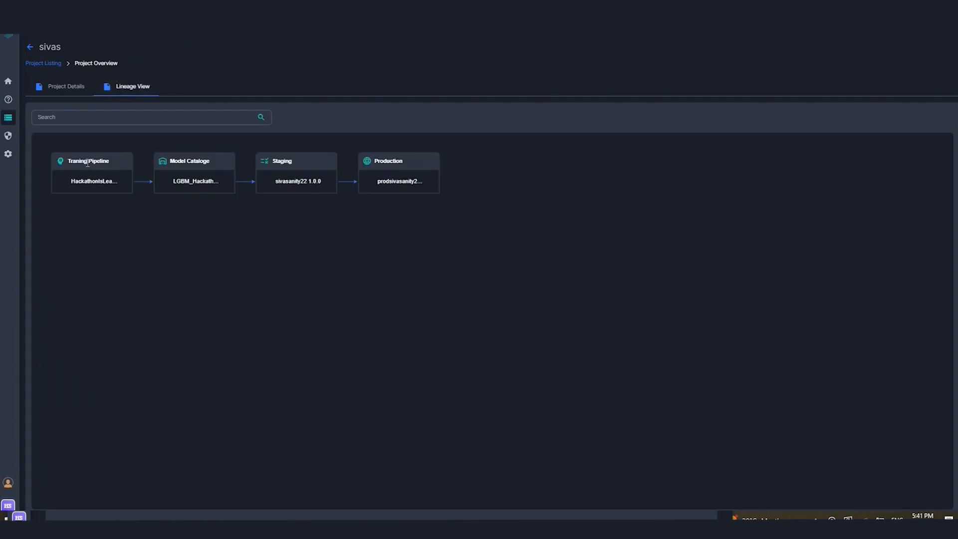
{"action": "mouse_move", "coordinate": [213, 185]}
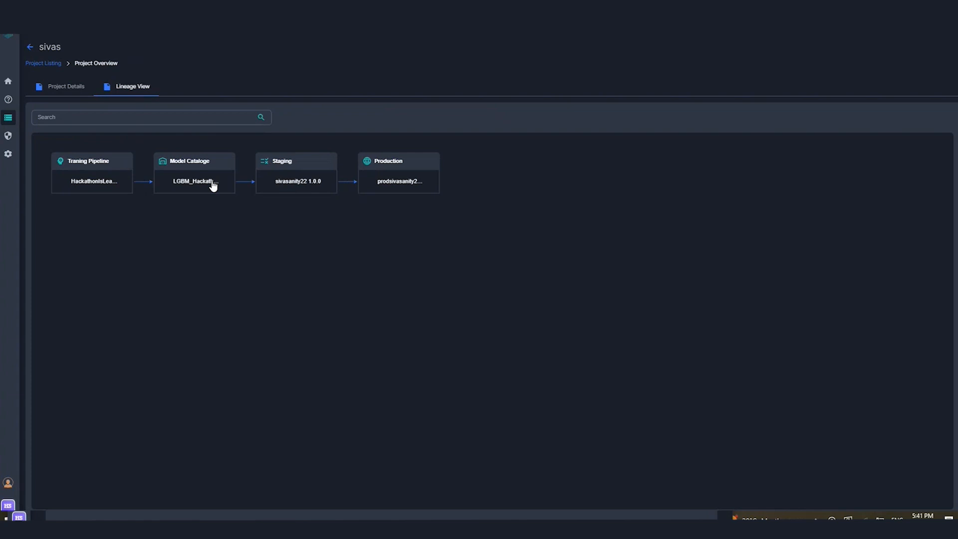
{"action": "mouse_move", "coordinate": [292, 186]}
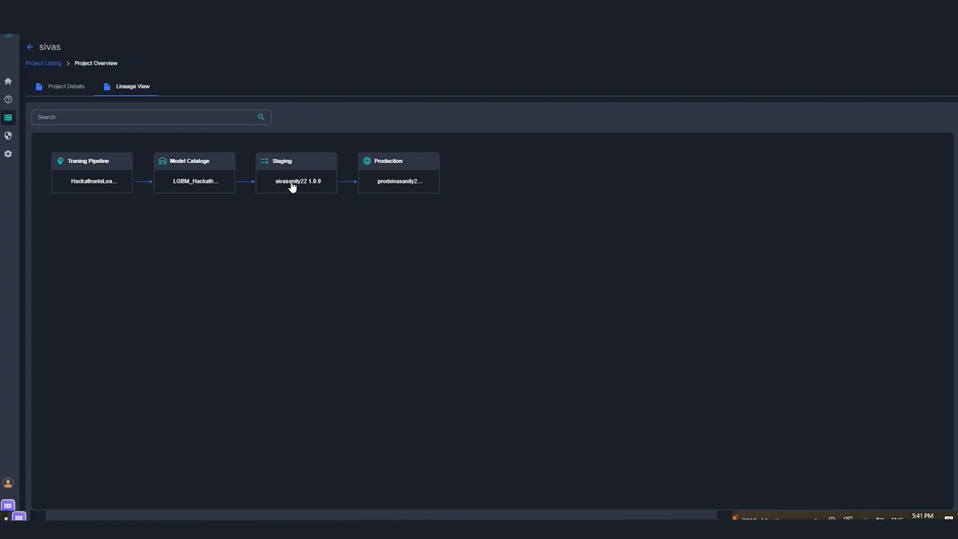
{"action": "mouse_move", "coordinate": [293, 163]}
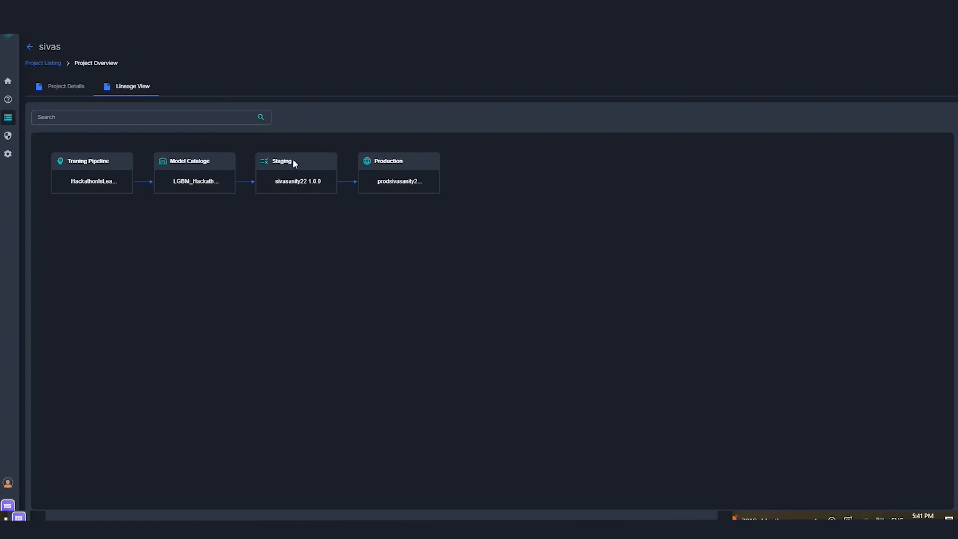
{"action": "mouse_move", "coordinate": [202, 190]}
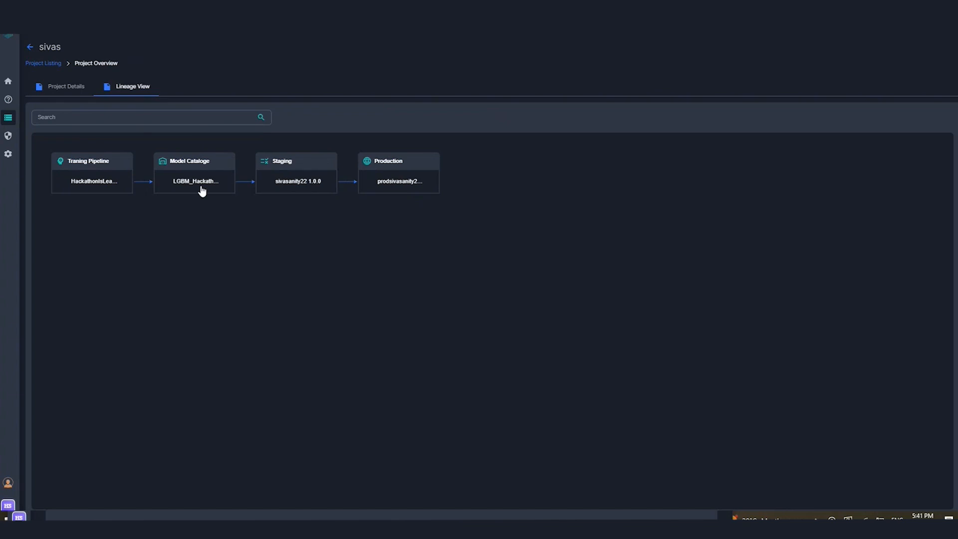
{"action": "mouse_move", "coordinate": [199, 245]}
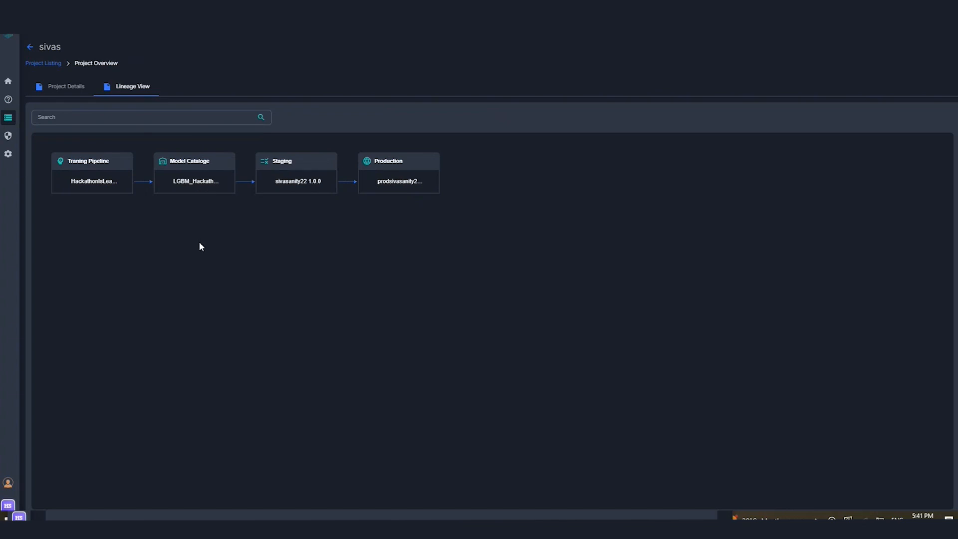
{"action": "mouse_move", "coordinate": [311, 227]}
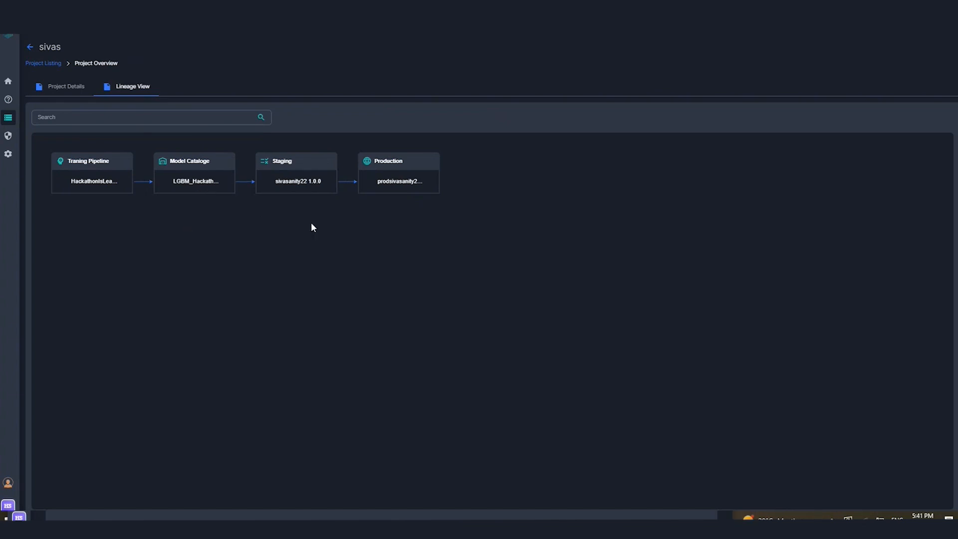
{"action": "mouse_move", "coordinate": [75, 106]}
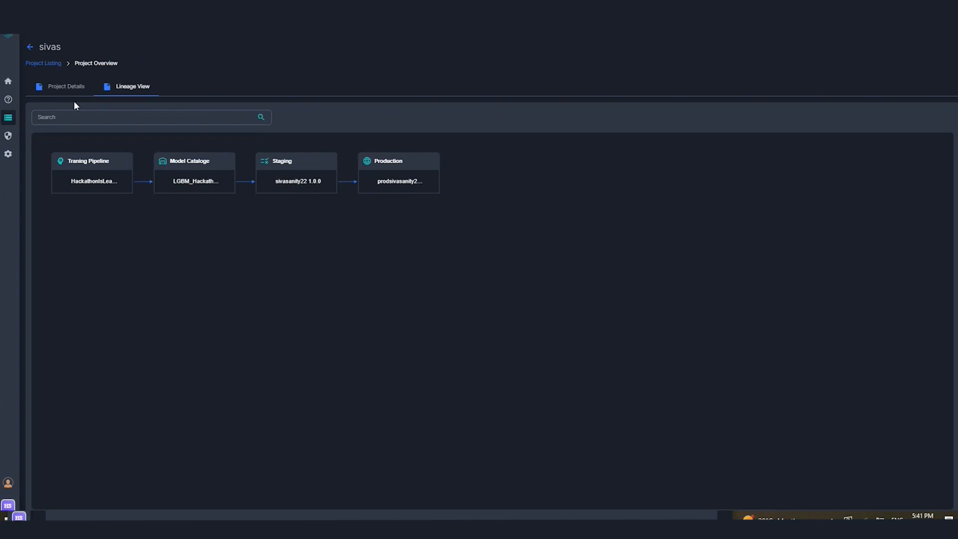
{"action": "mouse_move", "coordinate": [158, 132]}
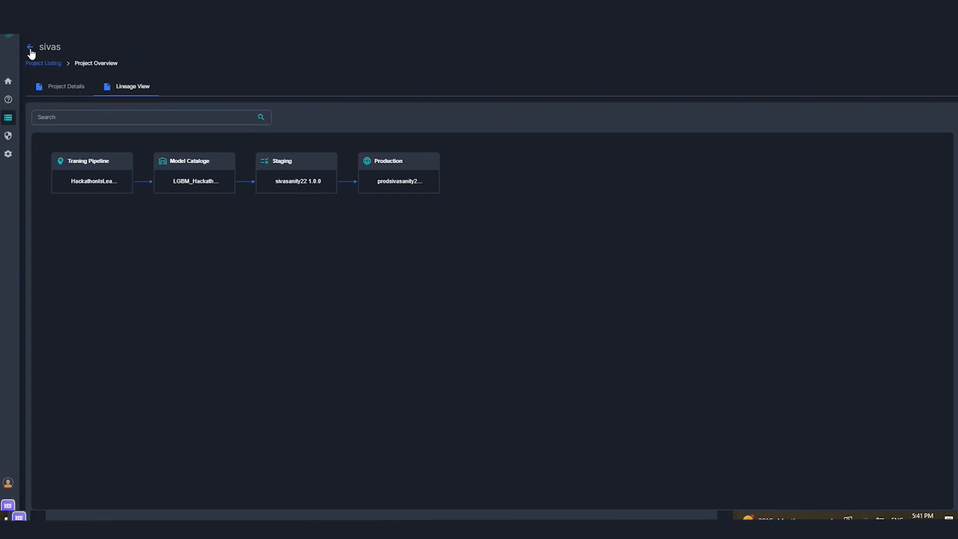
{"action": "left_click", "coordinate": [30, 48]}
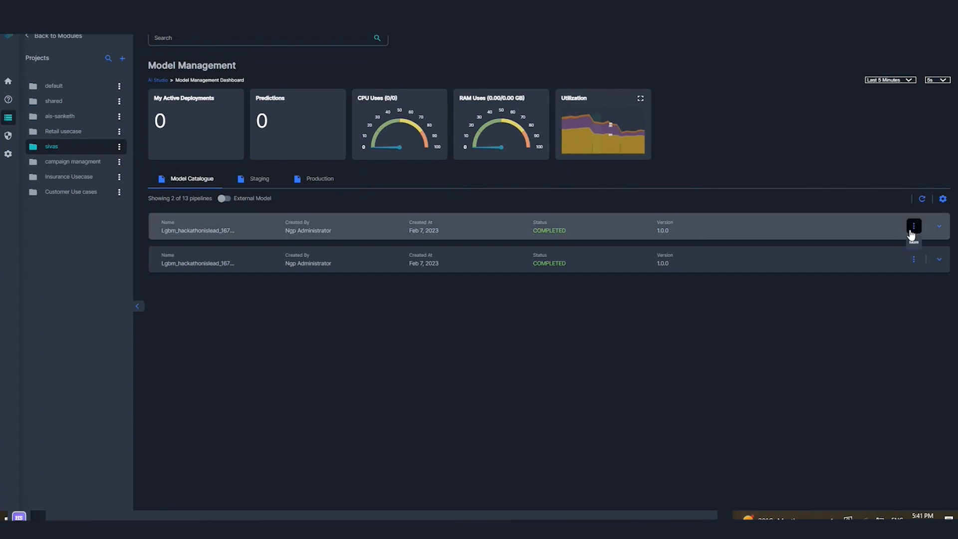
Step: Create a draft snapshot 1.0.0_SNAPSHOT from the version 1.0.0 LGBM pipeline
{"action": "left_click", "coordinate": [913, 226]}
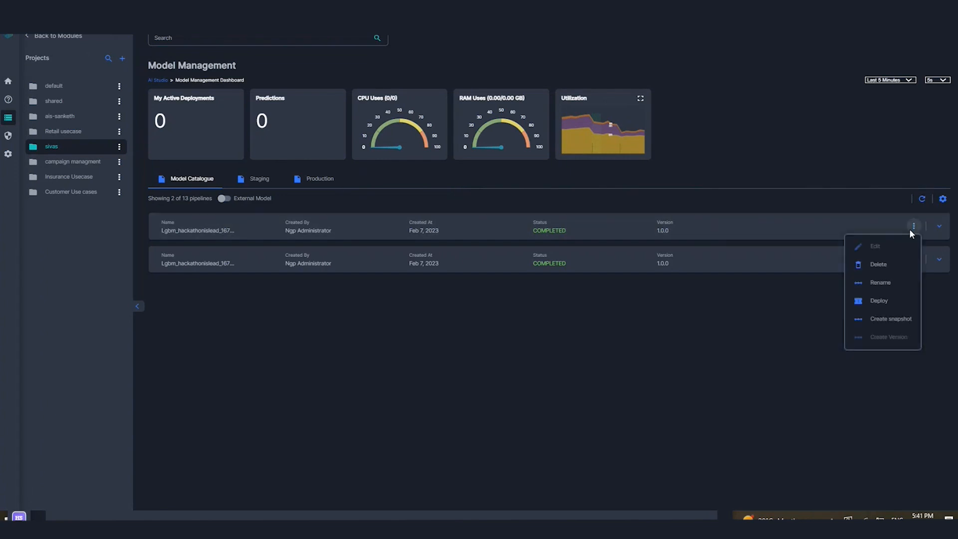
{"action": "mouse_move", "coordinate": [762, 322]}
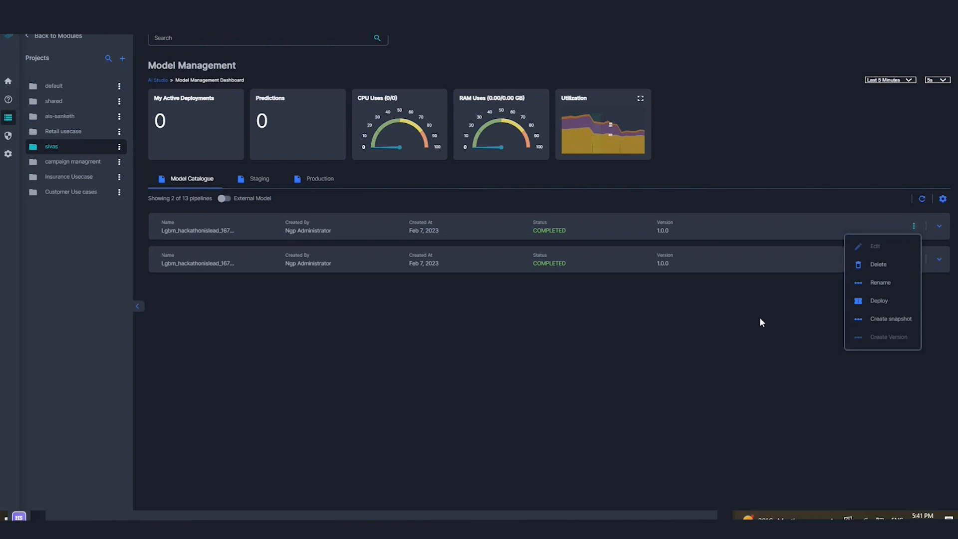
{"action": "mouse_move", "coordinate": [898, 248]}
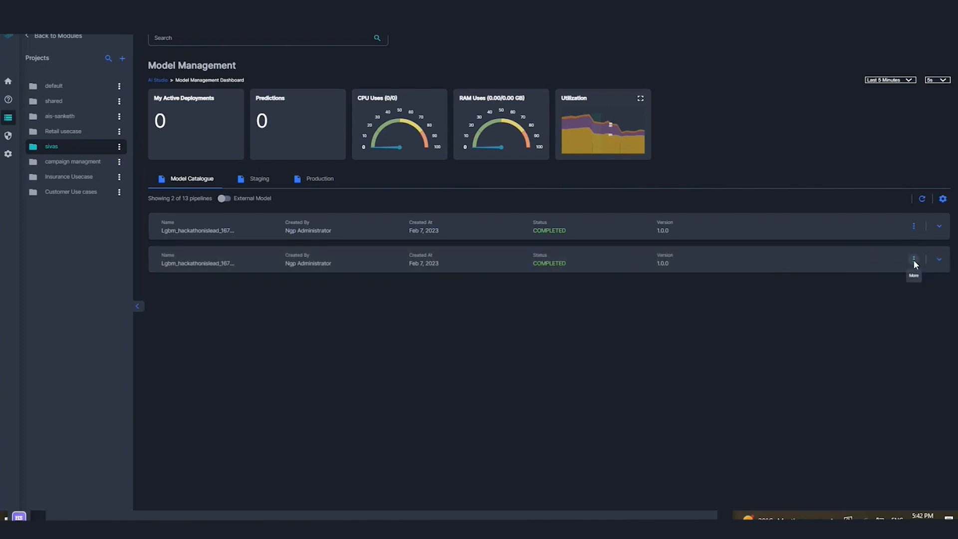
{"action": "left_click", "coordinate": [913, 259]}
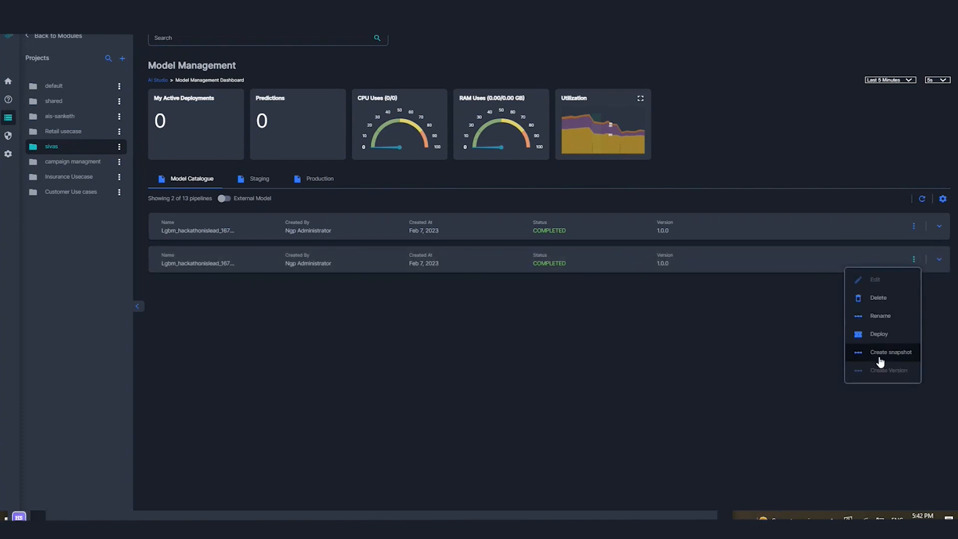
{"action": "left_click", "coordinate": [890, 352]}
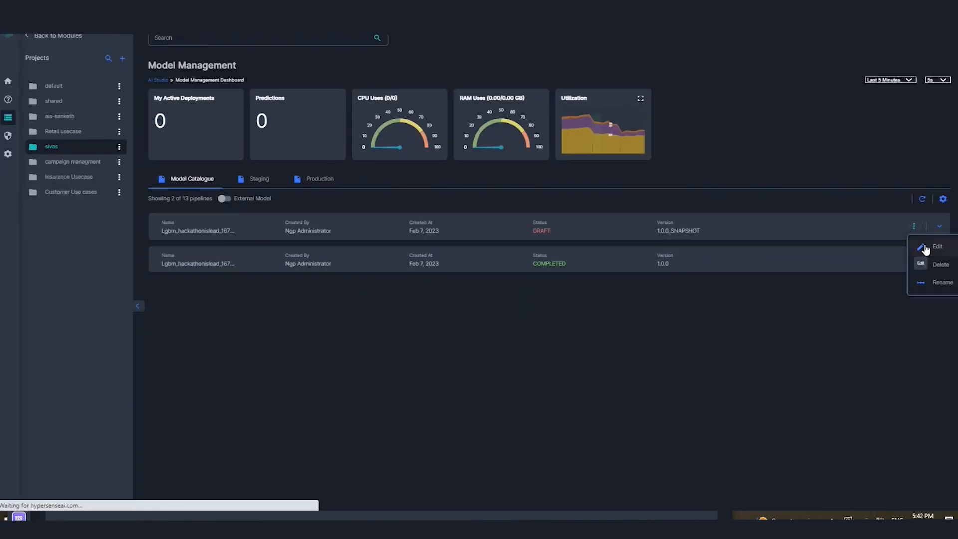
Step: Edit the snapshot and set the Classifier operator's Algorithm Name to Random Forest
{"action": "left_click", "coordinate": [937, 246]}
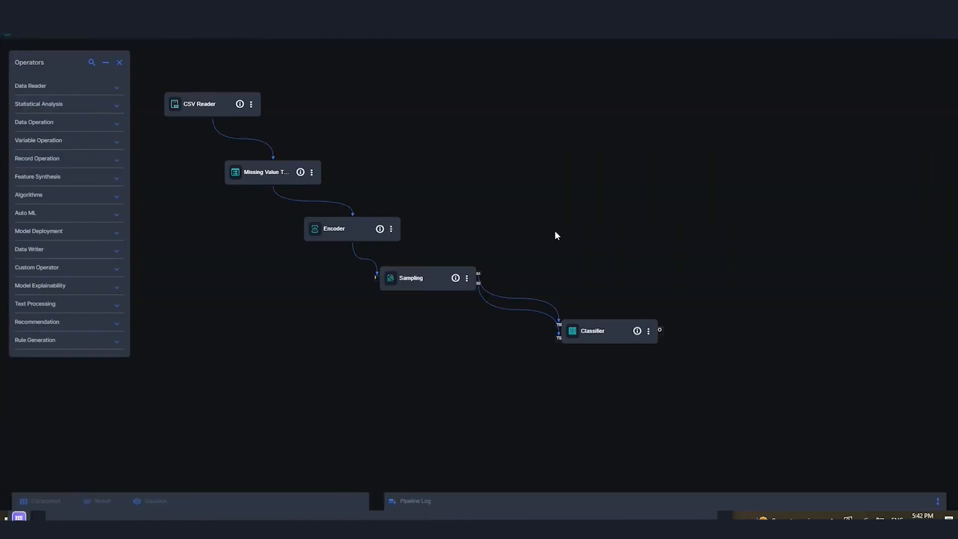
{"action": "left_click", "coordinate": [647, 330]}
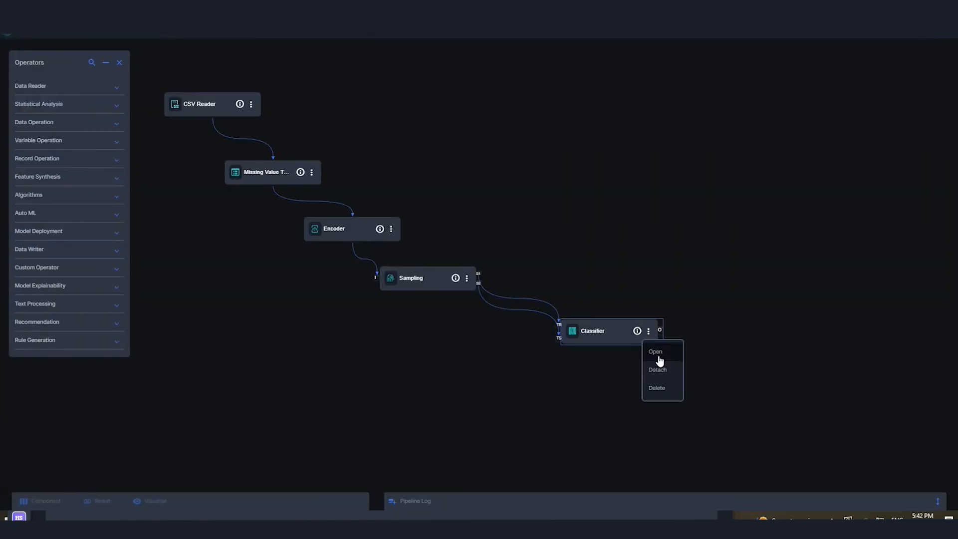
{"action": "left_click", "coordinate": [656, 351]}
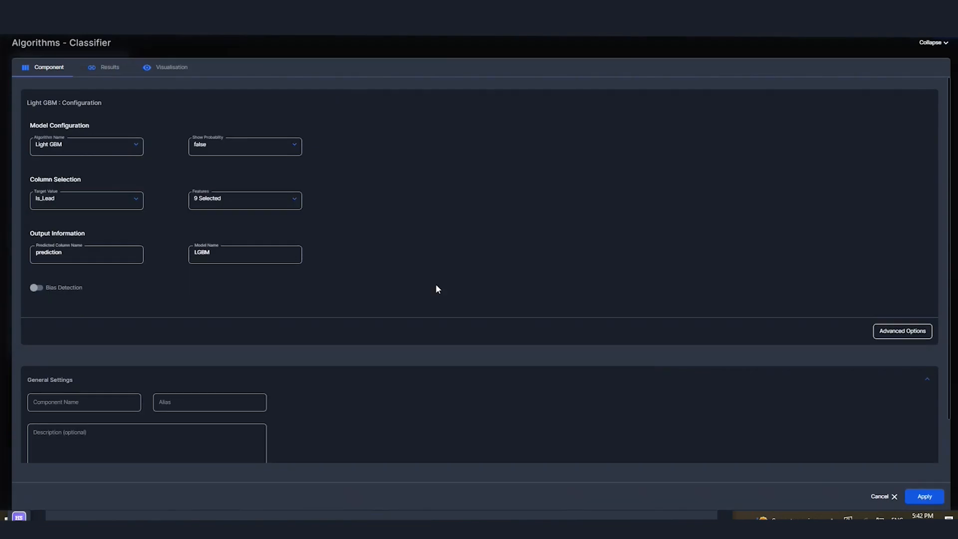
{"action": "mouse_move", "coordinate": [78, 150]}
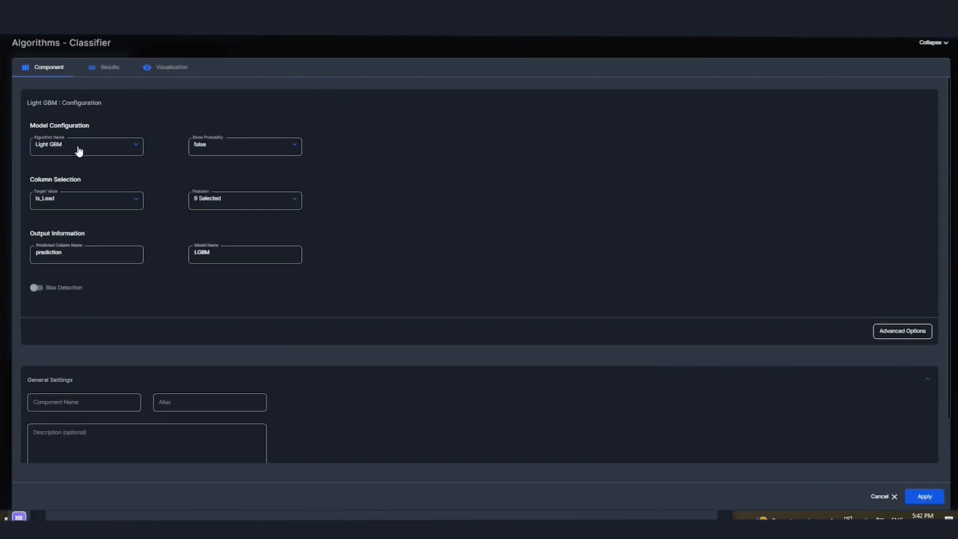
{"action": "left_click", "coordinate": [86, 145]}
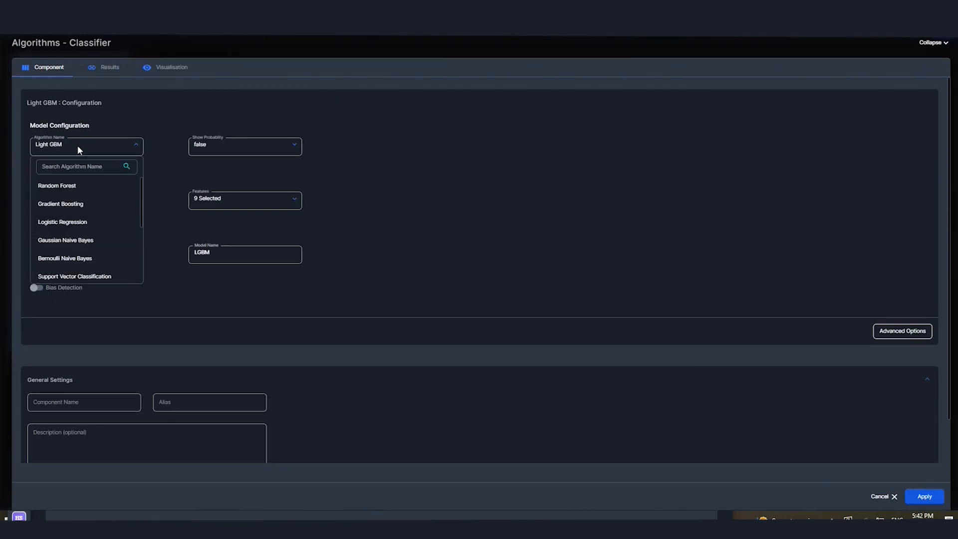
{"action": "mouse_move", "coordinate": [57, 185]}
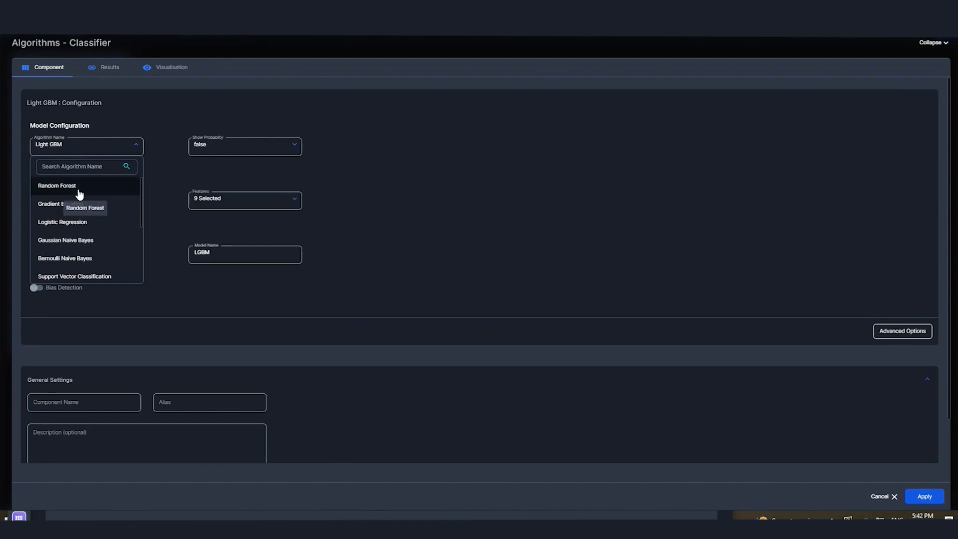
{"action": "left_click", "coordinate": [56, 186]}
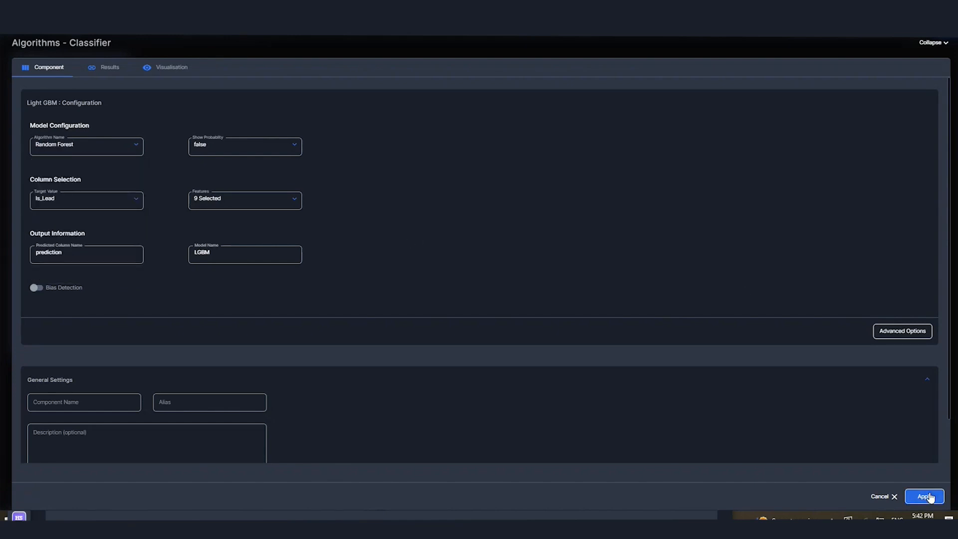
{"action": "left_click", "coordinate": [923, 496]}
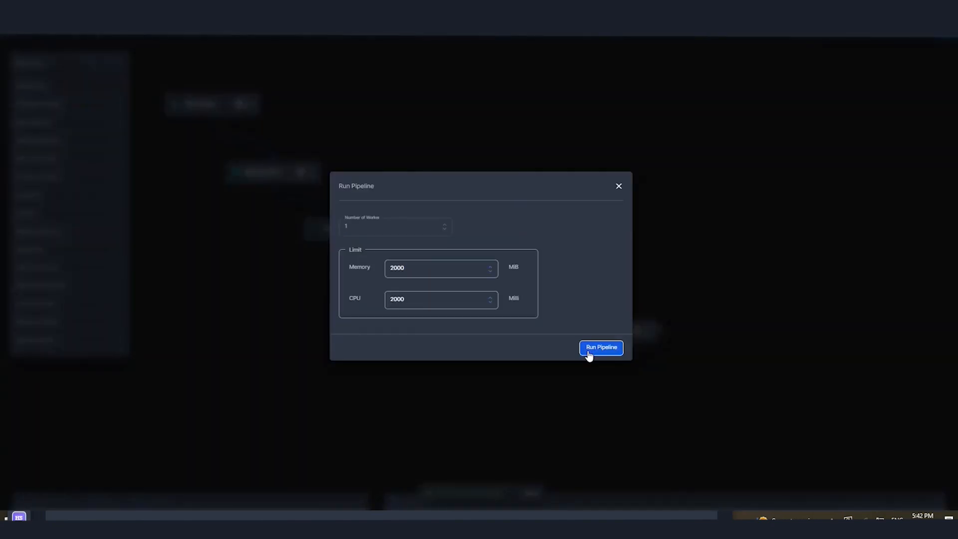
Step: Run the snapshot pipeline with 2000 MiB memory and 2000 milli CPU until all five operators complete
{"action": "left_click", "coordinate": [600, 347]}
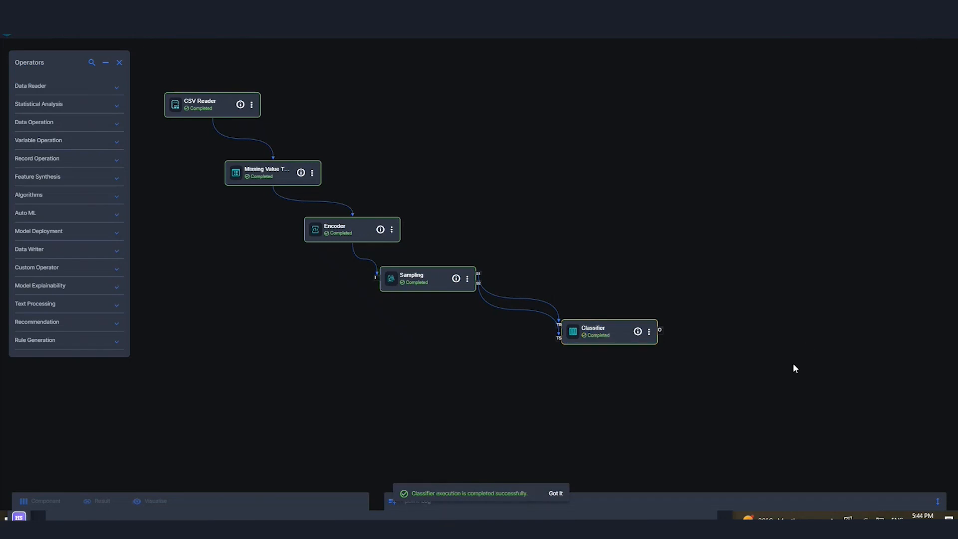
{"action": "left_click", "coordinate": [554, 492]}
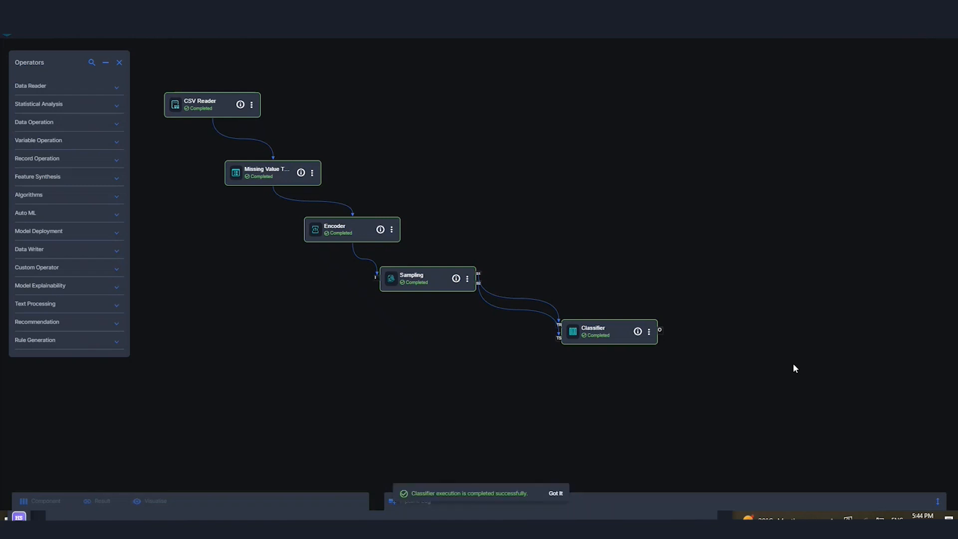
{"action": "mouse_move", "coordinate": [647, 341]}
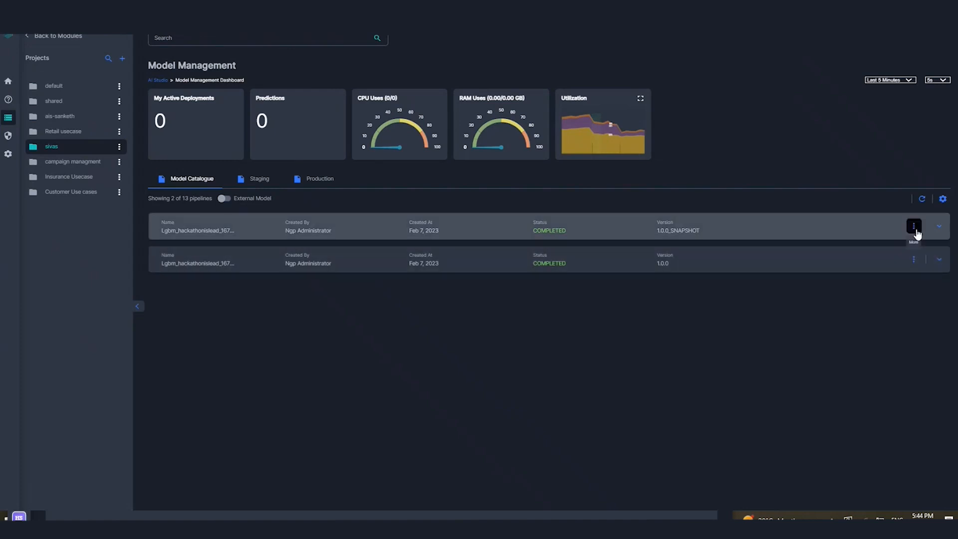
Step: Promote the completed snapshot to version 2.0.0 with Create Version
{"action": "left_click", "coordinate": [914, 226]}
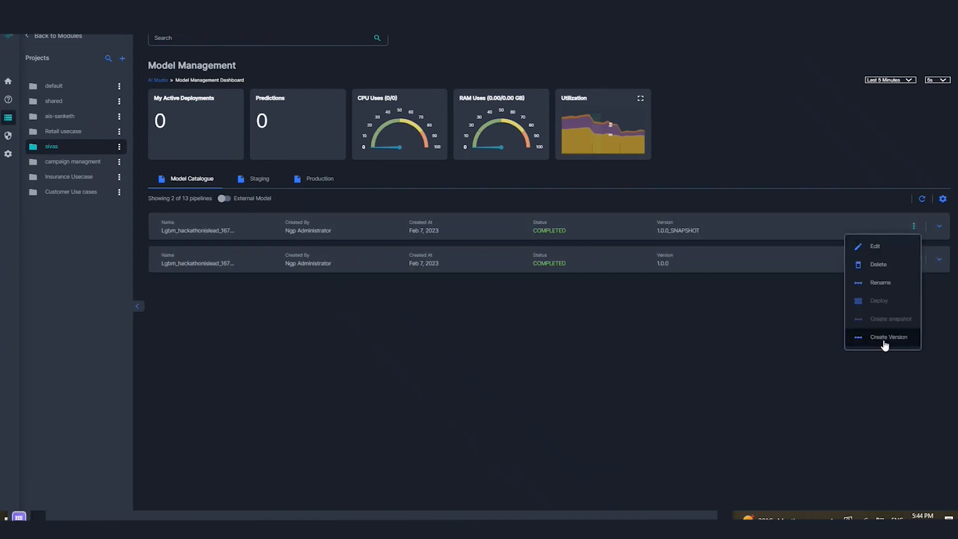
{"action": "left_click", "coordinate": [888, 337]}
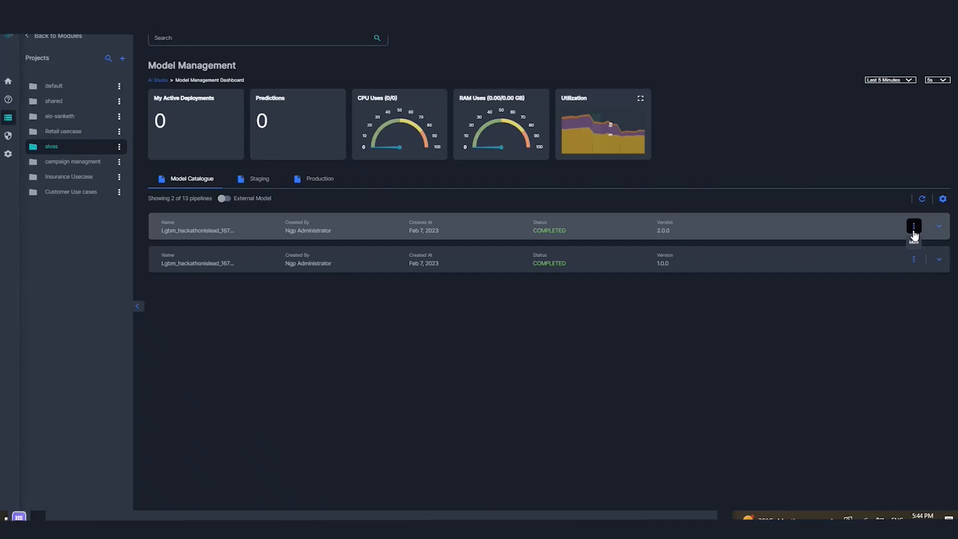
{"action": "left_click", "coordinate": [913, 226]}
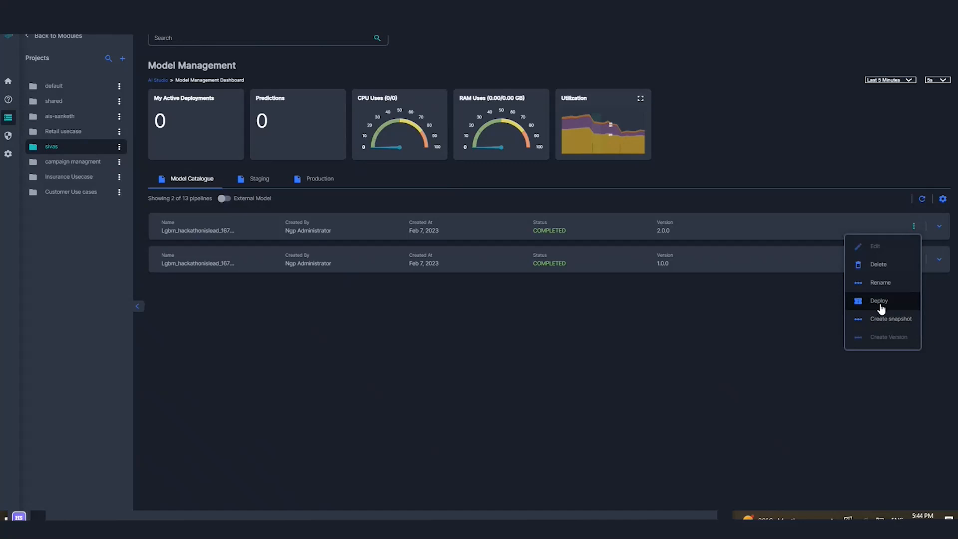
Step: Deploy version 2.0.0 to staging as a whole-pipeline deployment named demoversion2
{"action": "left_click", "coordinate": [879, 300]}
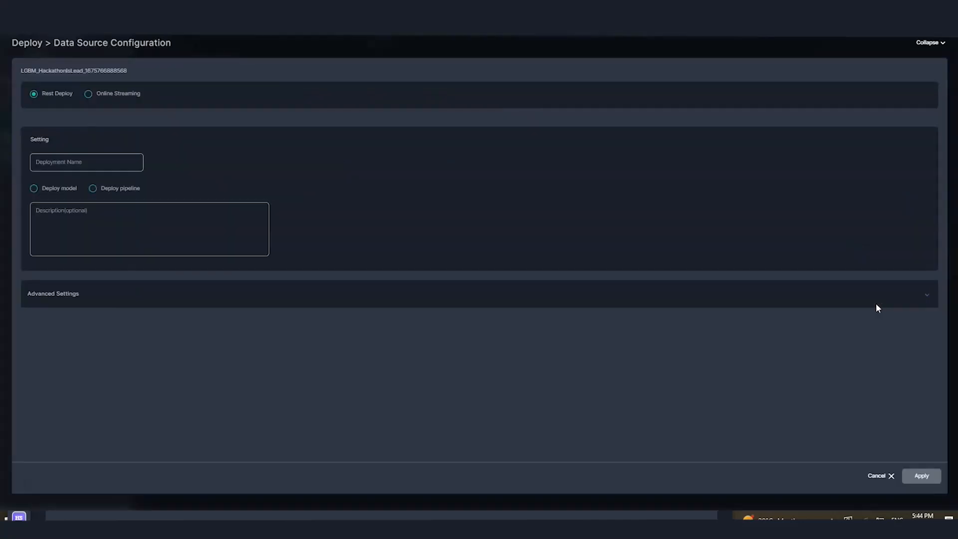
{"action": "left_click", "coordinate": [86, 162]}
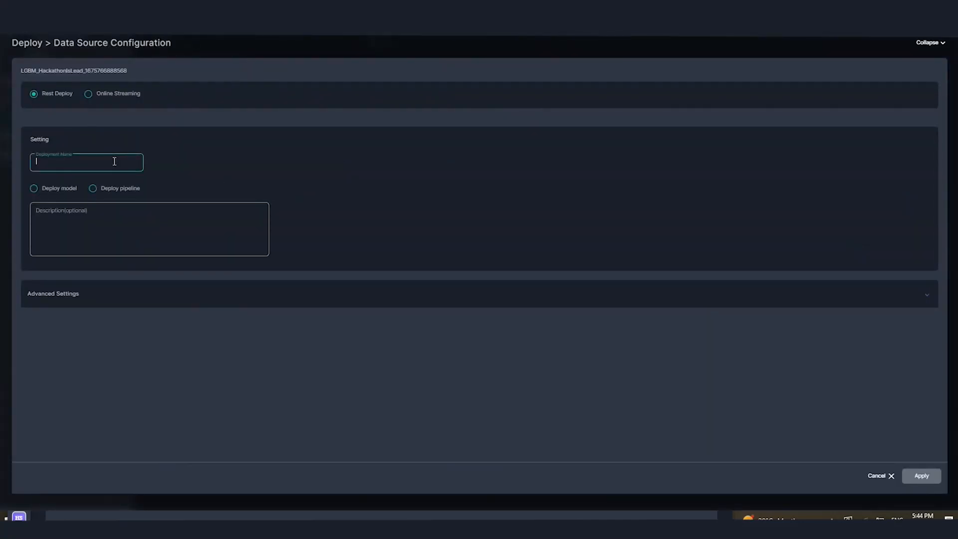
{"action": "type", "text": "demoversion"}
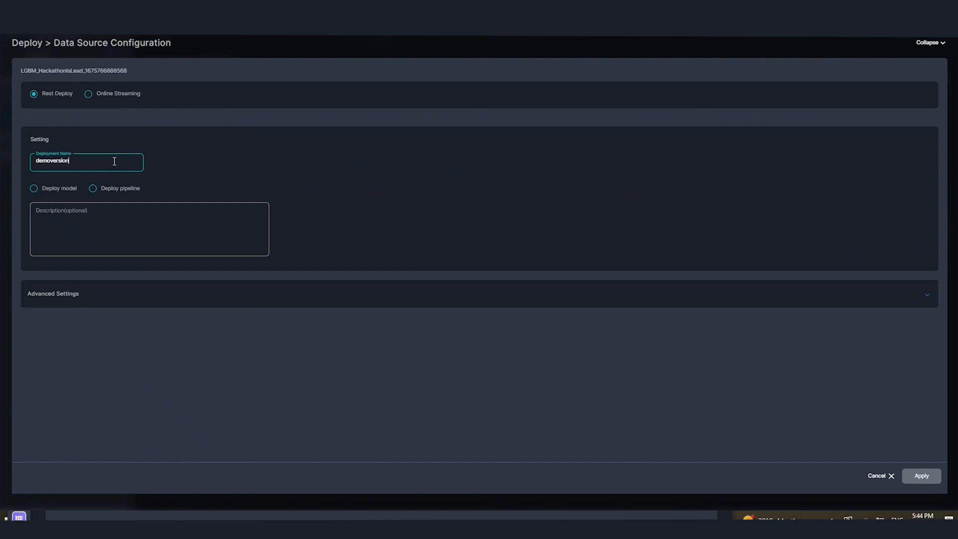
{"action": "left_click", "coordinate": [93, 188]}
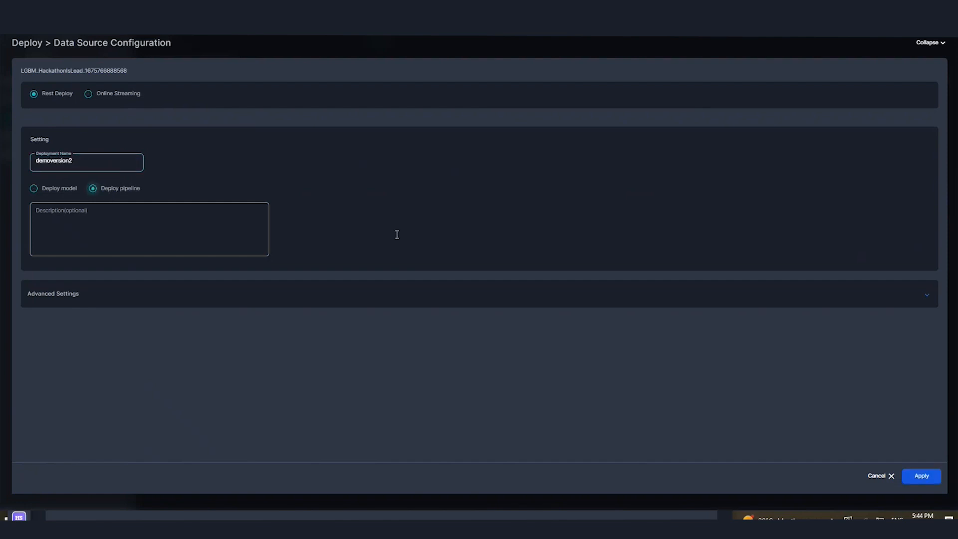
{"action": "left_click", "coordinate": [921, 476]}
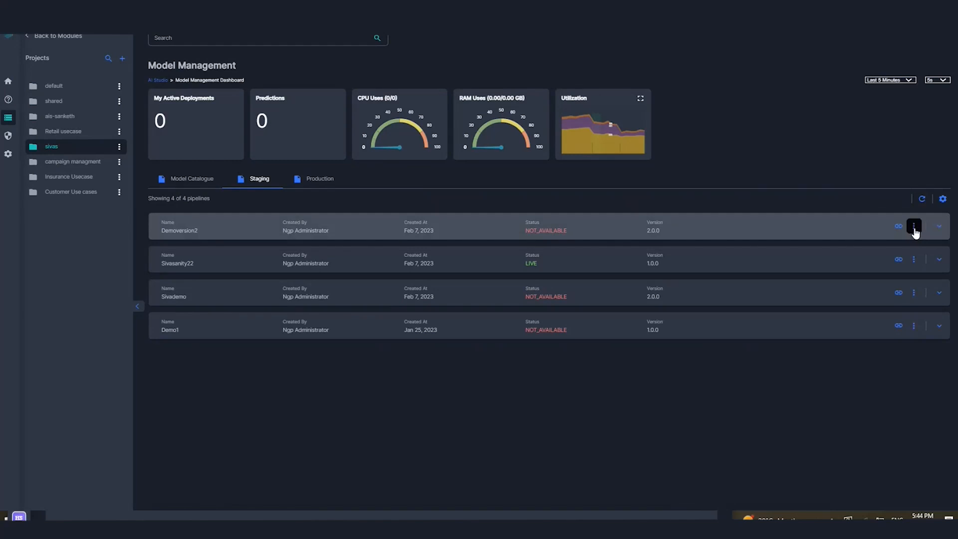
Step: Wait on the staging list until Demoversion2 shows LIVE, then view its actions
{"action": "left_click", "coordinate": [914, 226]}
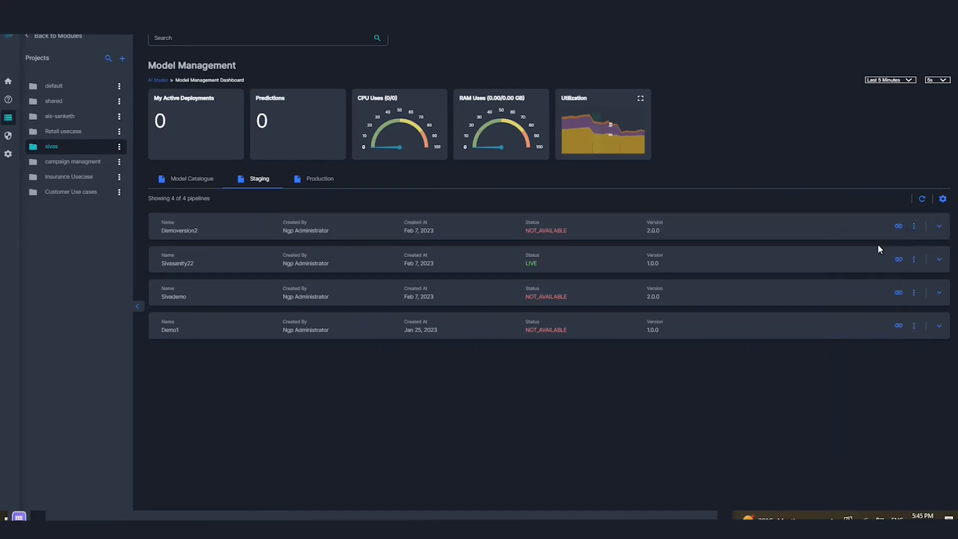
{"action": "left_click", "coordinate": [913, 226]}
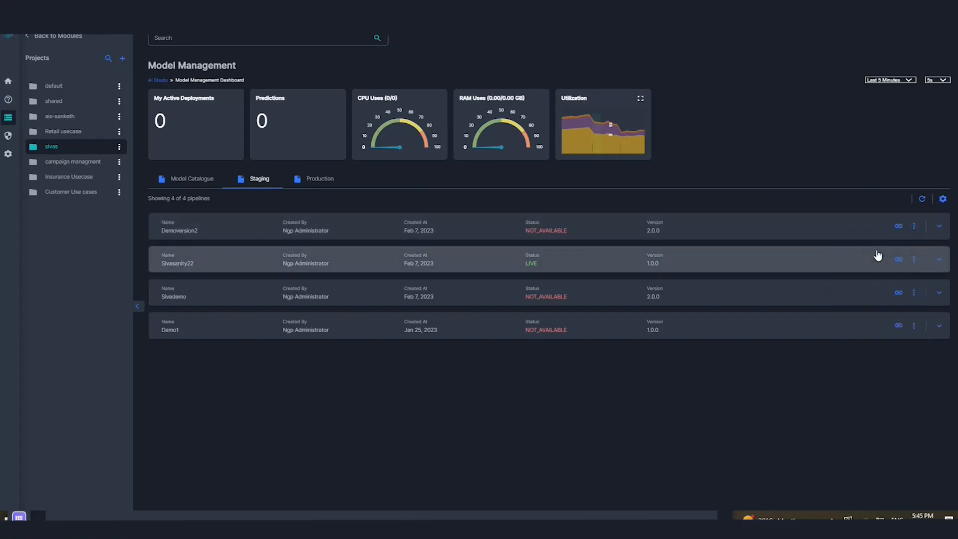
{"action": "left_click", "coordinate": [913, 226]}
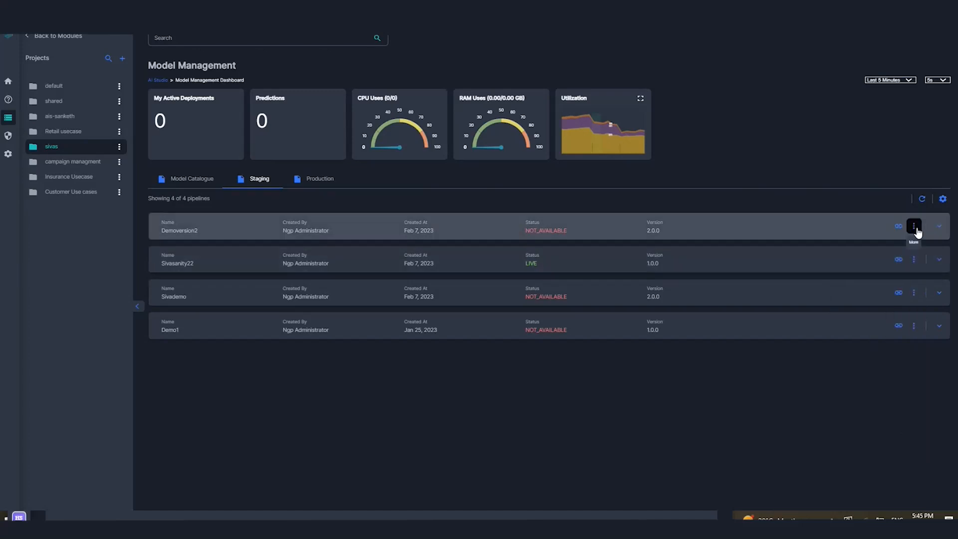
{"action": "mouse_move", "coordinate": [873, 253]}
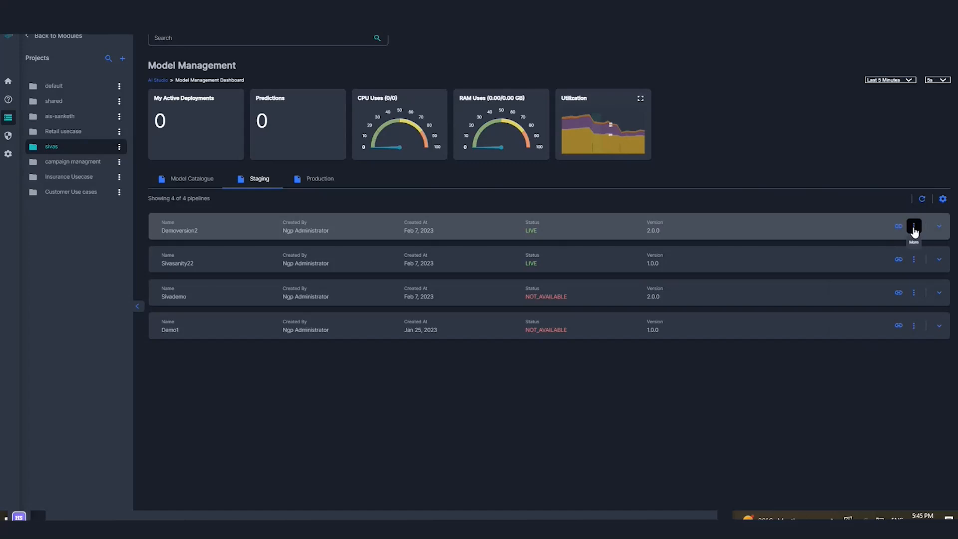
{"action": "left_click", "coordinate": [914, 226]}
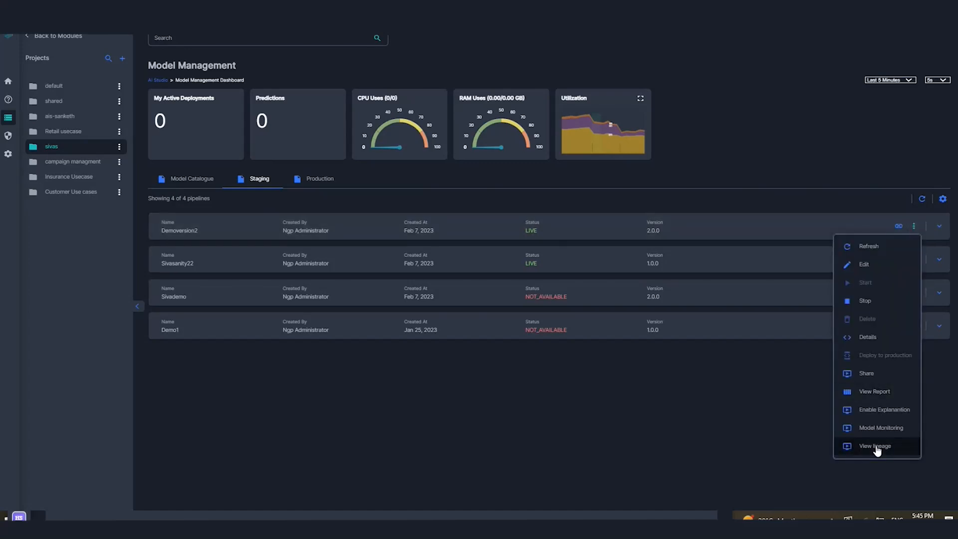
Step: View Demoversion2's sivas lineage, then return to the Model Catalogue listing 2.0.0 and 1.0.0
{"action": "left_click", "coordinate": [874, 446]}
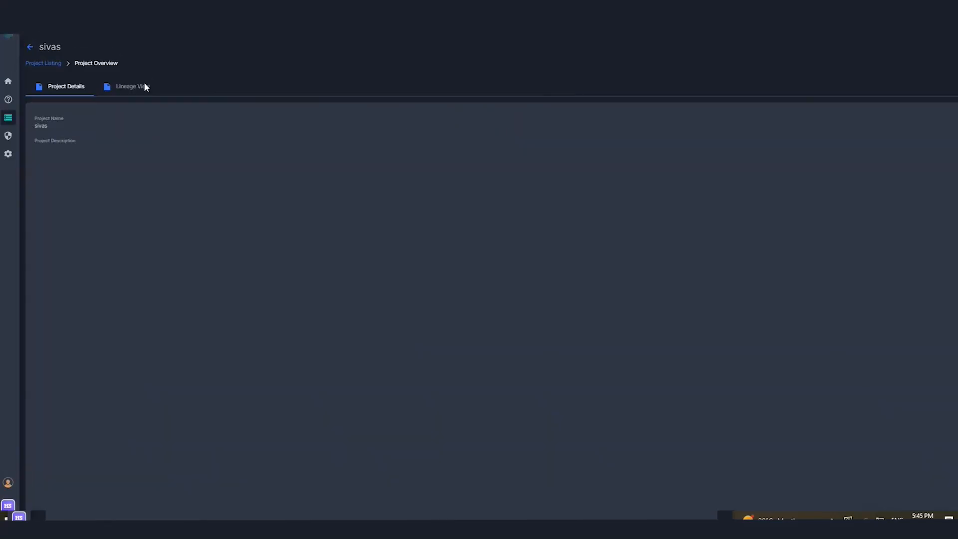
{"action": "left_click", "coordinate": [132, 86]}
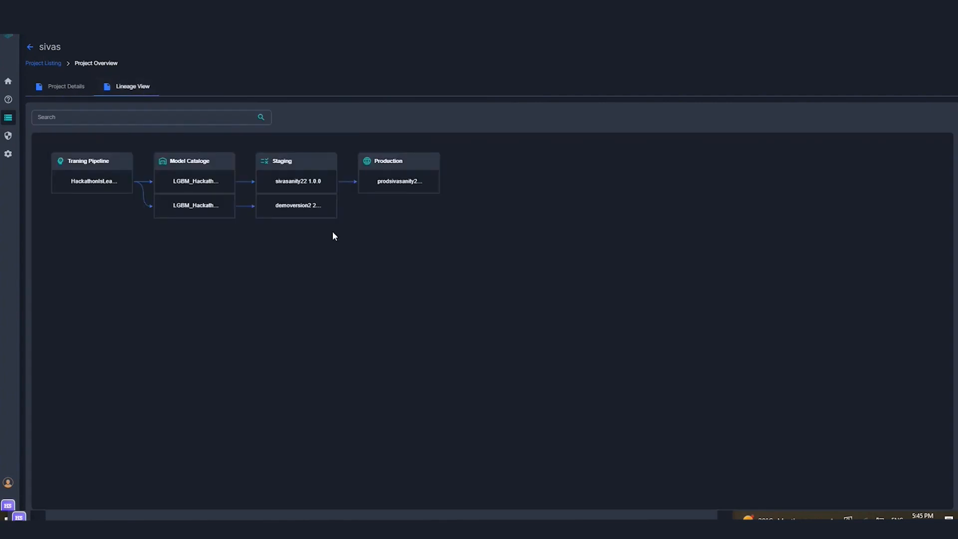
{"action": "mouse_move", "coordinate": [205, 220]}
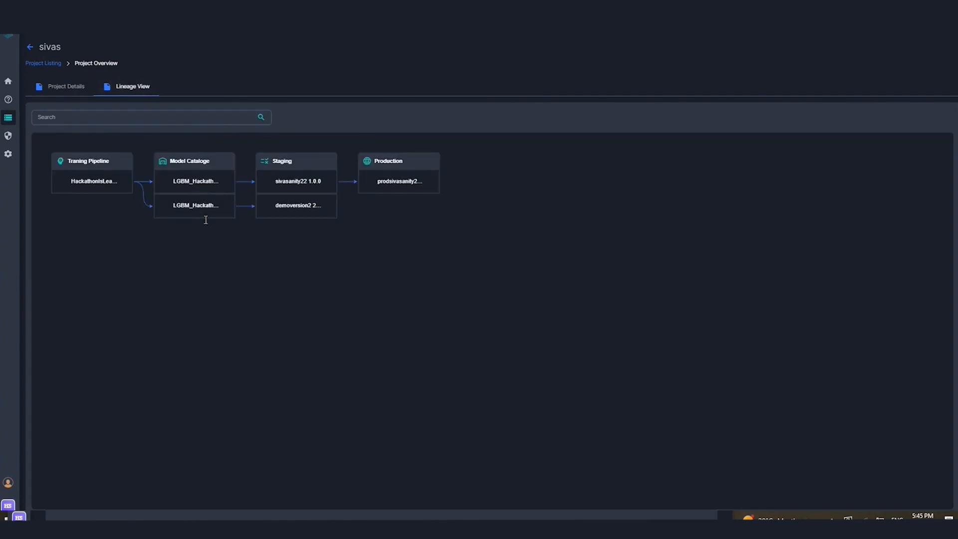
{"action": "mouse_move", "coordinate": [305, 240]}
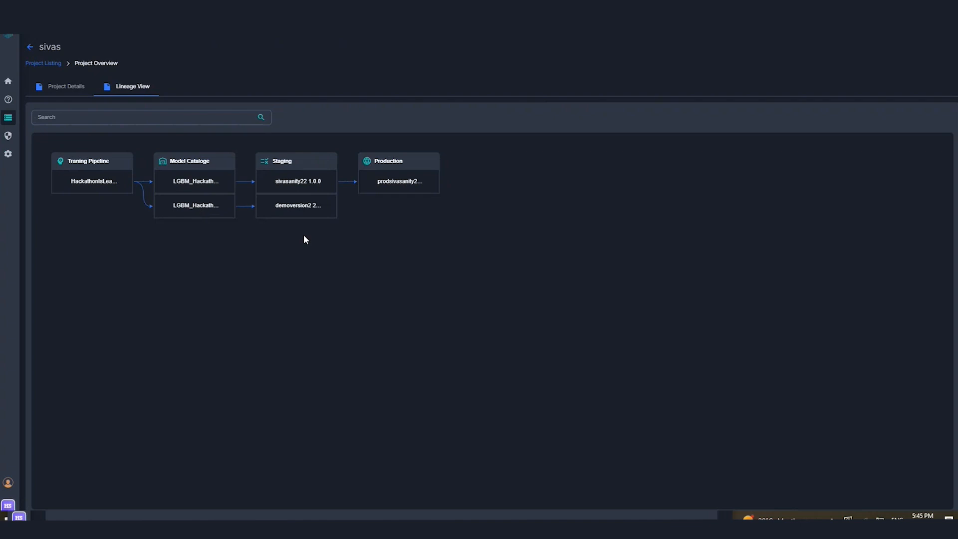
{"action": "mouse_move", "coordinate": [43, 60]}
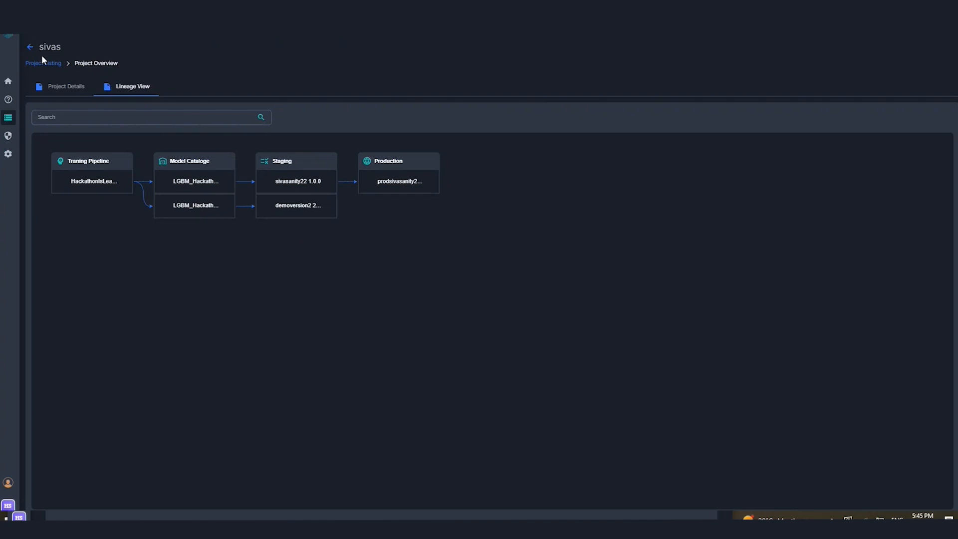
{"action": "left_click", "coordinate": [30, 47]}
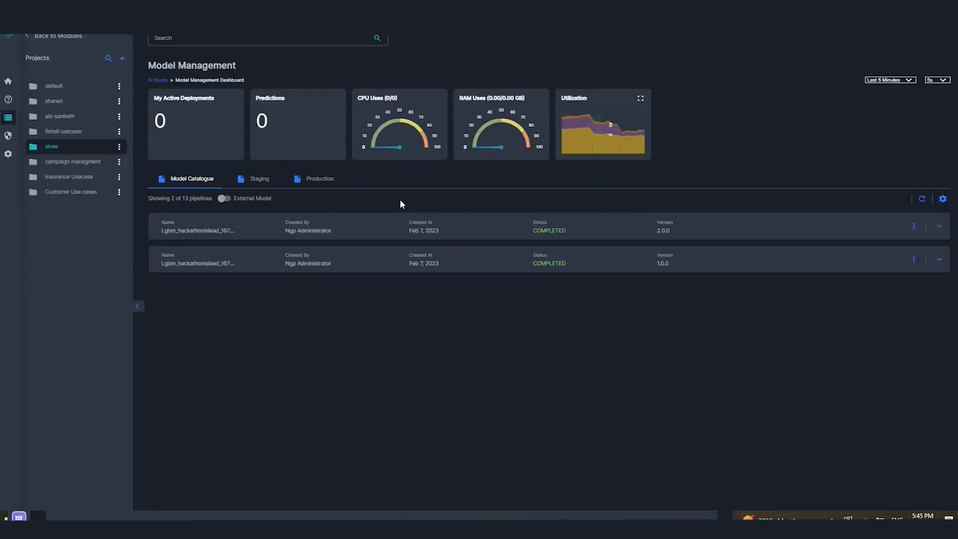
{"action": "mouse_move", "coordinate": [719, 204]}
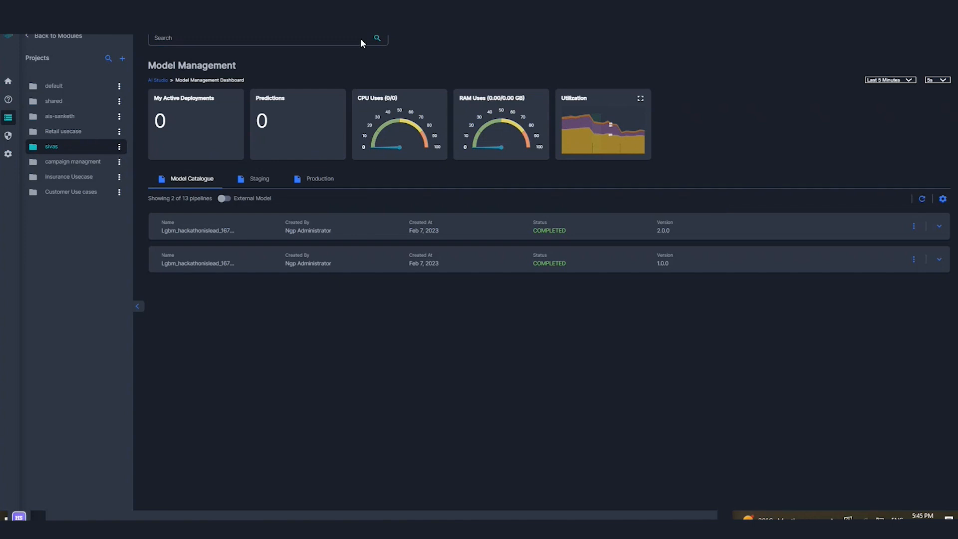
{"action": "mouse_move", "coordinate": [11, 78]}
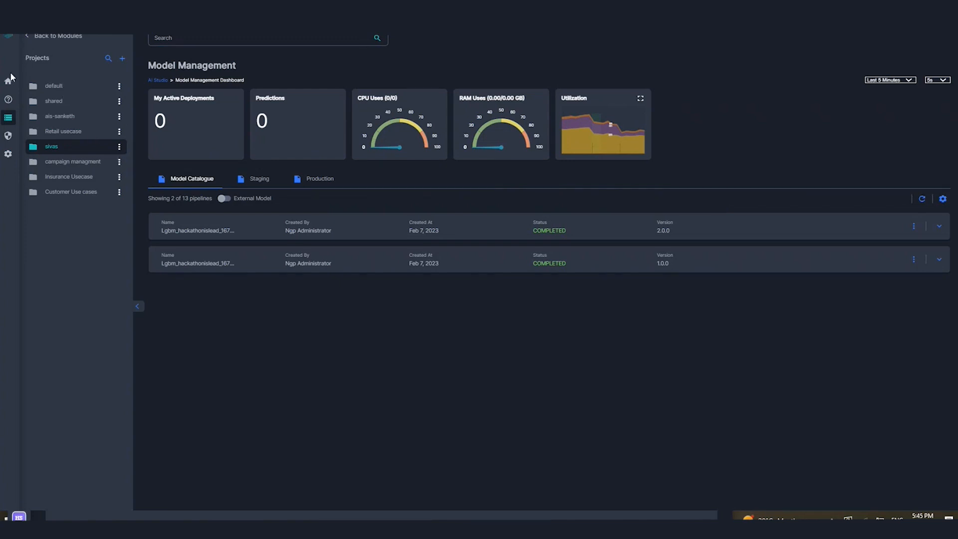
{"action": "left_click", "coordinate": [158, 80]}
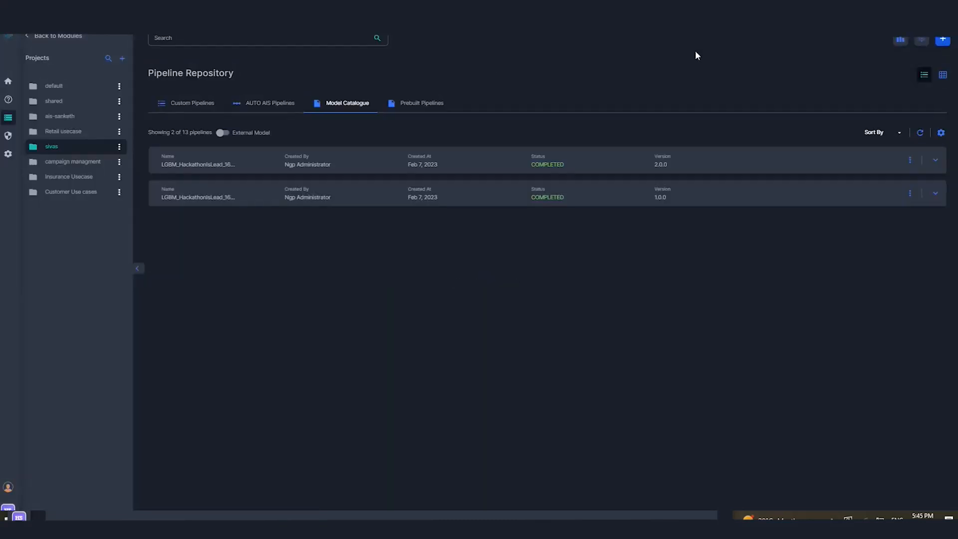
Step: Create an External Model pipeline named 'demo2' and continue past basic configuration
{"action": "left_click", "coordinate": [942, 40]}
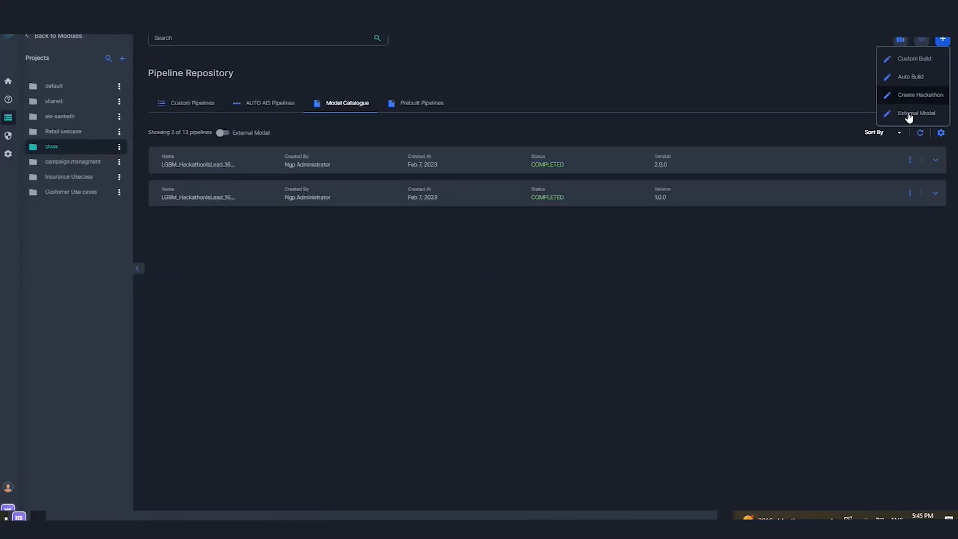
{"action": "left_click", "coordinate": [916, 113]}
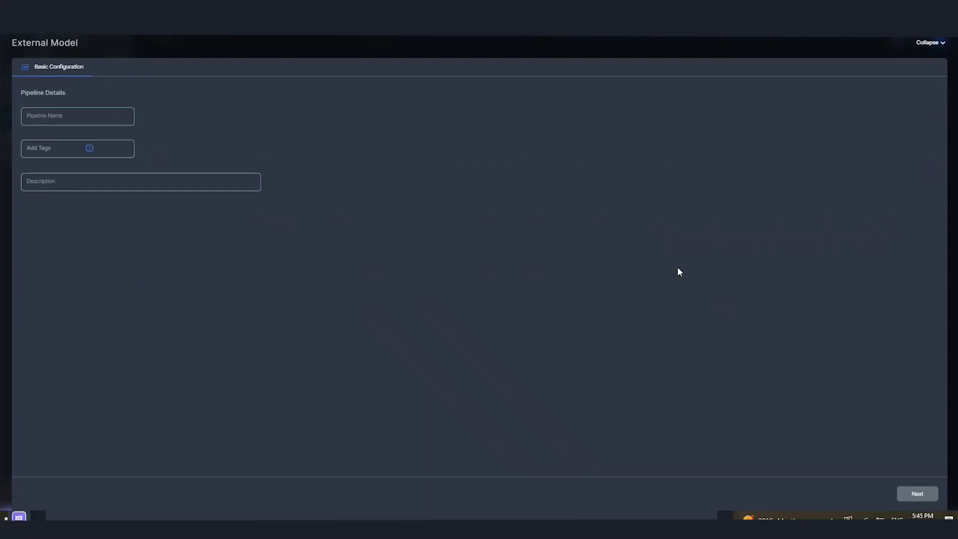
{"action": "mouse_move", "coordinate": [109, 128]}
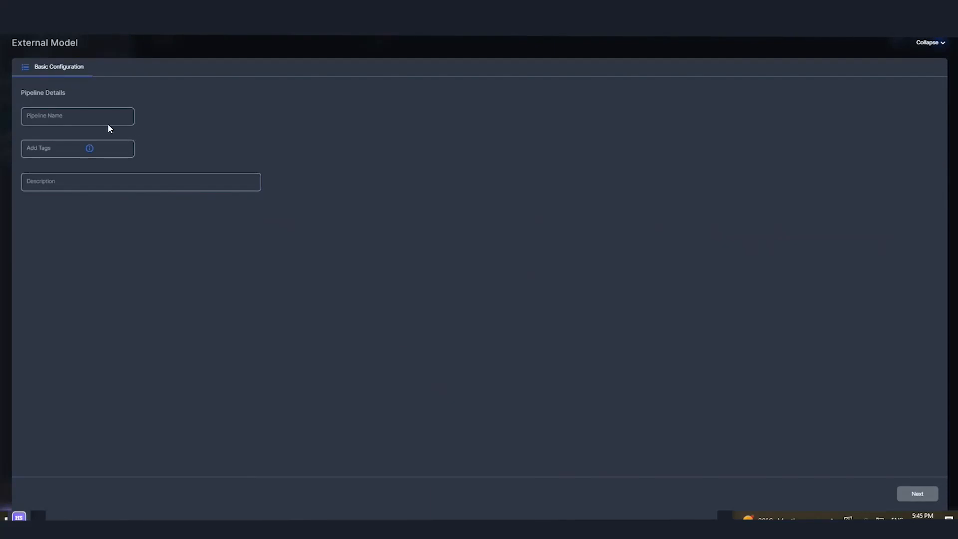
{"action": "left_click", "coordinate": [76, 116]}
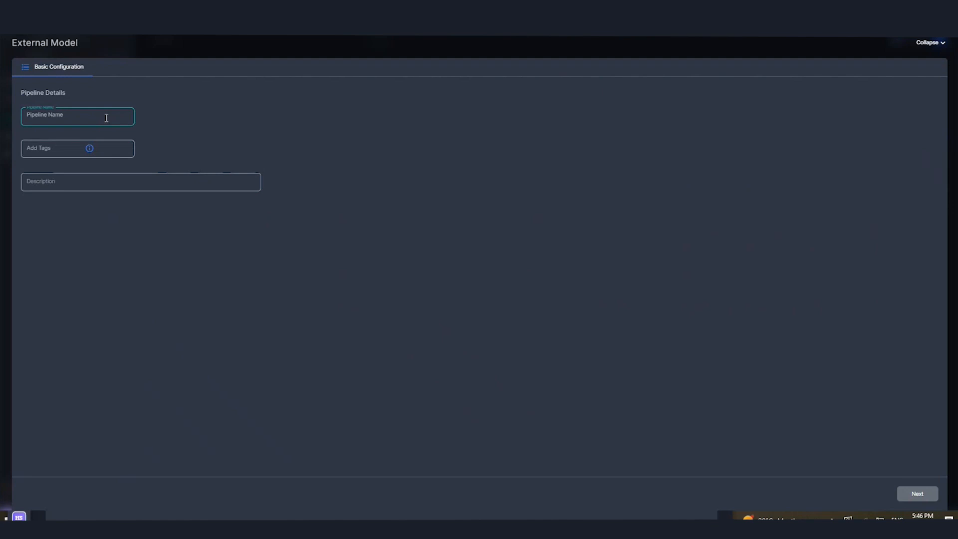
{"action": "type", "text": "demo2"}
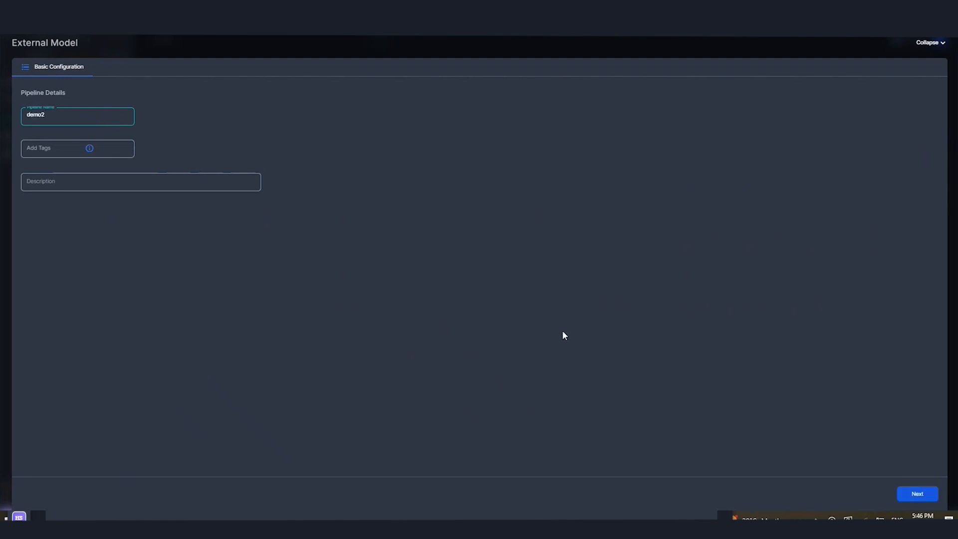
{"action": "left_click", "coordinate": [916, 493]}
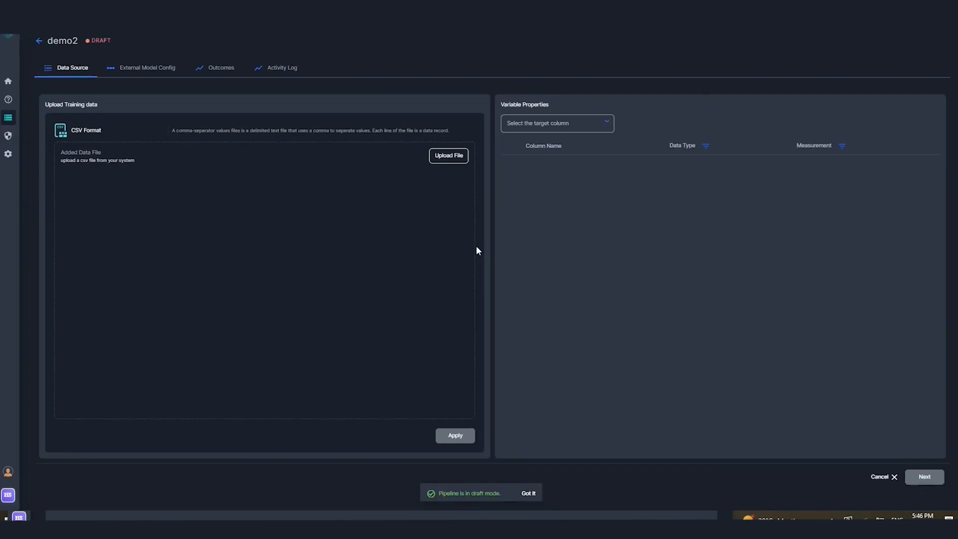
Step: Dismiss the draft-mode notice and show demo2's External Model Config page
{"action": "left_click", "coordinate": [528, 493]}
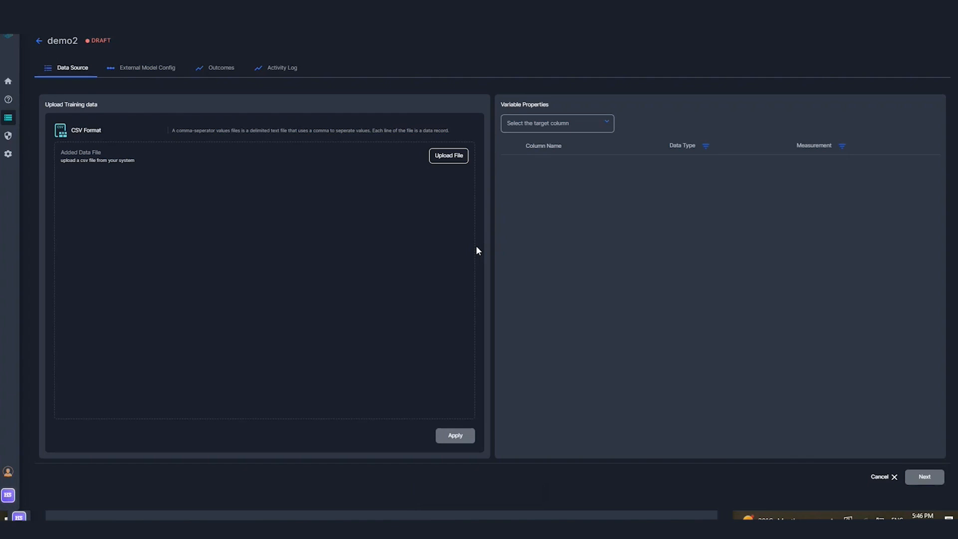
{"action": "mouse_move", "coordinate": [136, 68]}
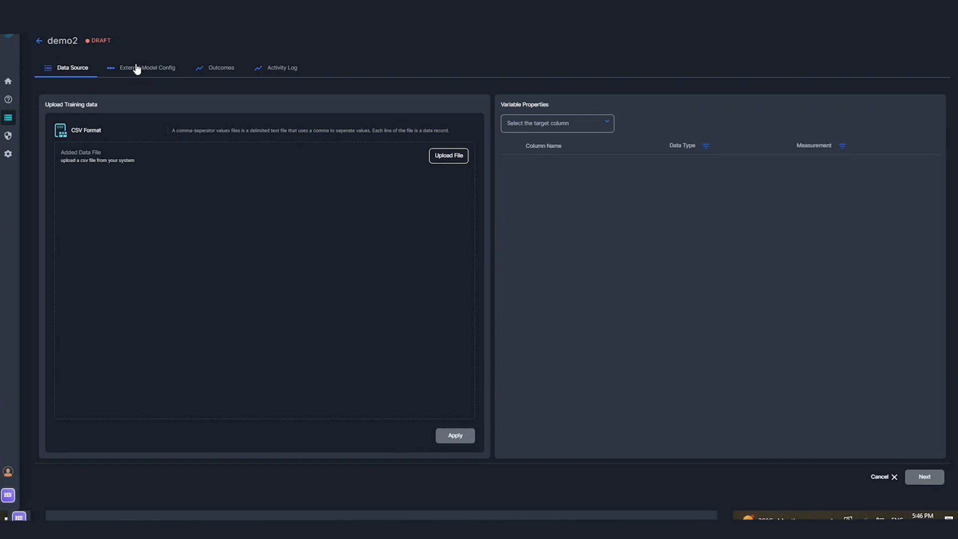
{"action": "left_click", "coordinate": [147, 67]}
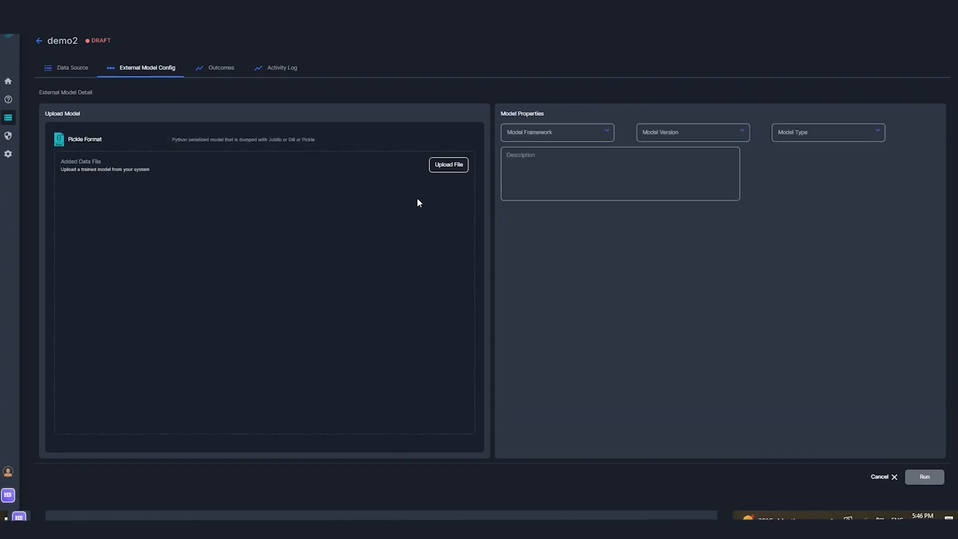
{"action": "mouse_move", "coordinate": [284, 155]}
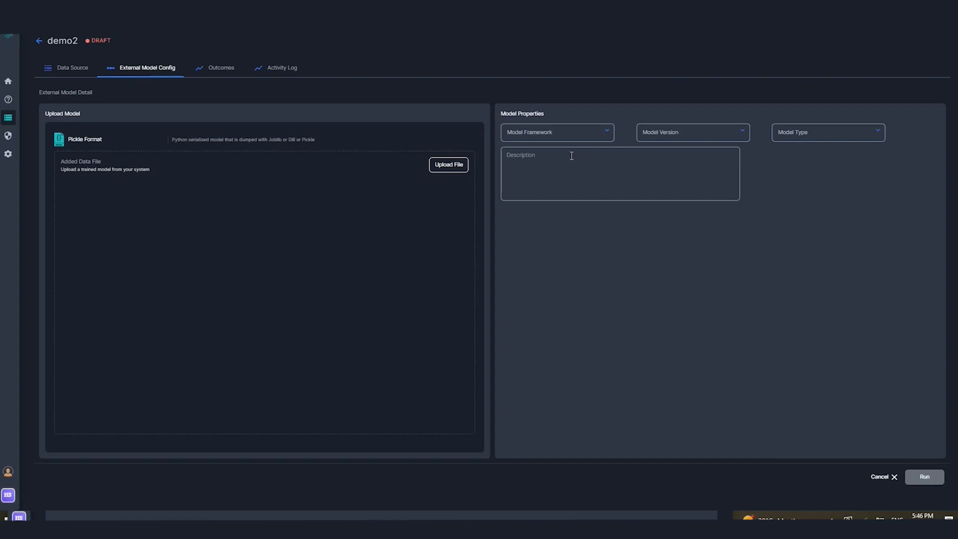
{"action": "mouse_move", "coordinate": [259, 104]}
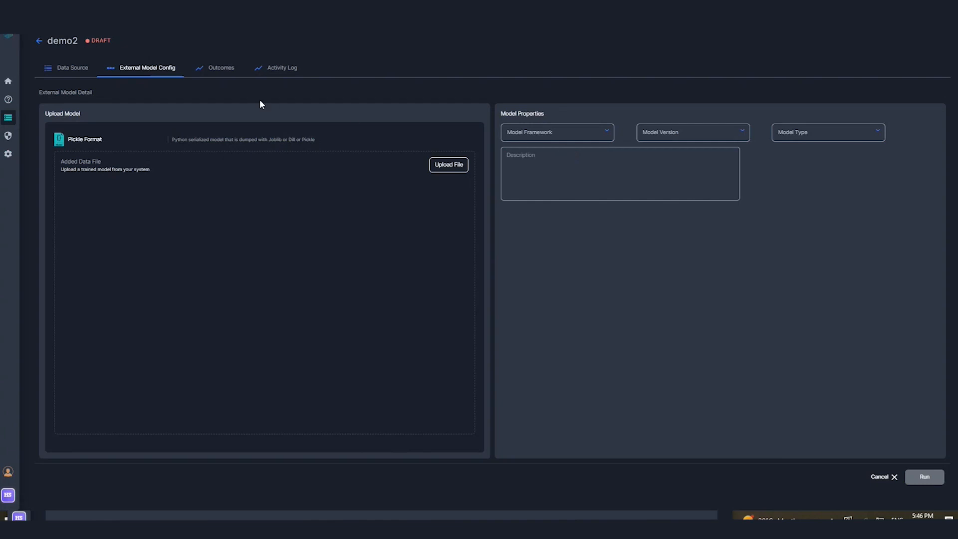
{"action": "mouse_move", "coordinate": [373, 183]}
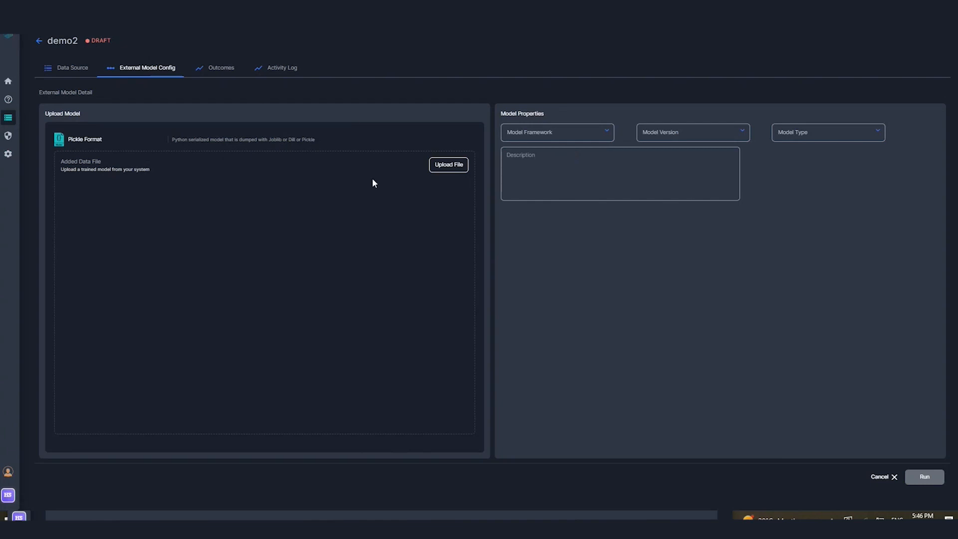
{"action": "mouse_move", "coordinate": [221, 69]}
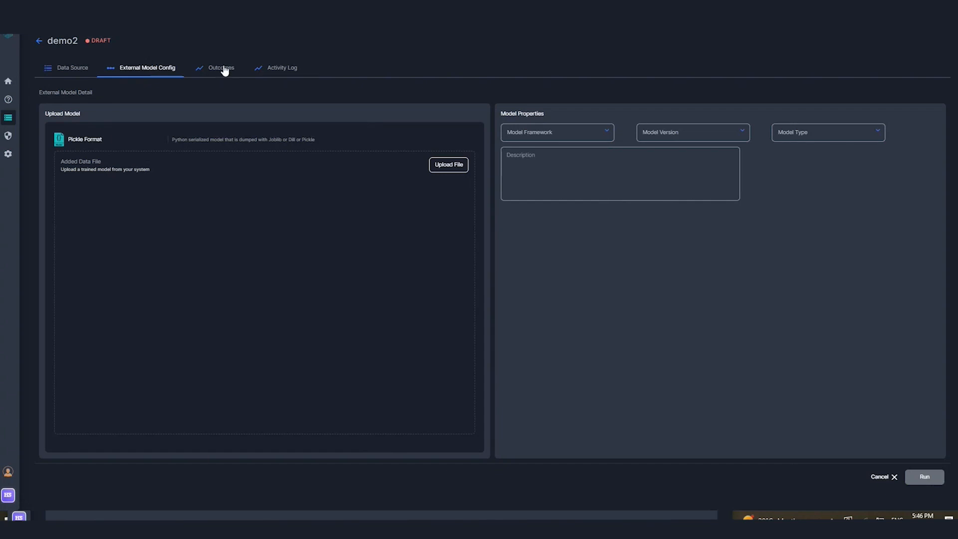
{"action": "mouse_move", "coordinate": [272, 236]}
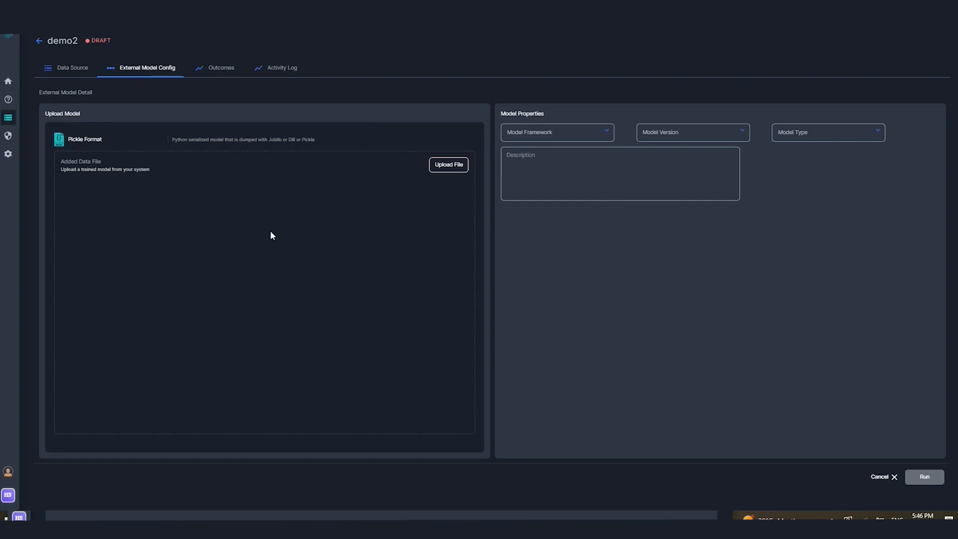
{"action": "mouse_move", "coordinate": [561, 136]}
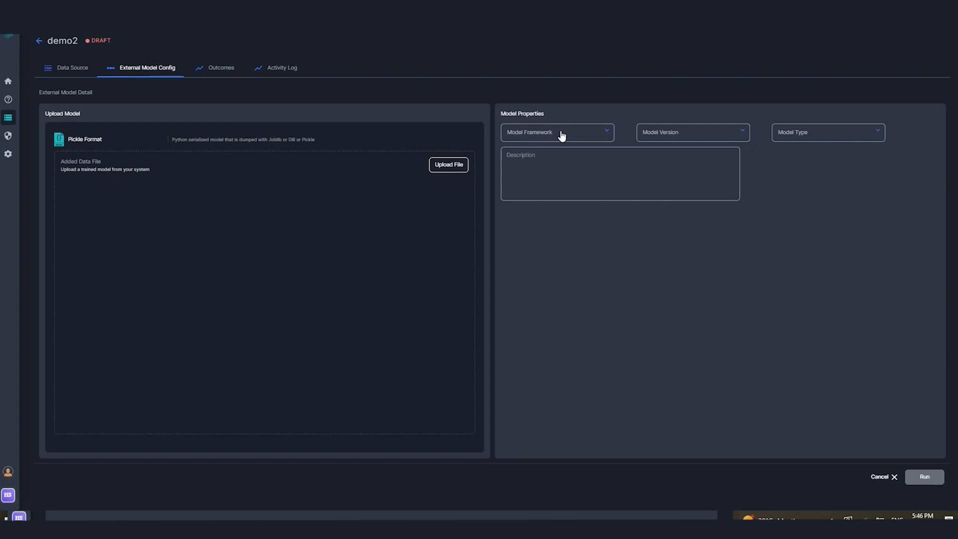
Step: Set demo2's framework to sklearn and type to classification, then return to the catalogue
{"action": "left_click", "coordinate": [556, 132]}
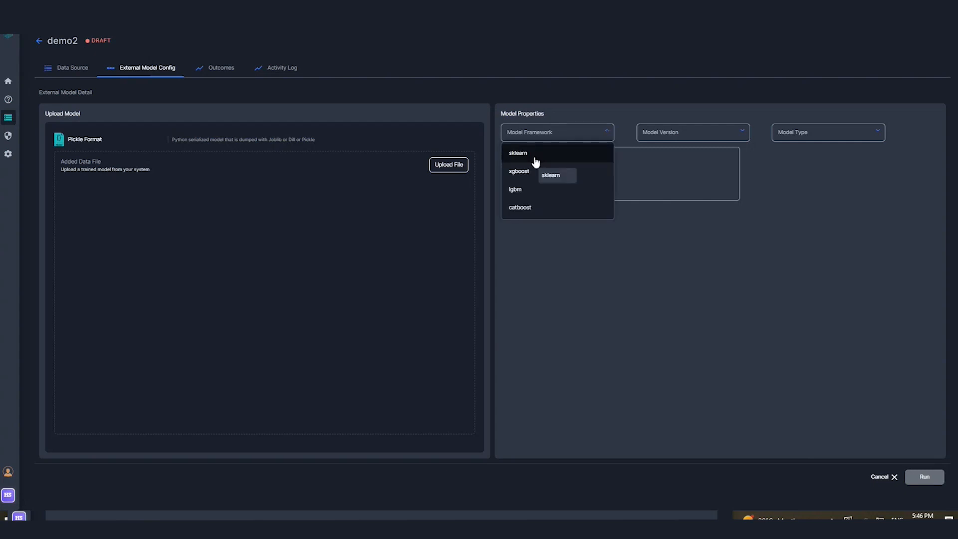
{"action": "left_click", "coordinate": [518, 152]}
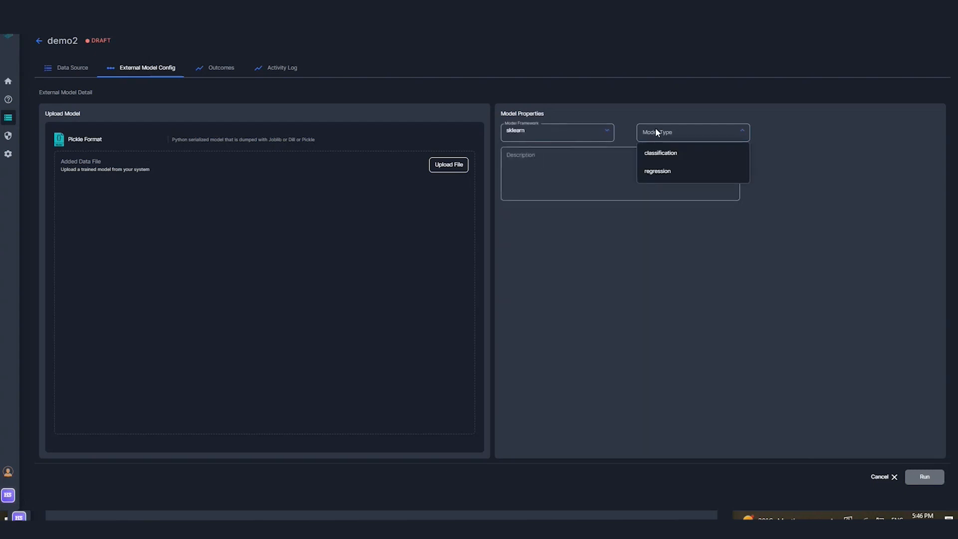
{"action": "mouse_move", "coordinate": [659, 153]}
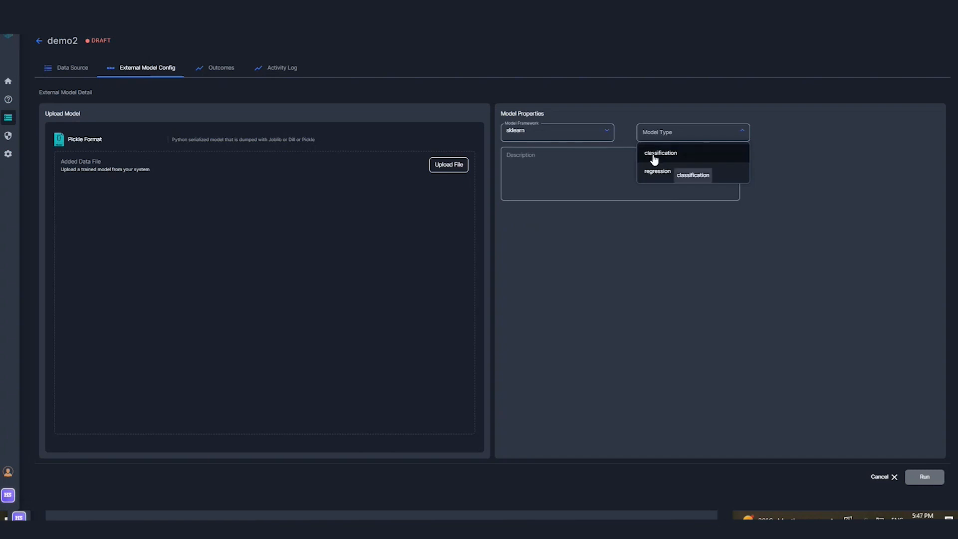
{"action": "left_click", "coordinate": [660, 152]}
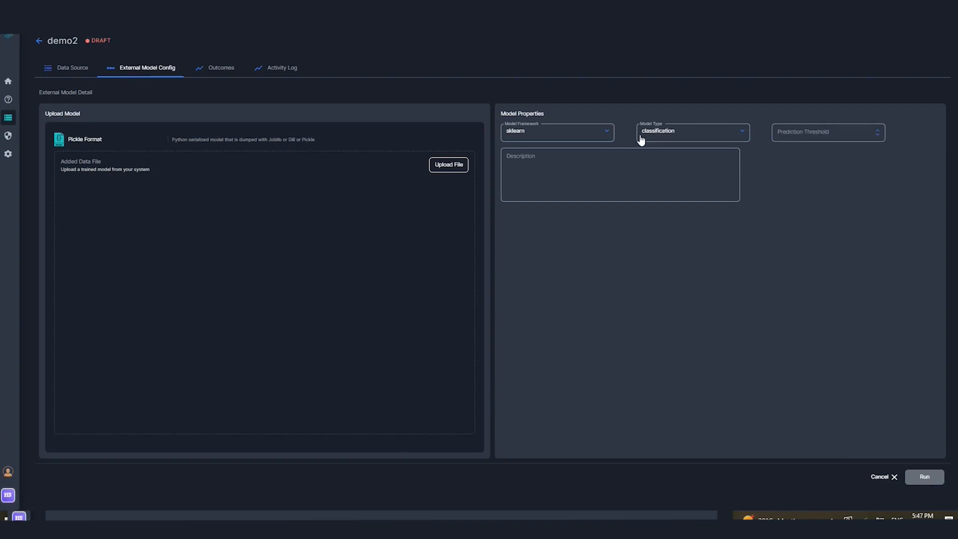
{"action": "mouse_move", "coordinate": [58, 41]}
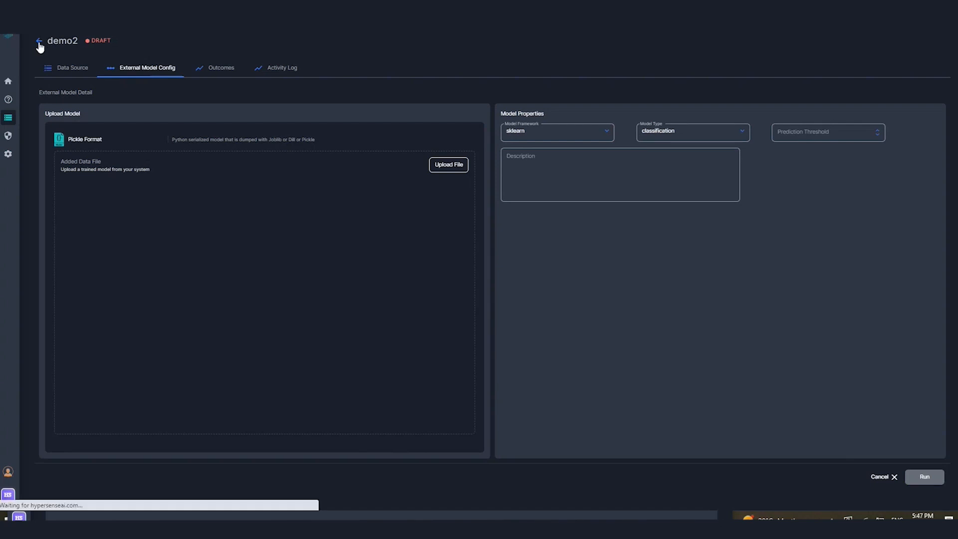
{"action": "left_click", "coordinate": [39, 42]}
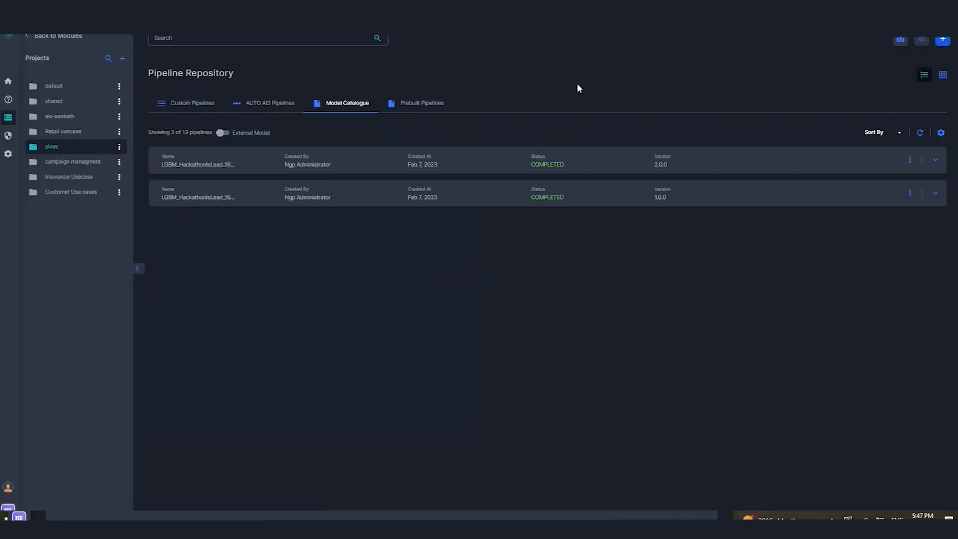